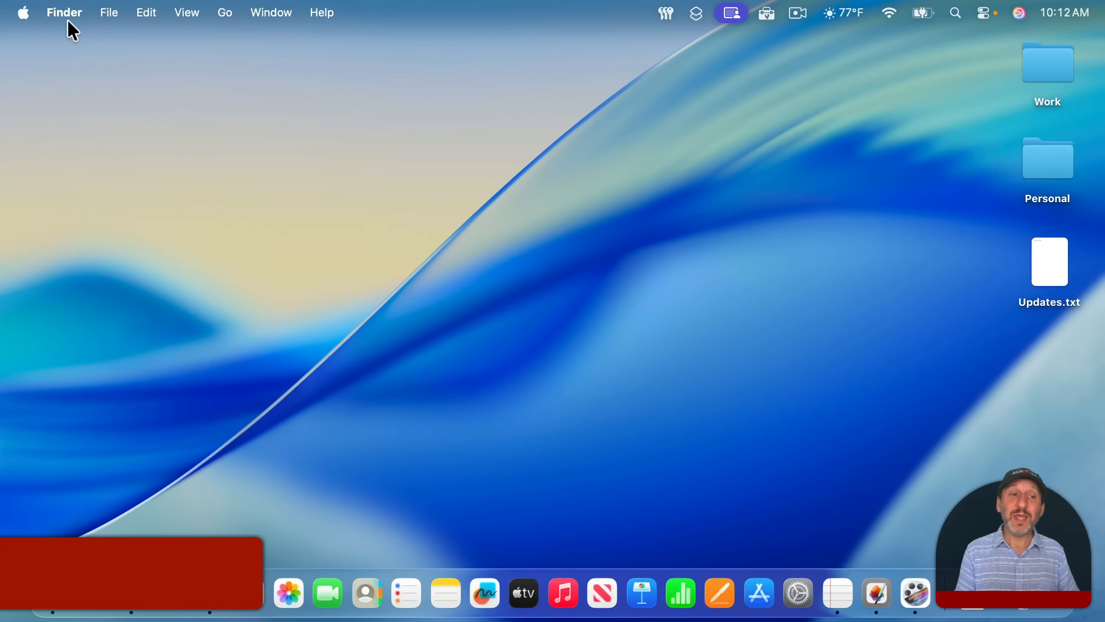
Launch System Settings from the Apple menu and show the Appearance settings.
left_click(21, 12)
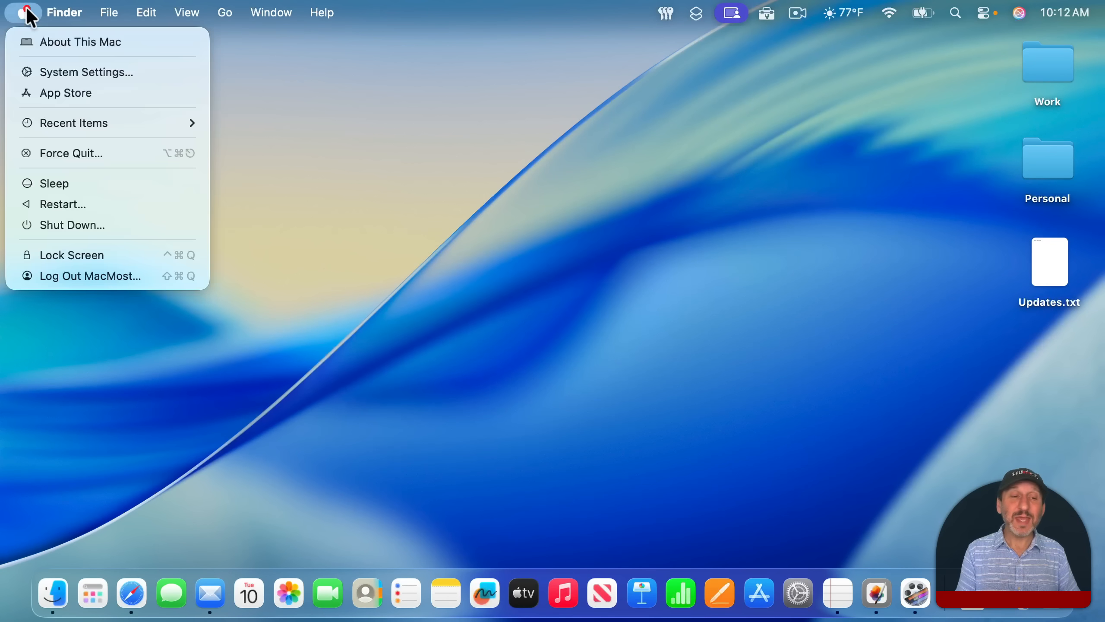
left_click(87, 72)
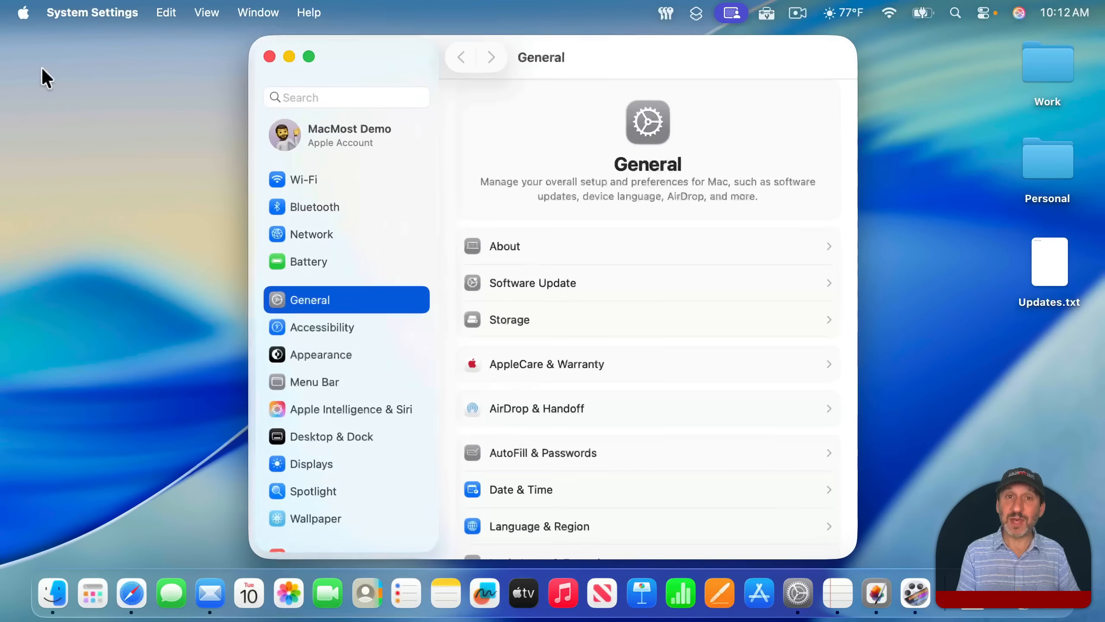
left_click(318, 355)
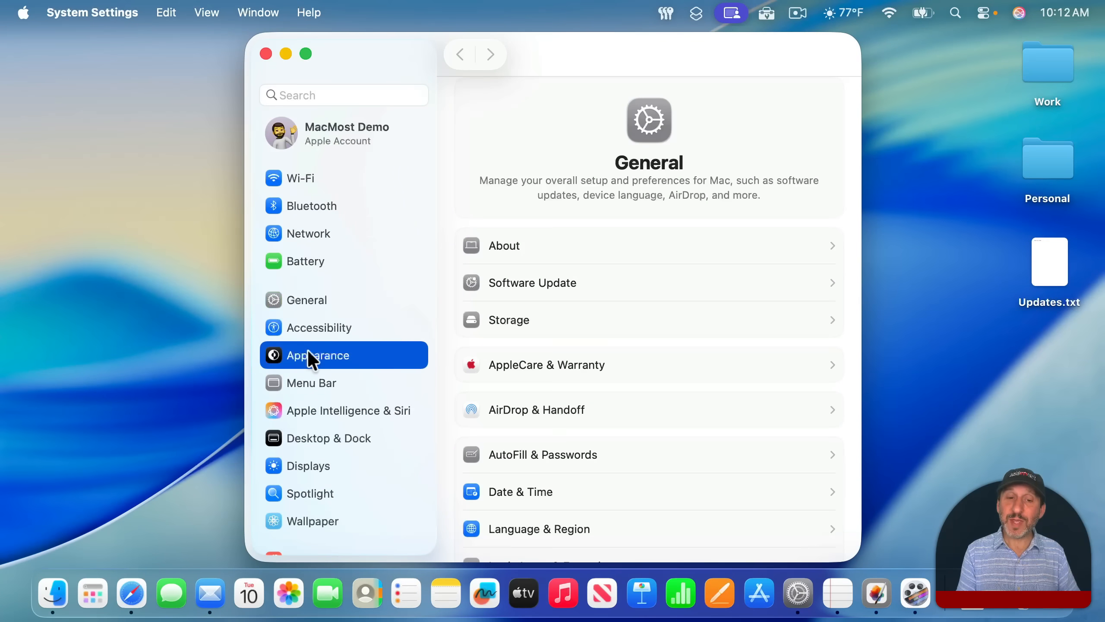
left_click(317, 354)
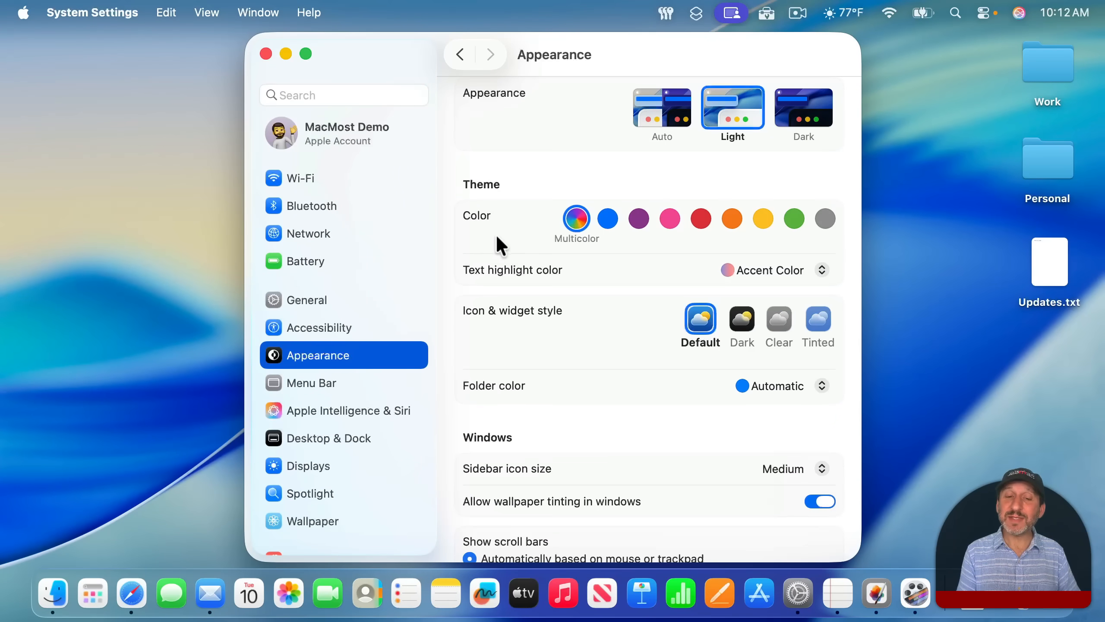
mouse_move(481, 285)
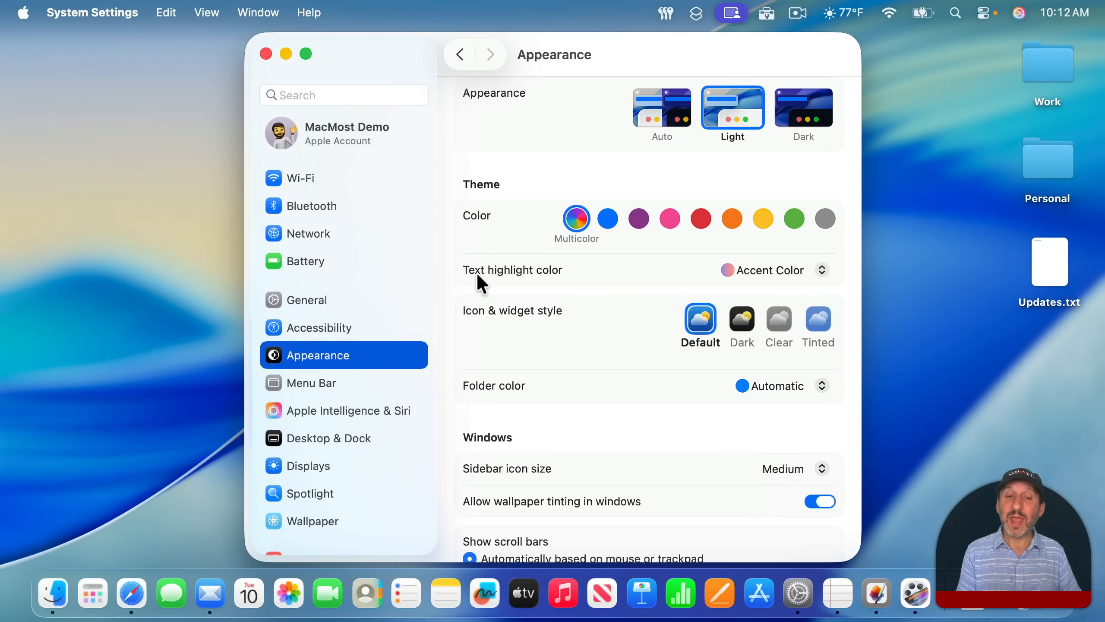
mouse_move(588, 280)
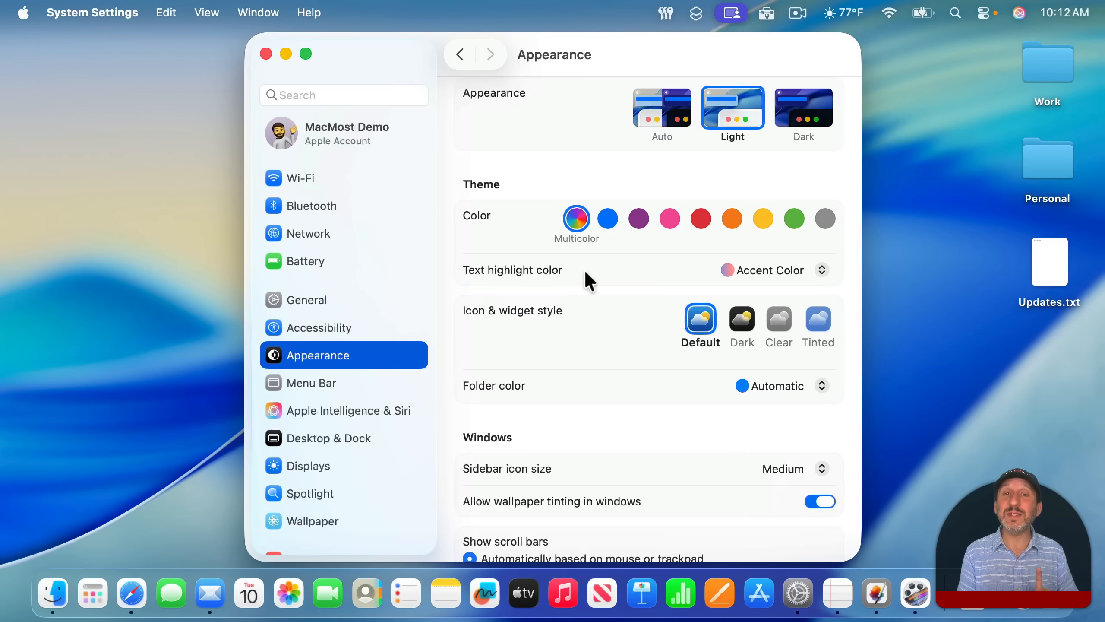
mouse_move(581, 331)
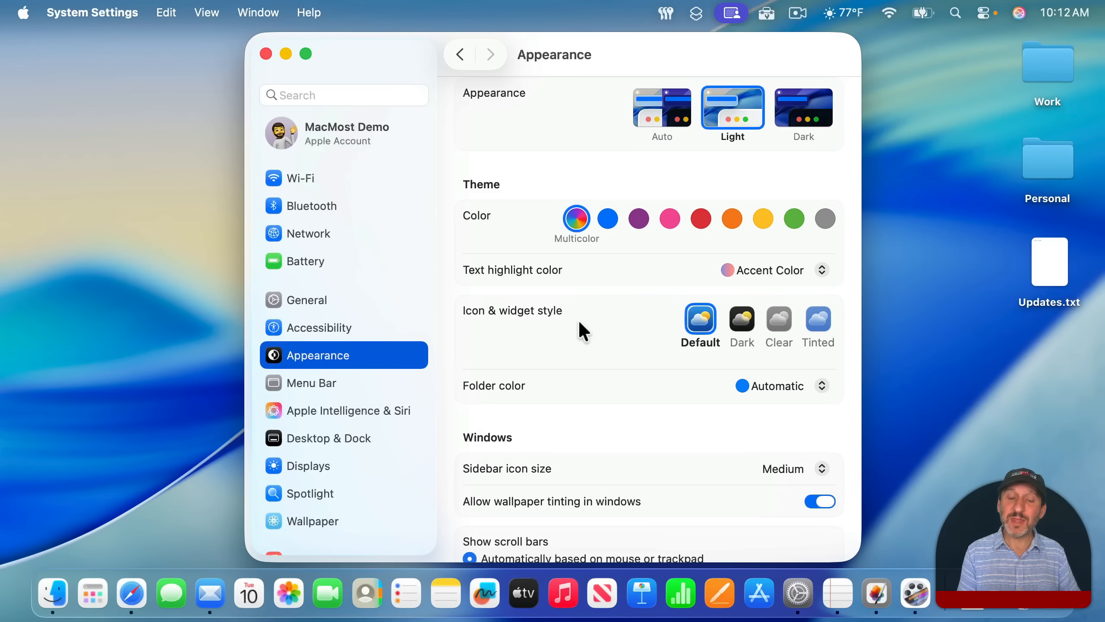
mouse_move(501, 342)
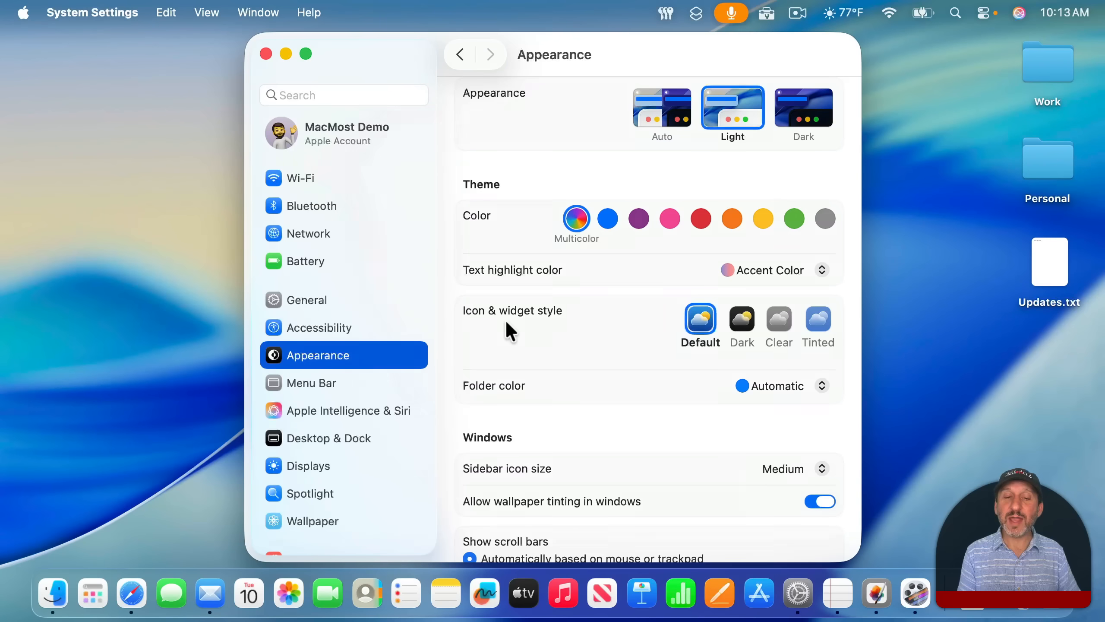
mouse_move(675, 336)
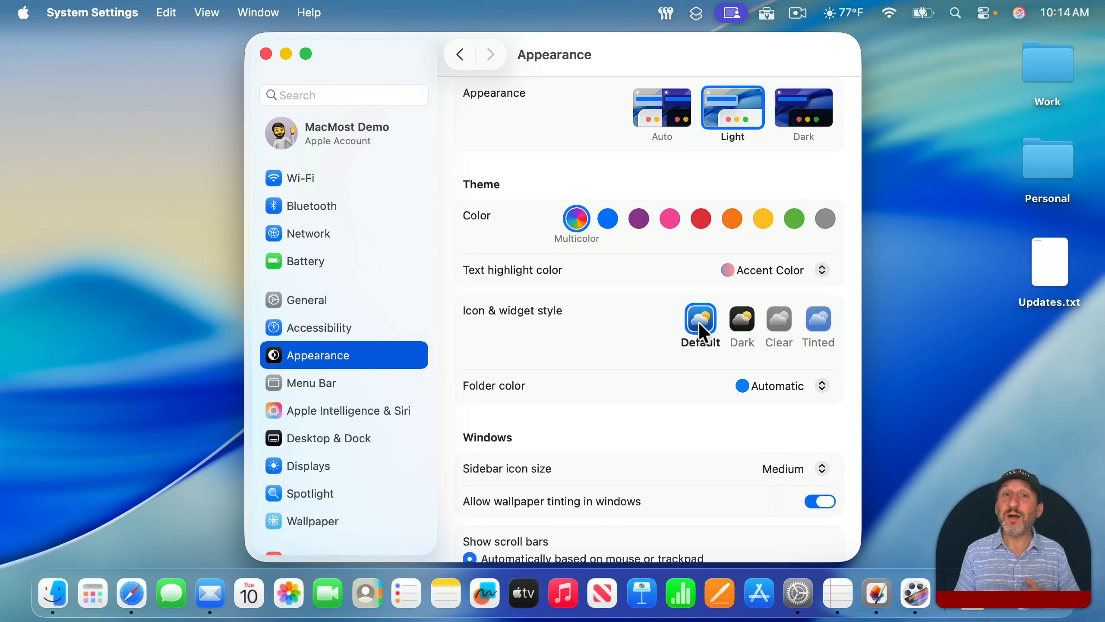
mouse_move(240, 225)
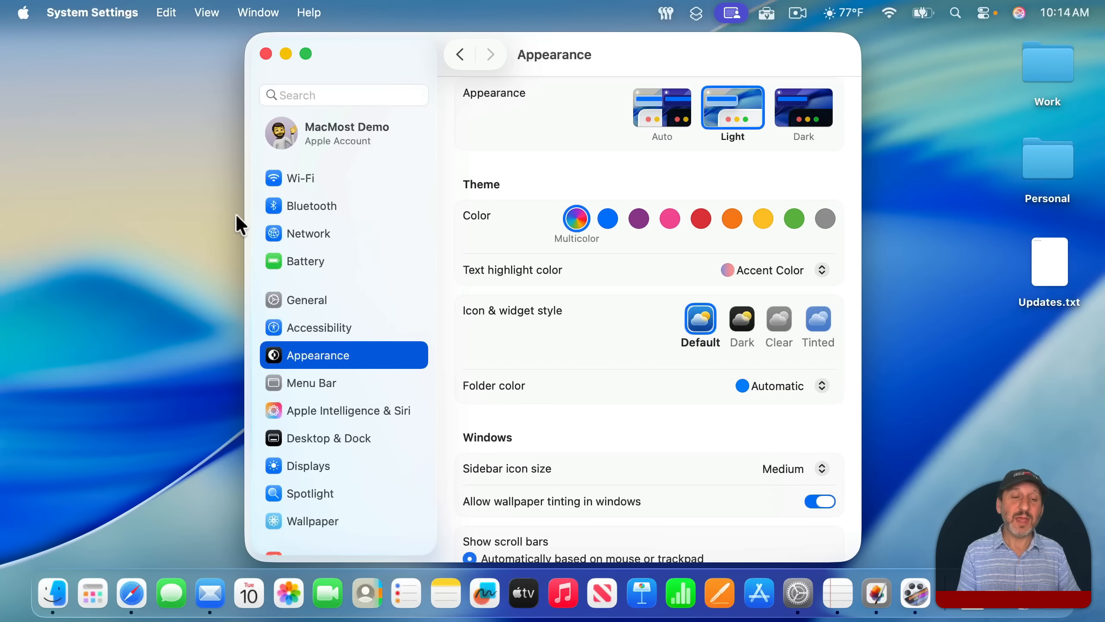
mouse_move(283, 317)
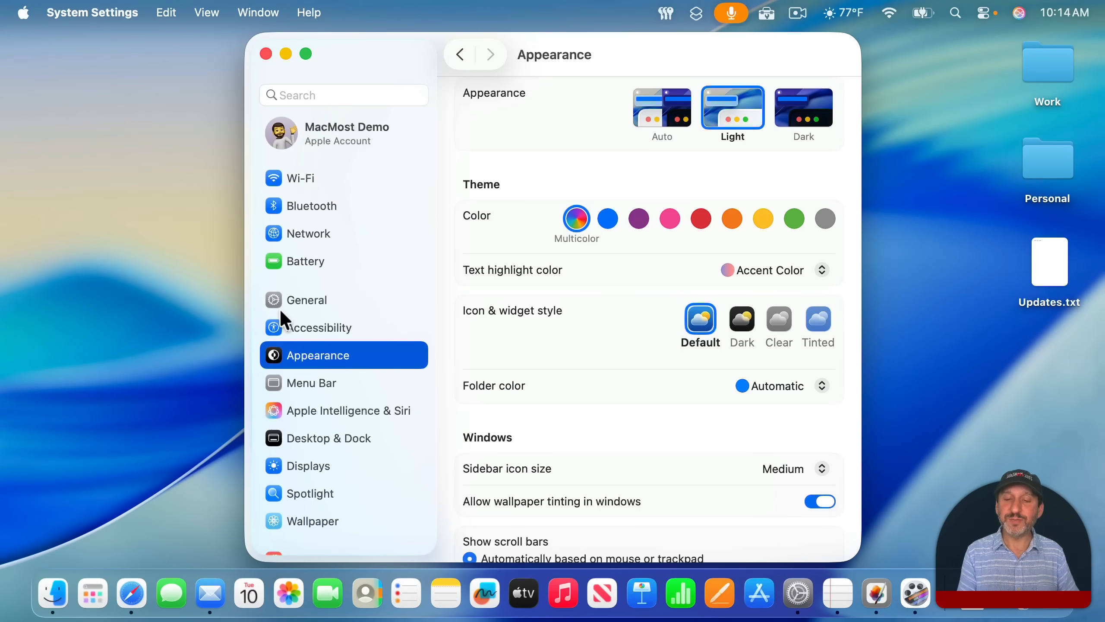
mouse_move(737, 414)
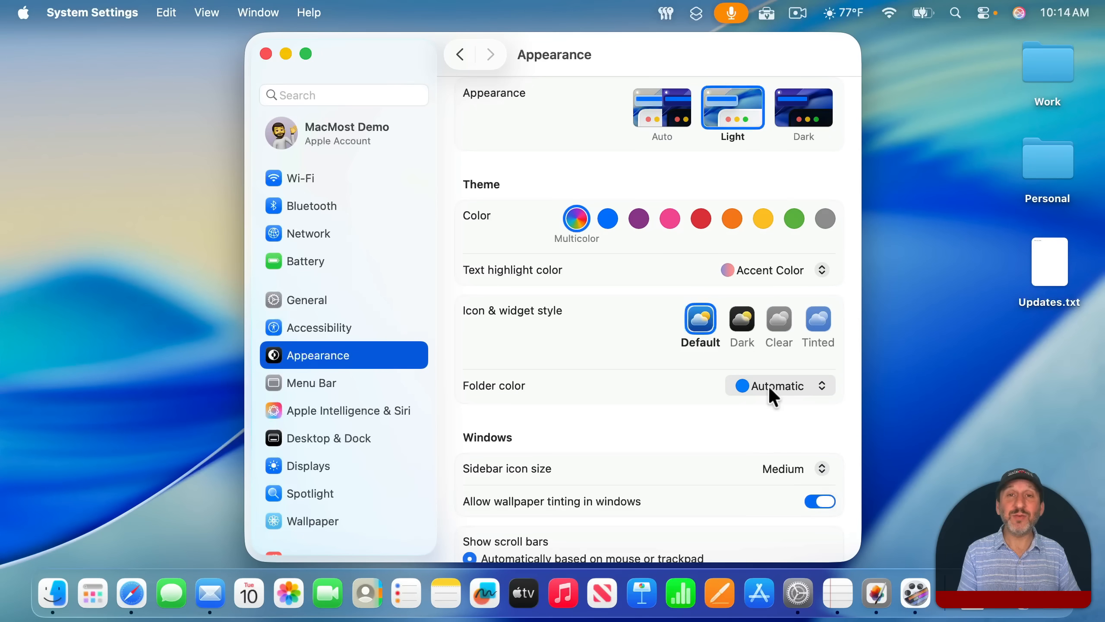
mouse_move(1053, 125)
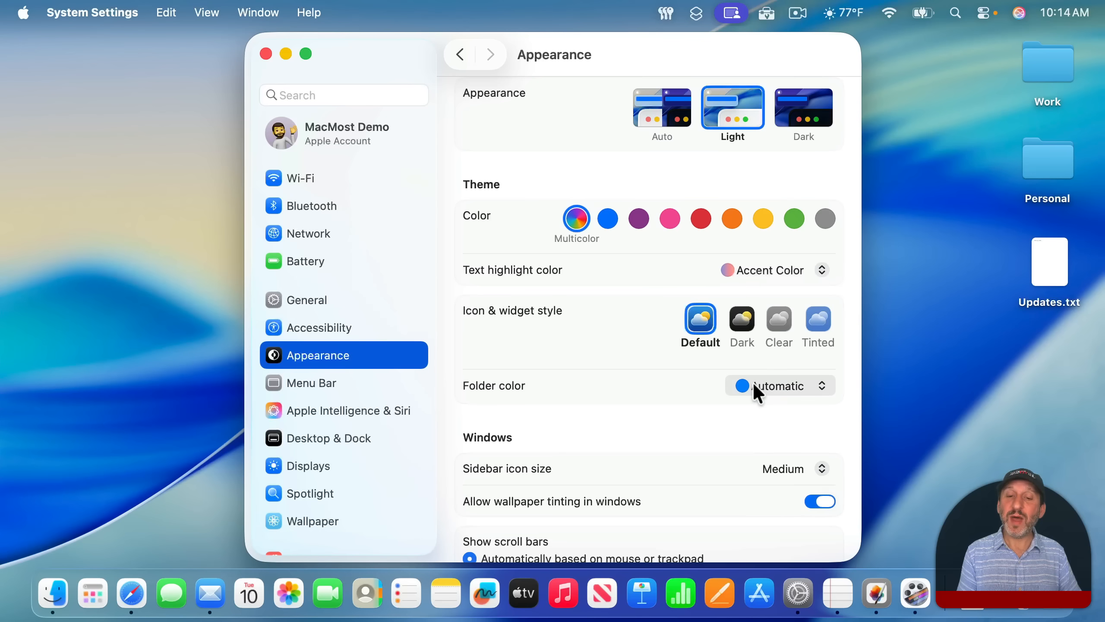
Set the folder colour to Red, then return it to Automatic via Other > Use Theme Color.
left_click(778, 386)
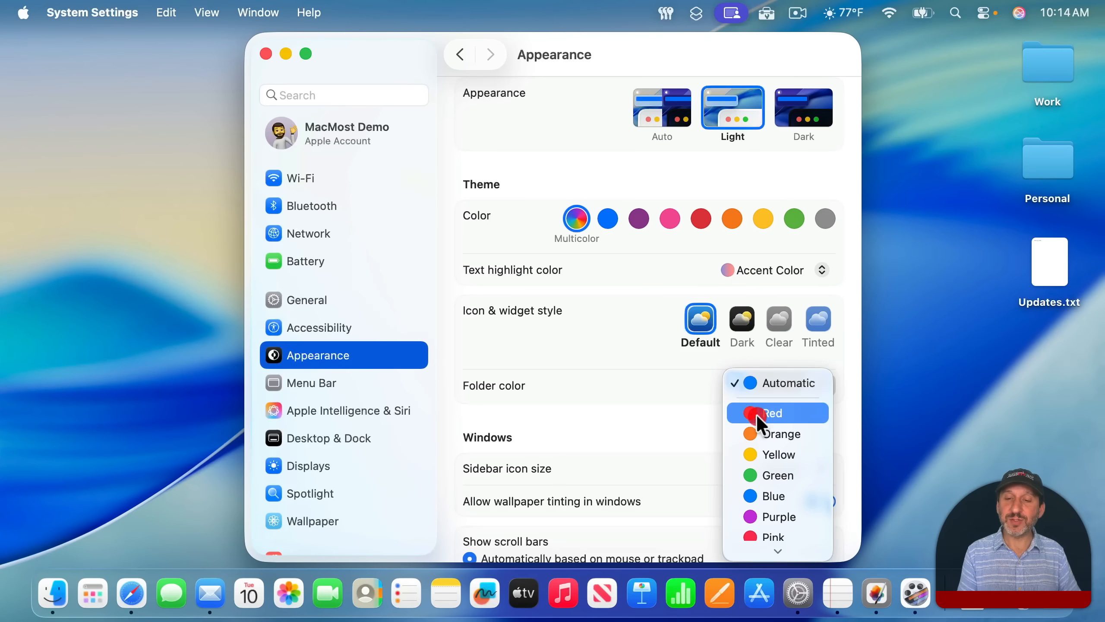
left_click(774, 412)
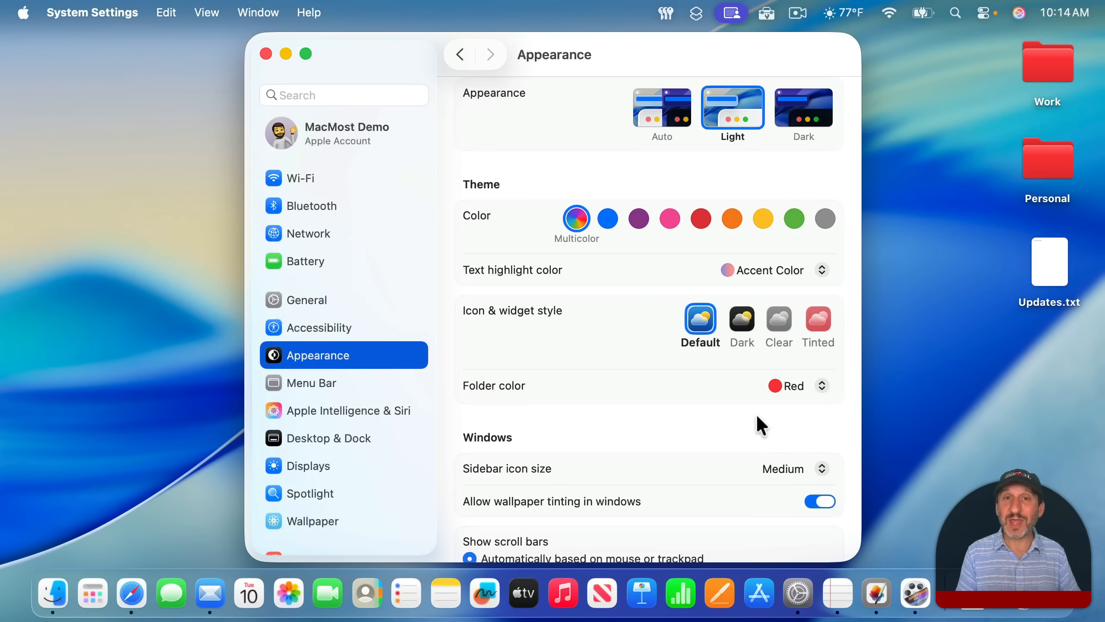
mouse_move(797, 386)
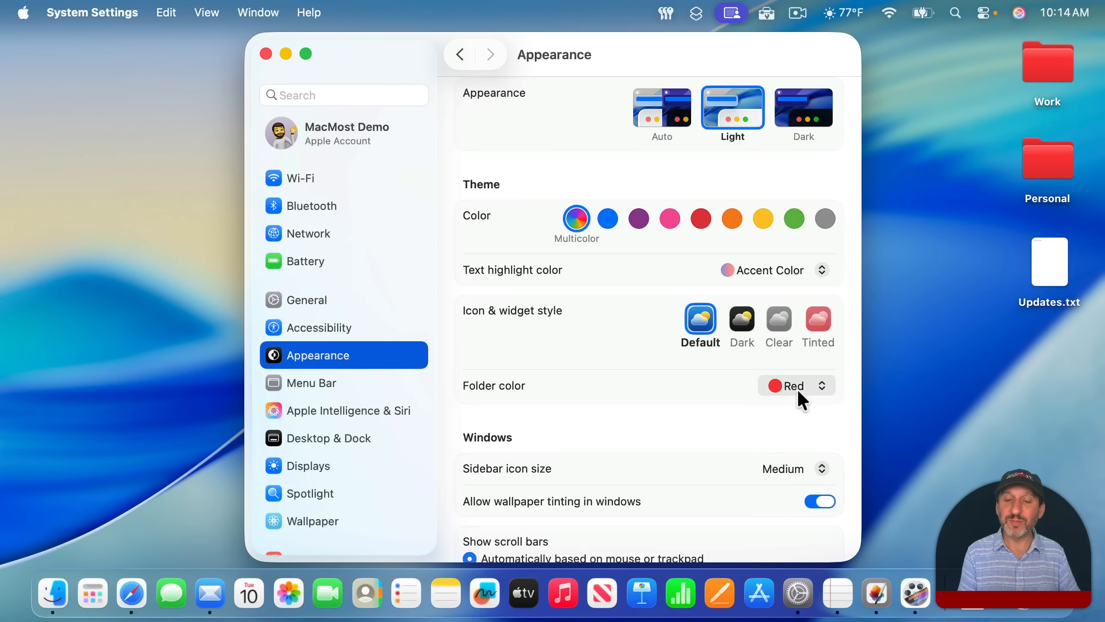
left_click(796, 386)
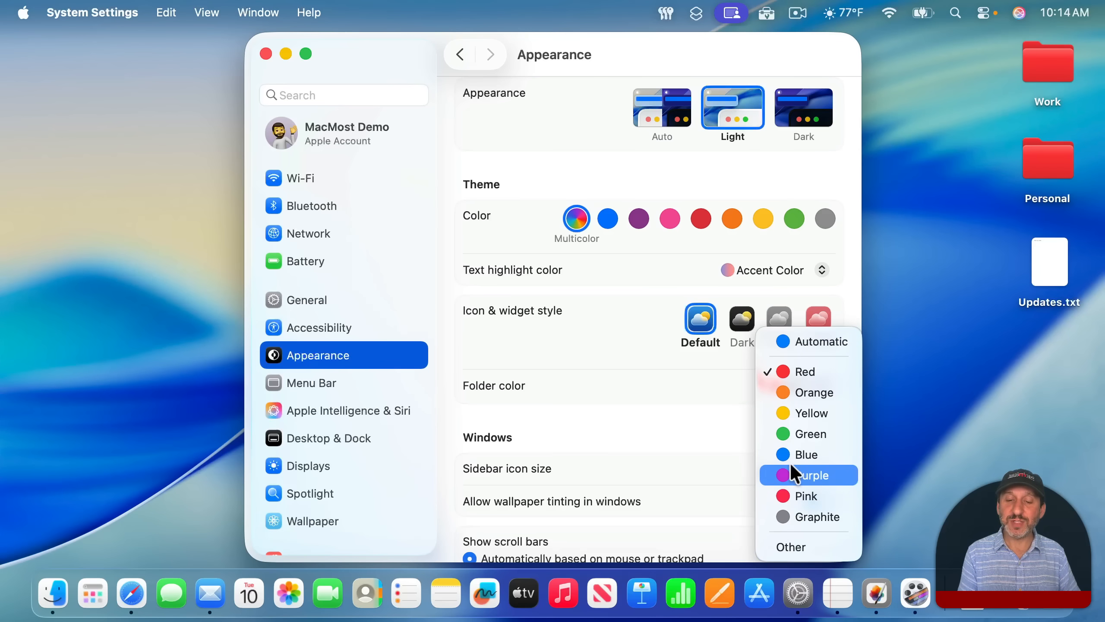
left_click(791, 546)
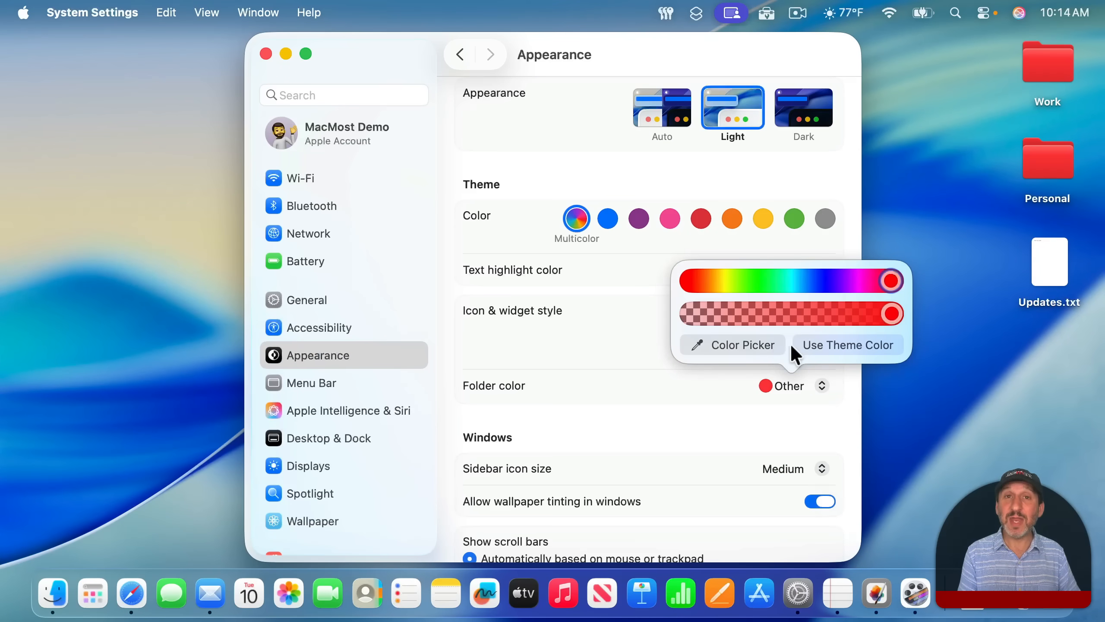
left_click(847, 344)
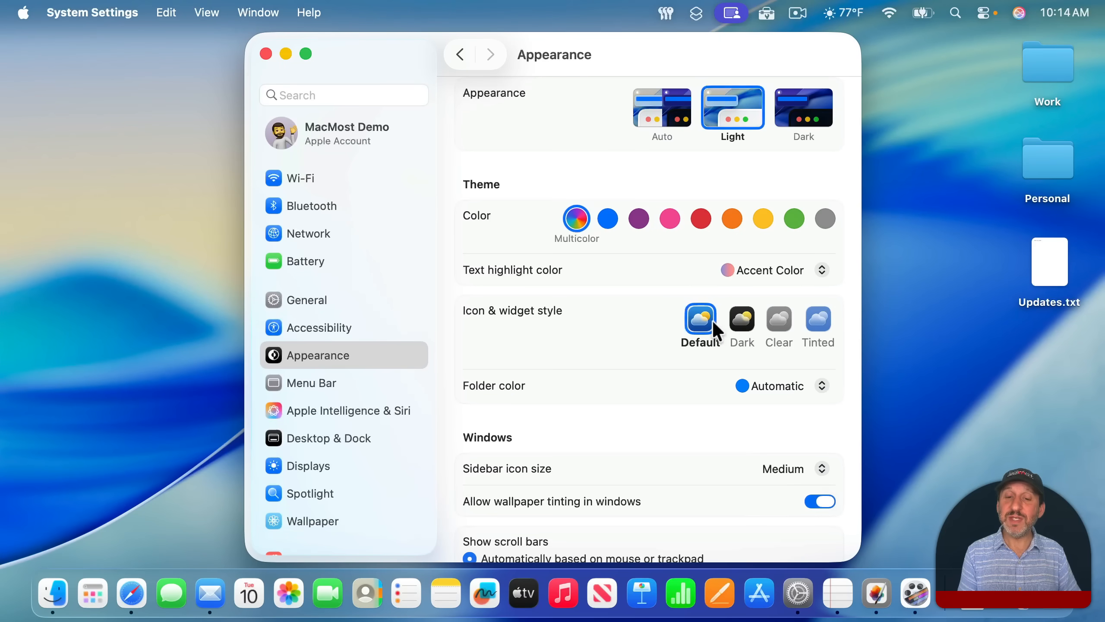
Choose the Dark icon and widget style, trying Auto before settling on Always.
left_click(742, 323)
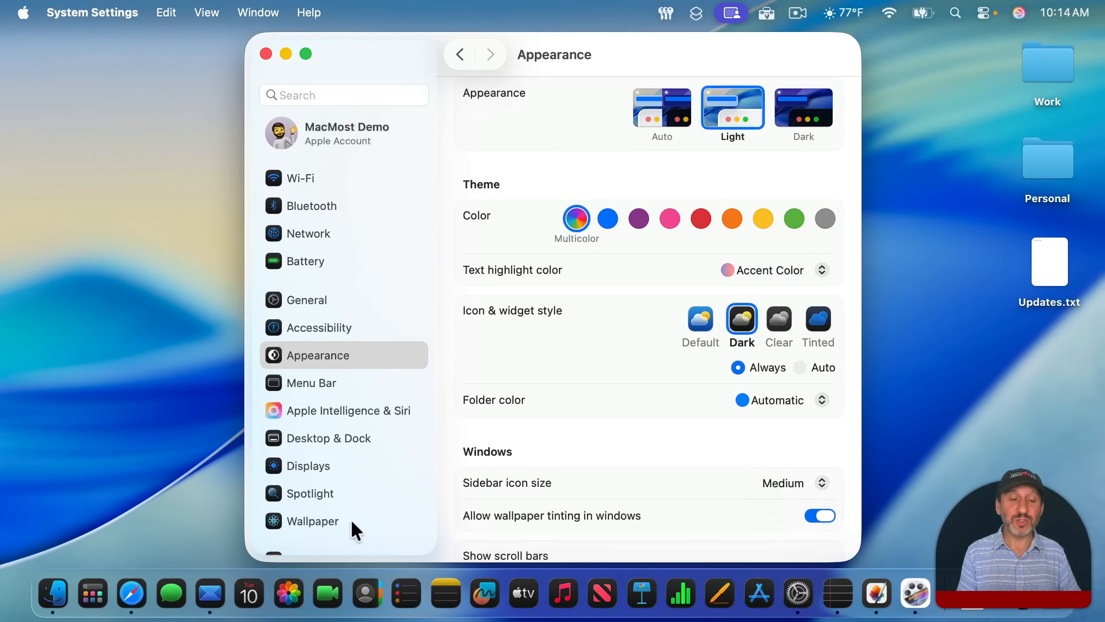
mouse_move(442, 595)
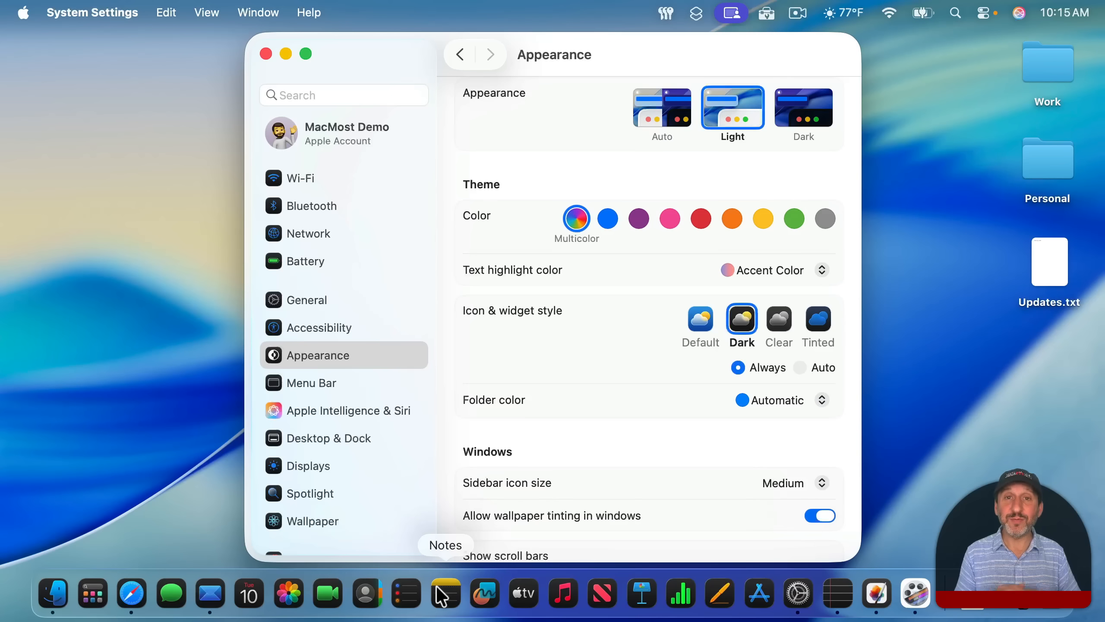
mouse_move(277, 190)
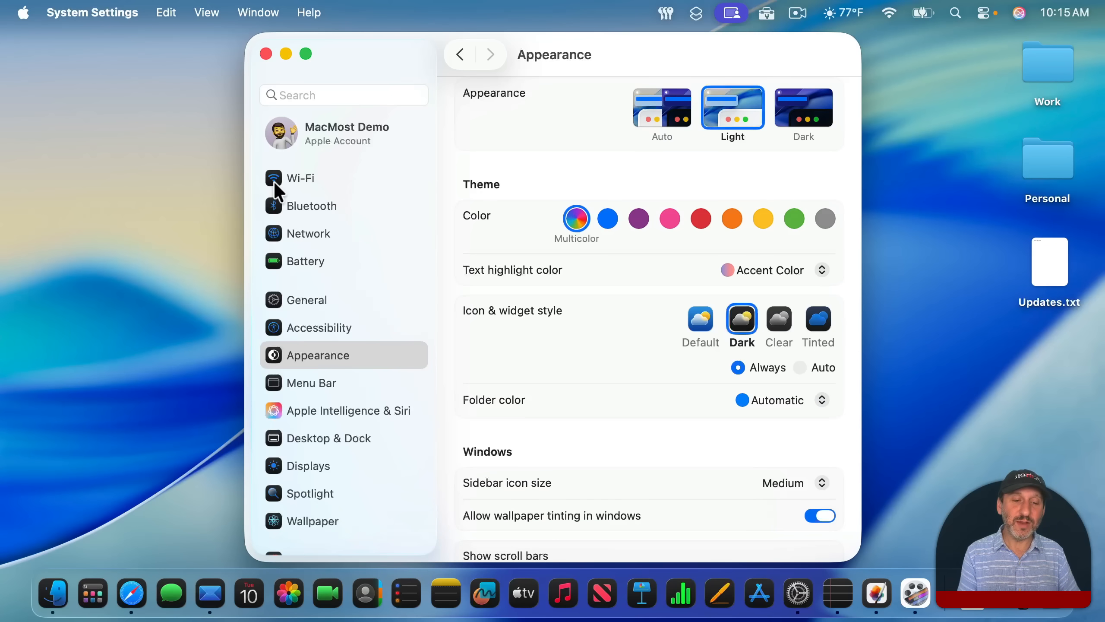
mouse_move(271, 380)
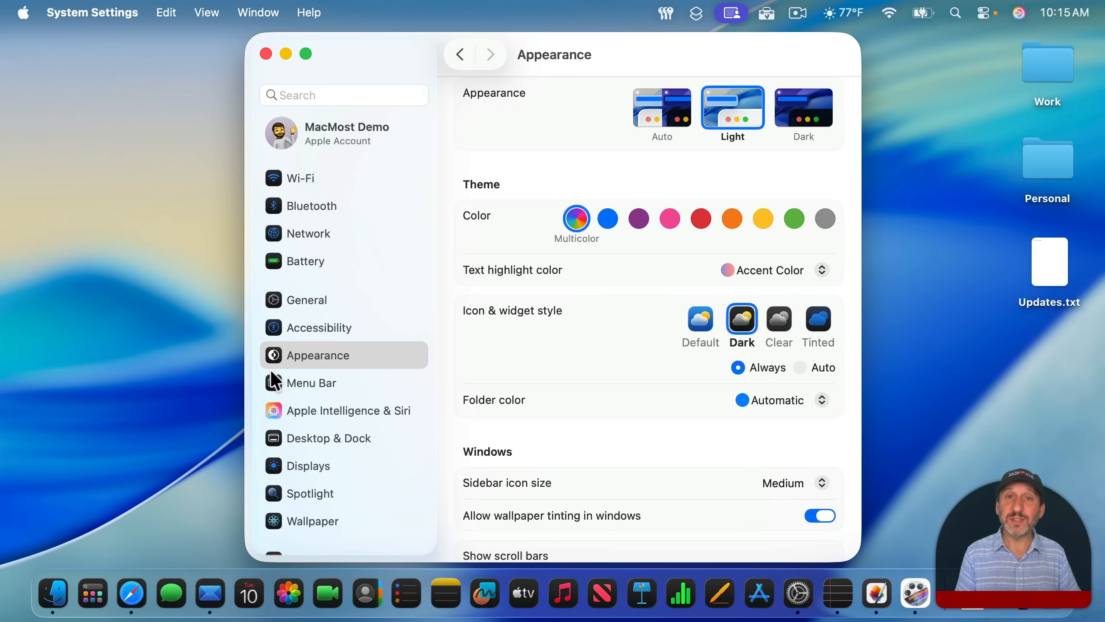
mouse_move(659, 379)
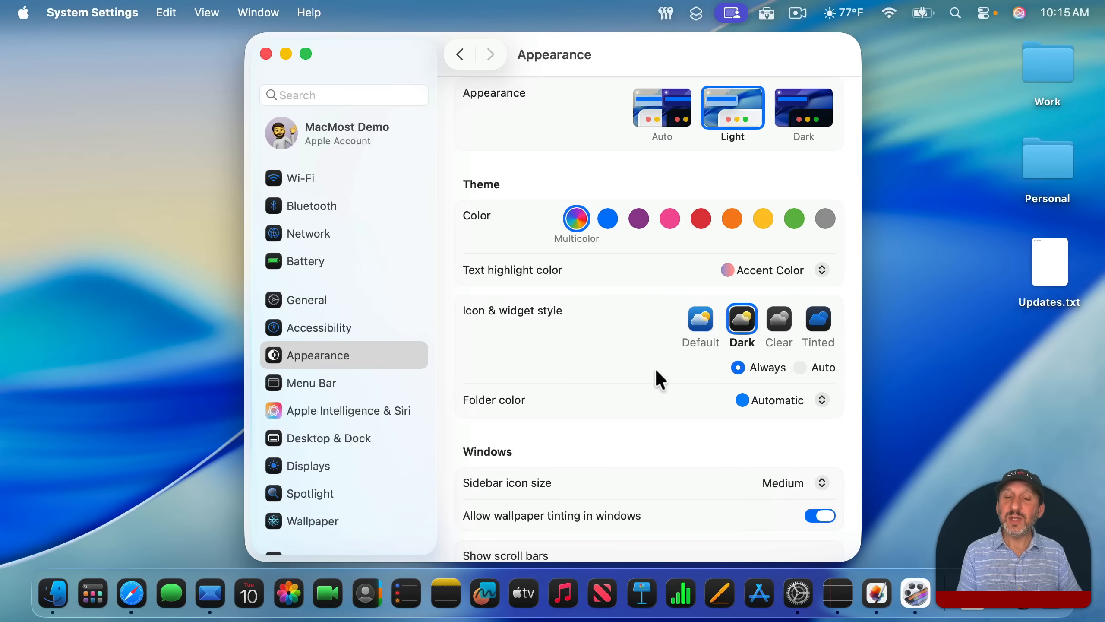
mouse_move(811, 377)
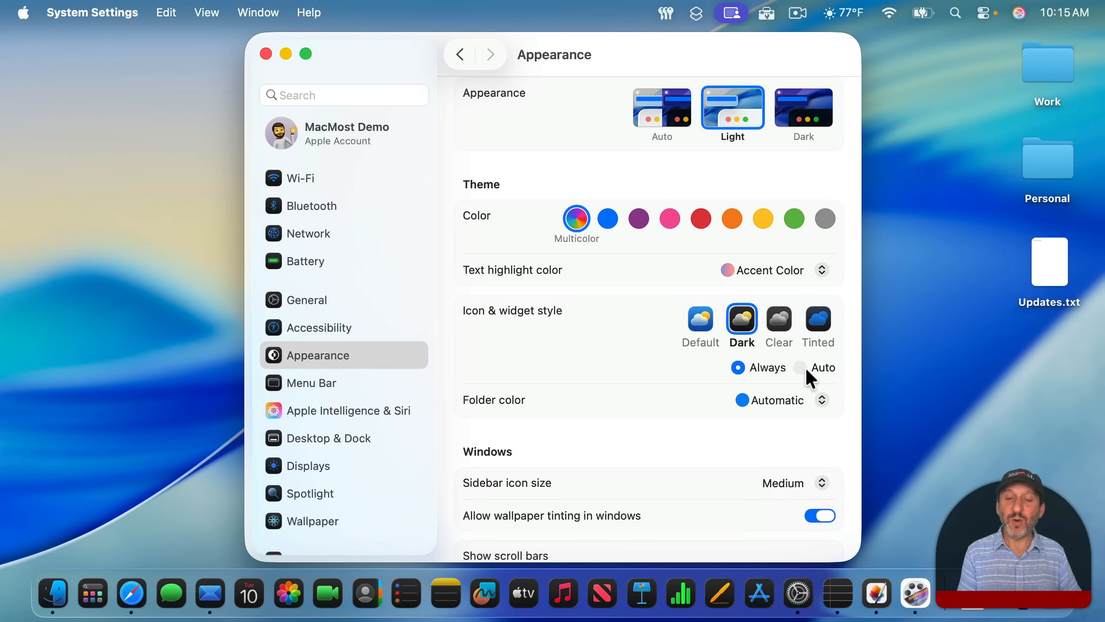
left_click(801, 367)
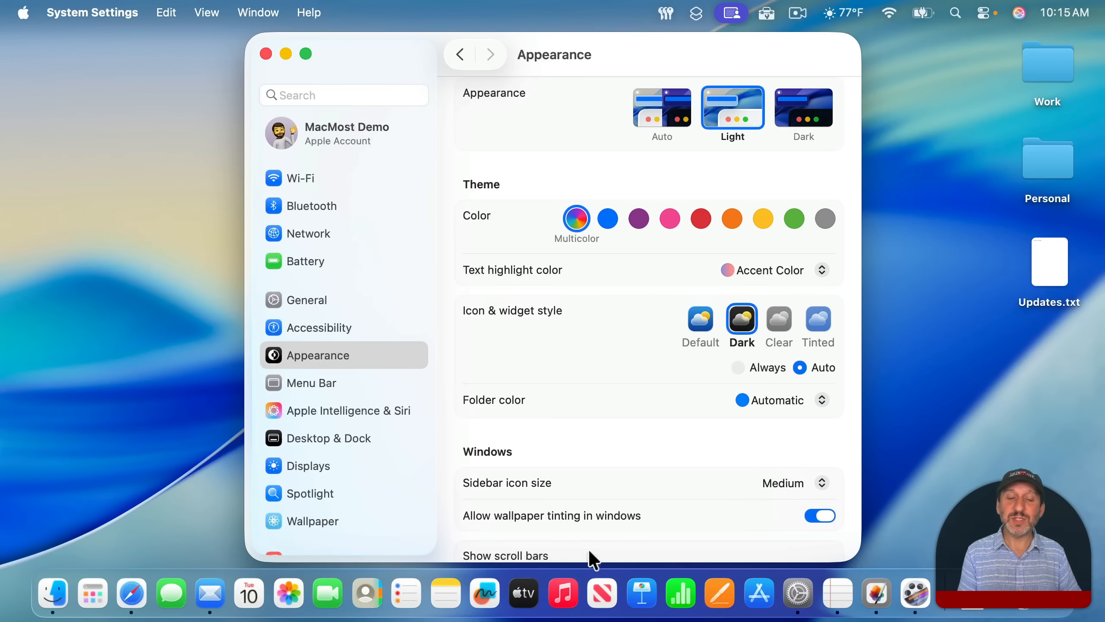
mouse_move(740, 371)
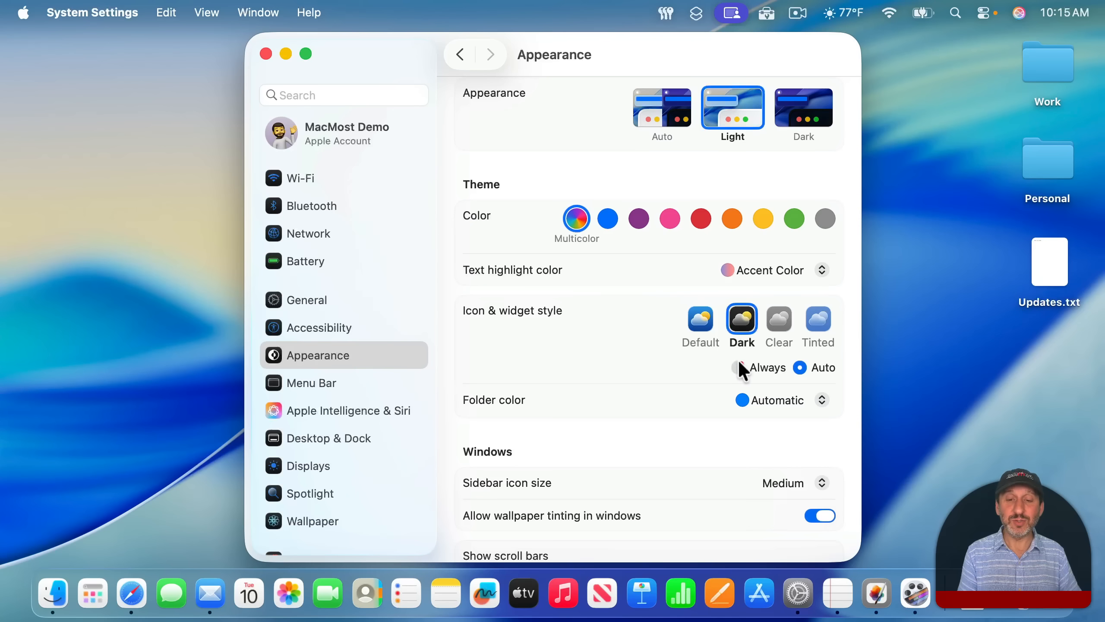
left_click(737, 367)
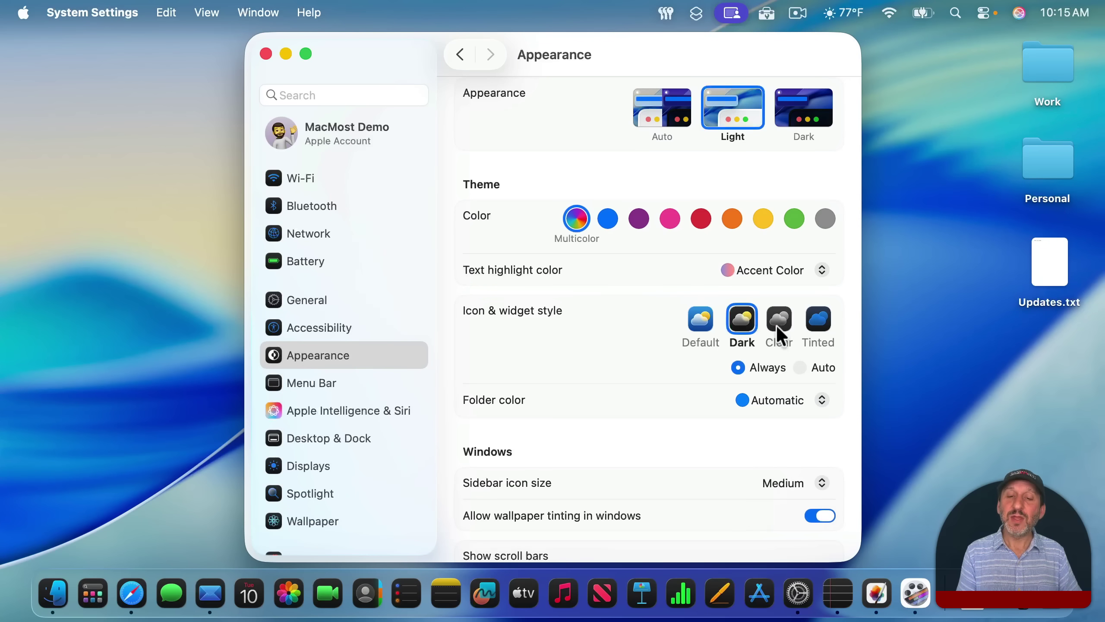
Choose the Clear icon style, preview Dark and Auto variants, and keep Light.
left_click(779, 320)
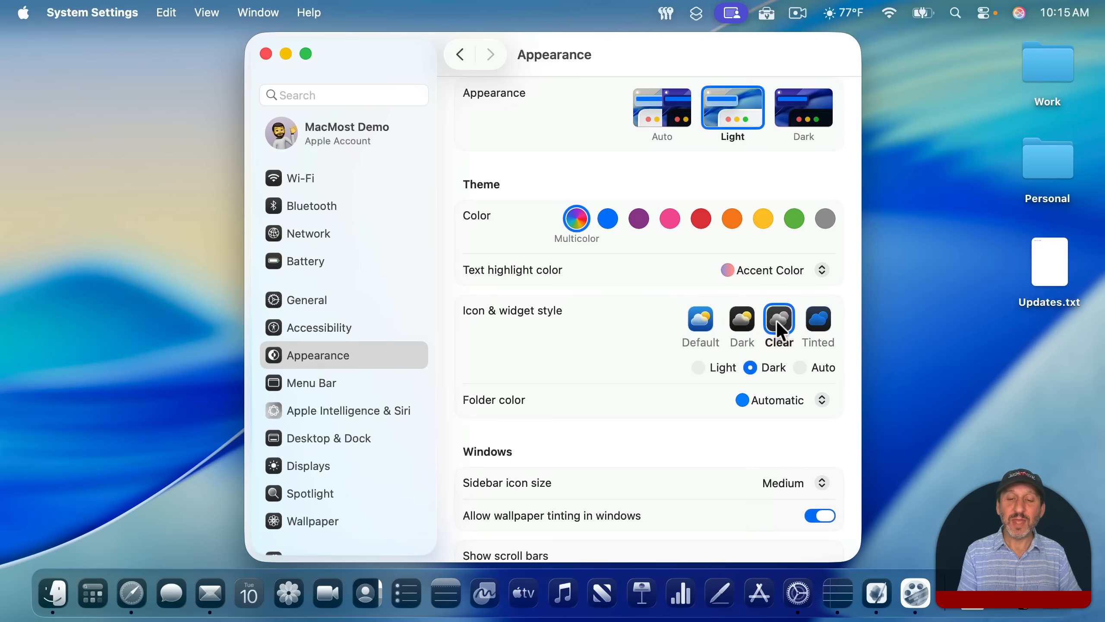
left_click(698, 366)
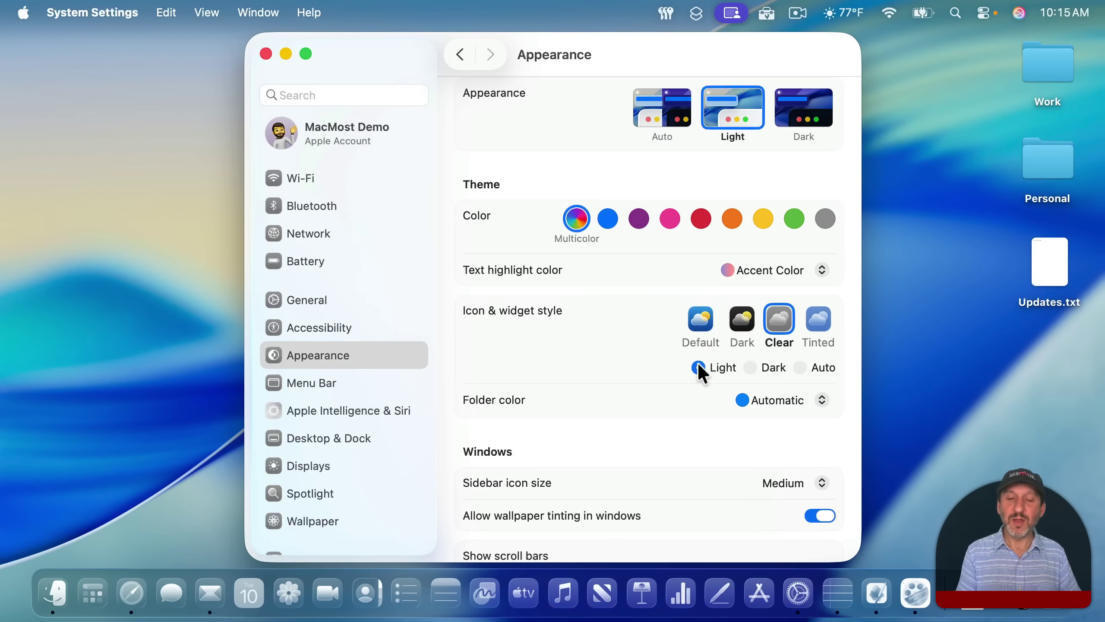
left_click(750, 367)
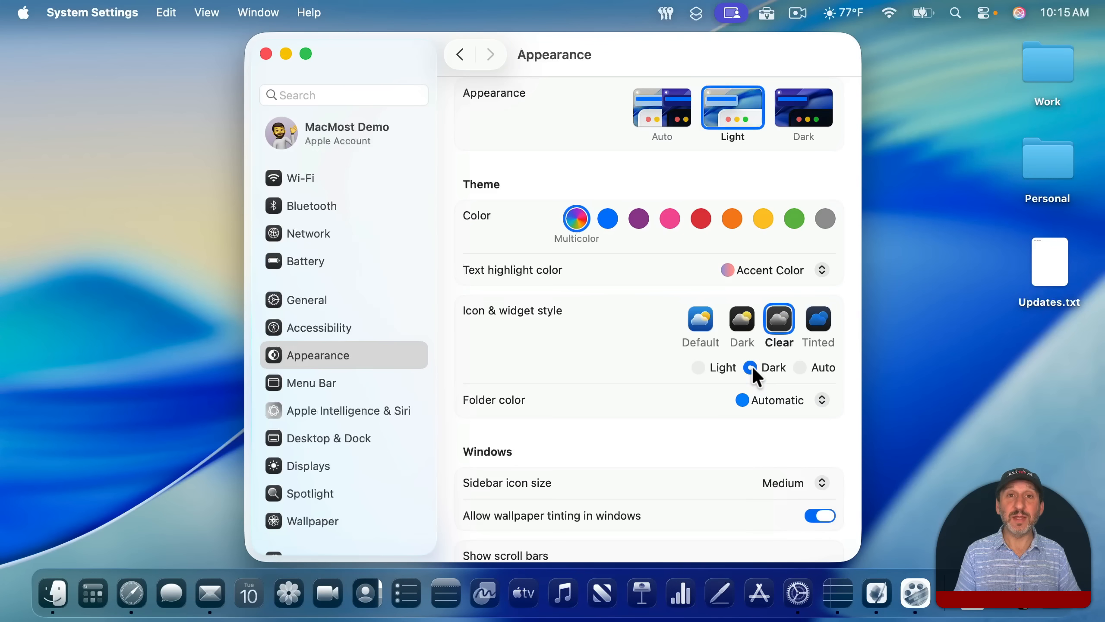
left_click(801, 367)
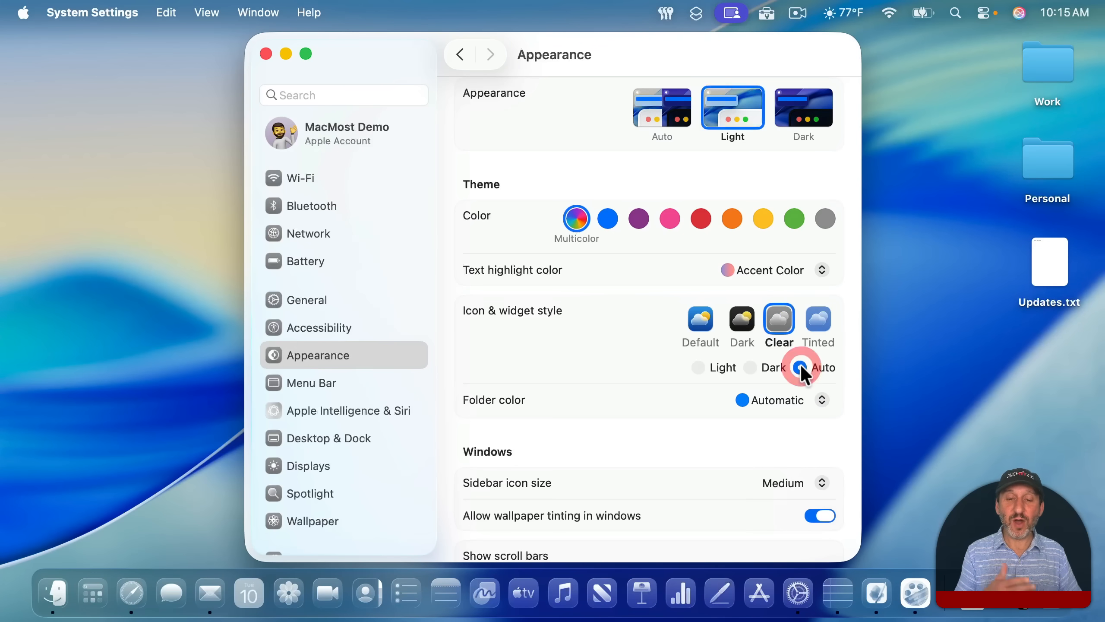
left_click(698, 367)
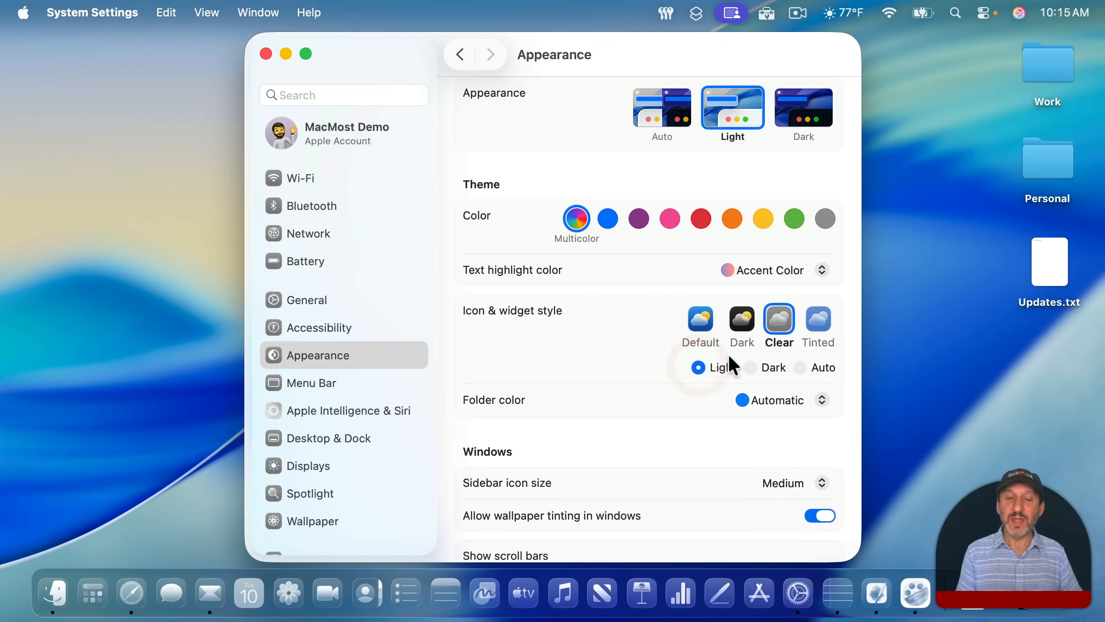
mouse_move(485, 592)
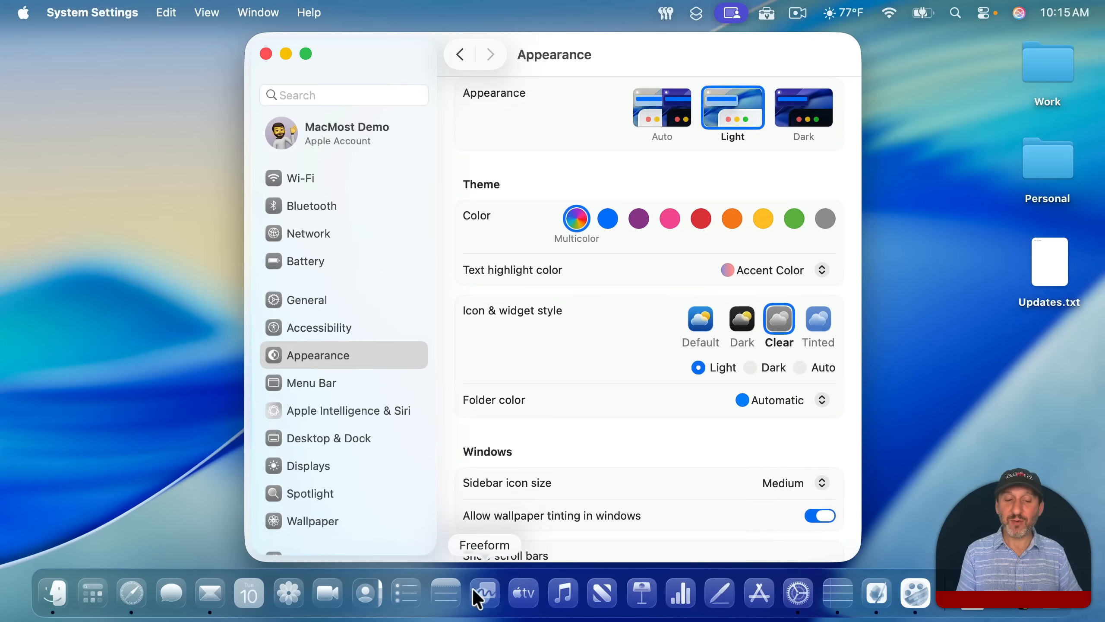
mouse_move(445, 593)
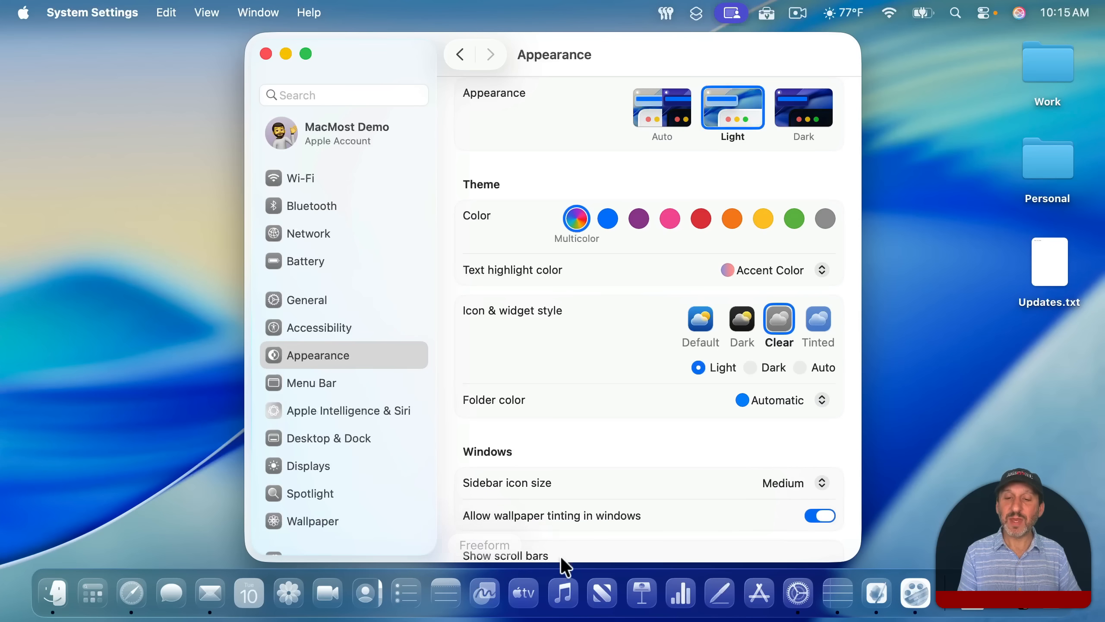
Choose the Tinted icon style in Red, then a custom Other colour with the Dark variant.
left_click(818, 319)
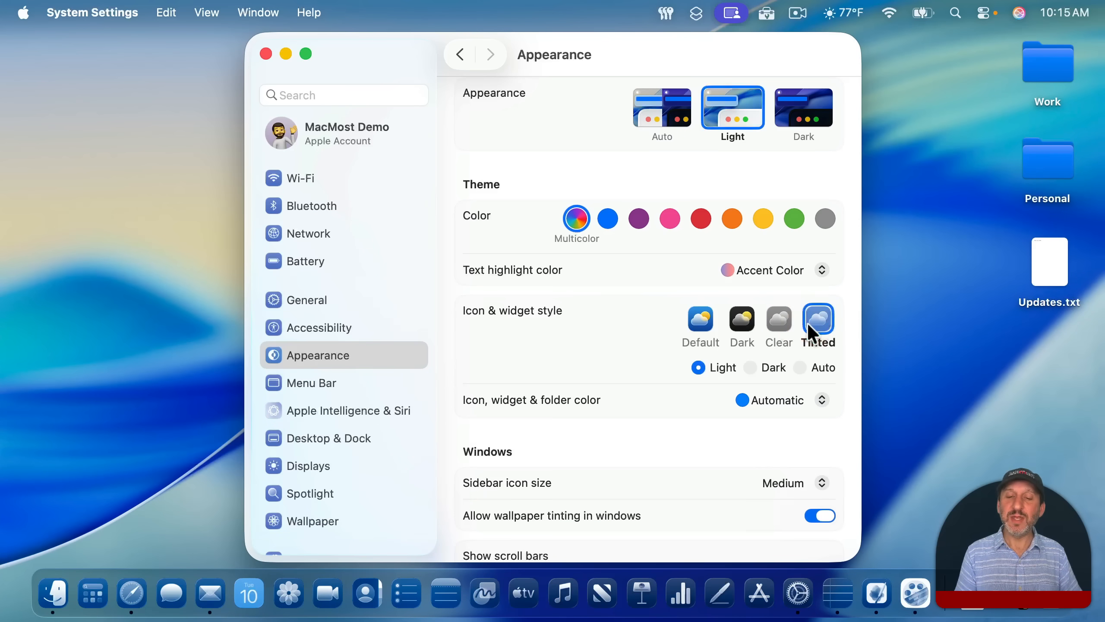
mouse_move(706, 417)
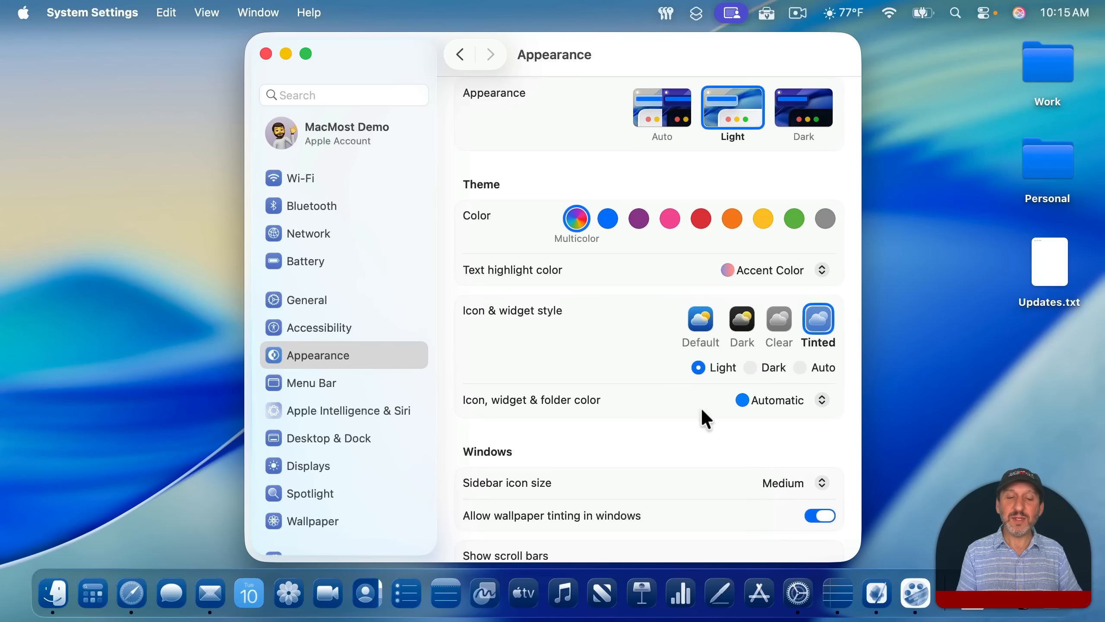
mouse_move(557, 410)
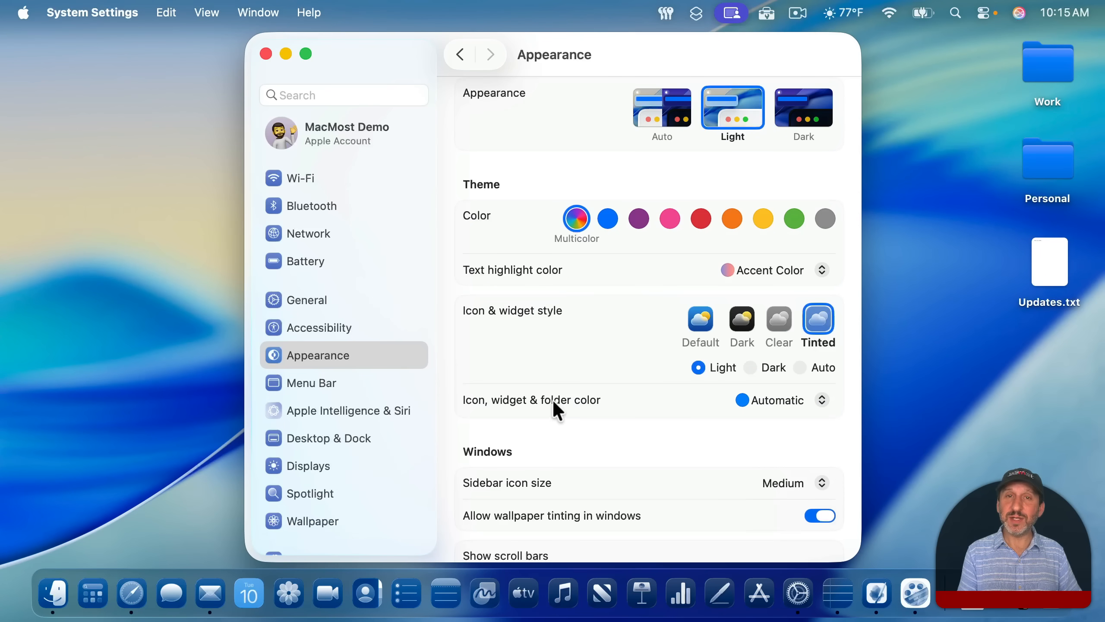
mouse_move(474, 413)
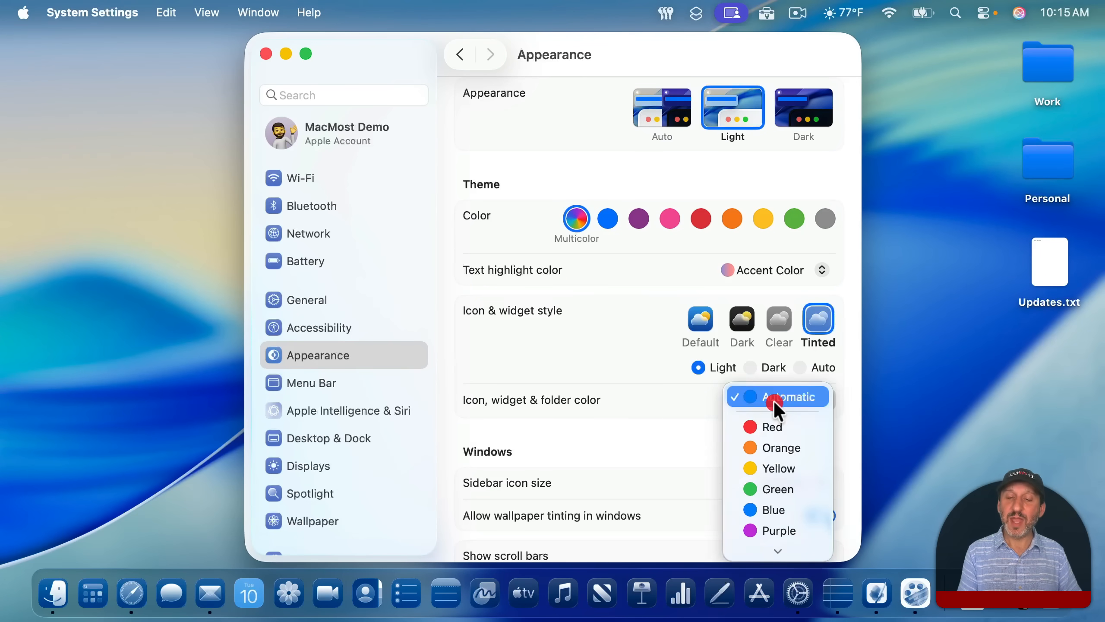
left_click(774, 426)
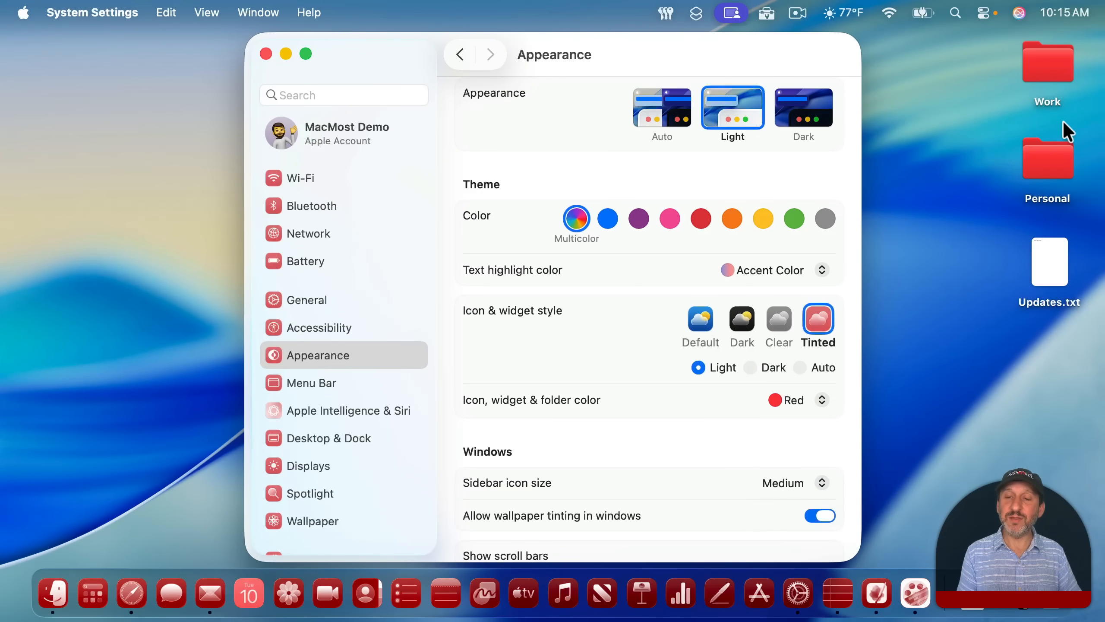
mouse_move(796, 400)
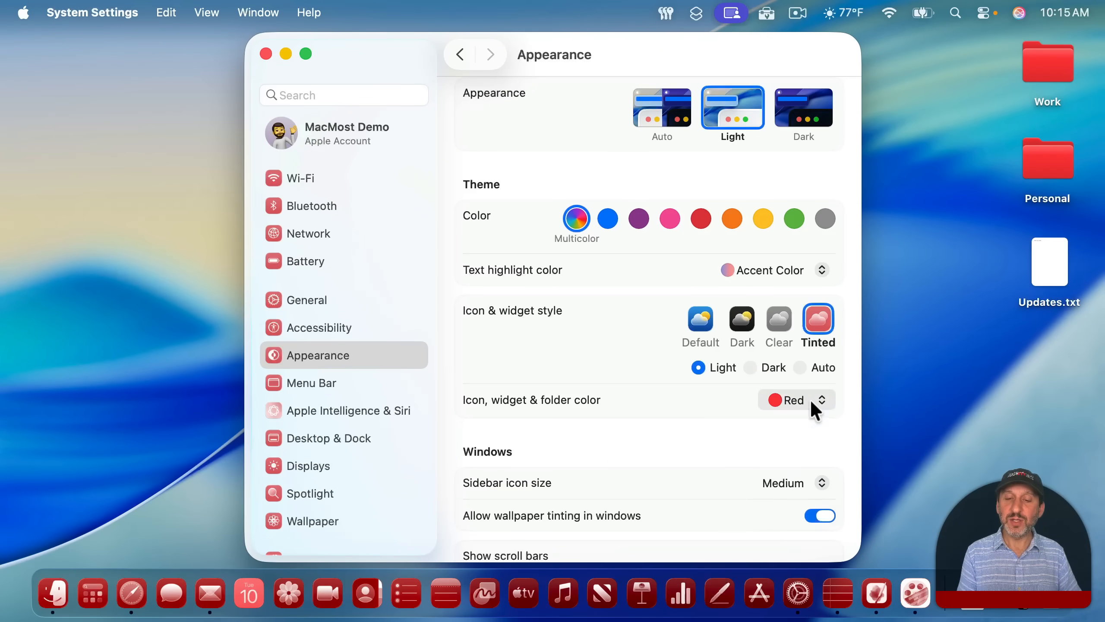
left_click(795, 400)
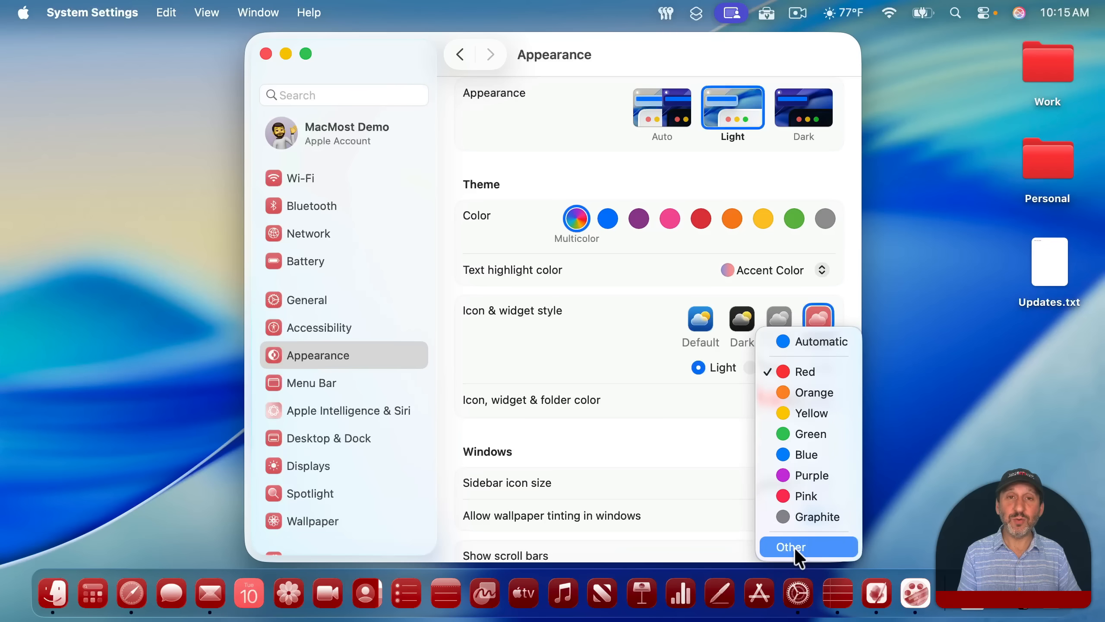
left_click(789, 547)
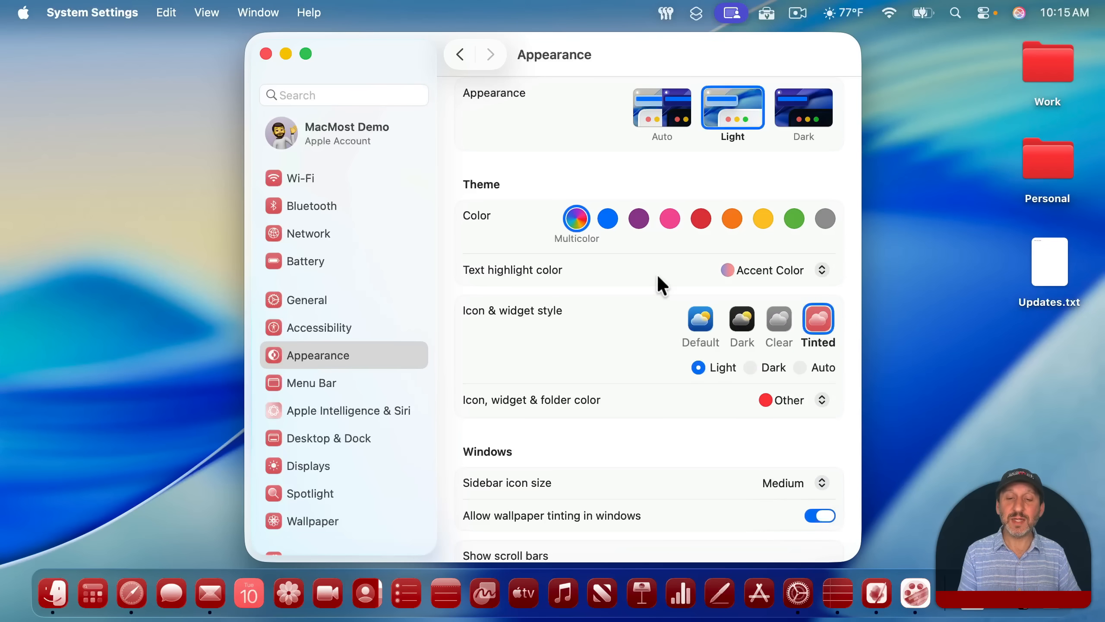
left_click(750, 367)
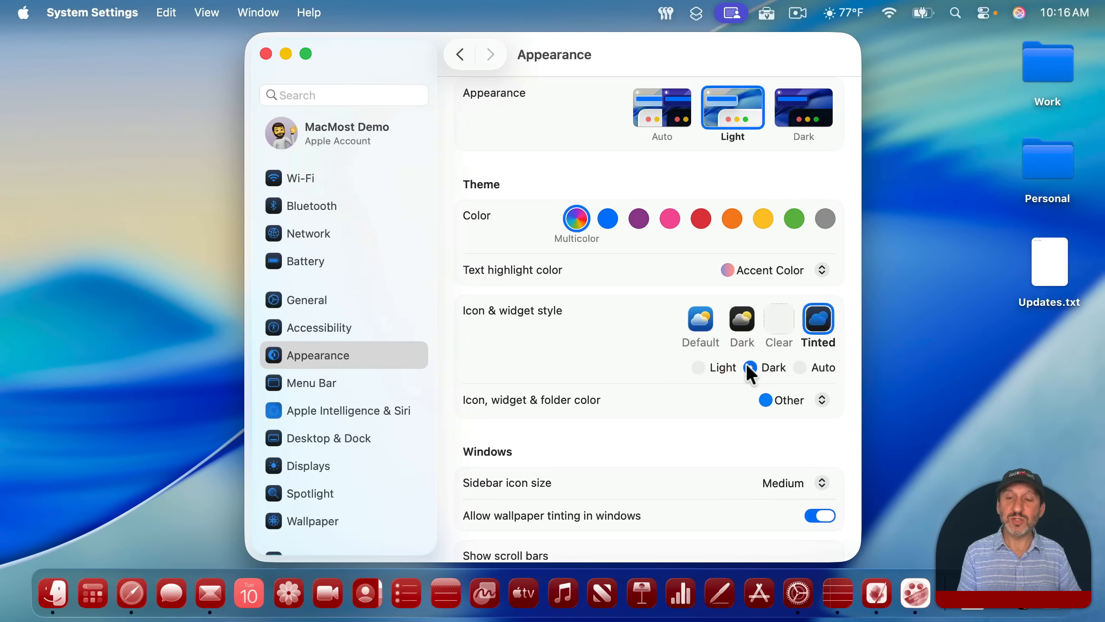
left_click(750, 367)
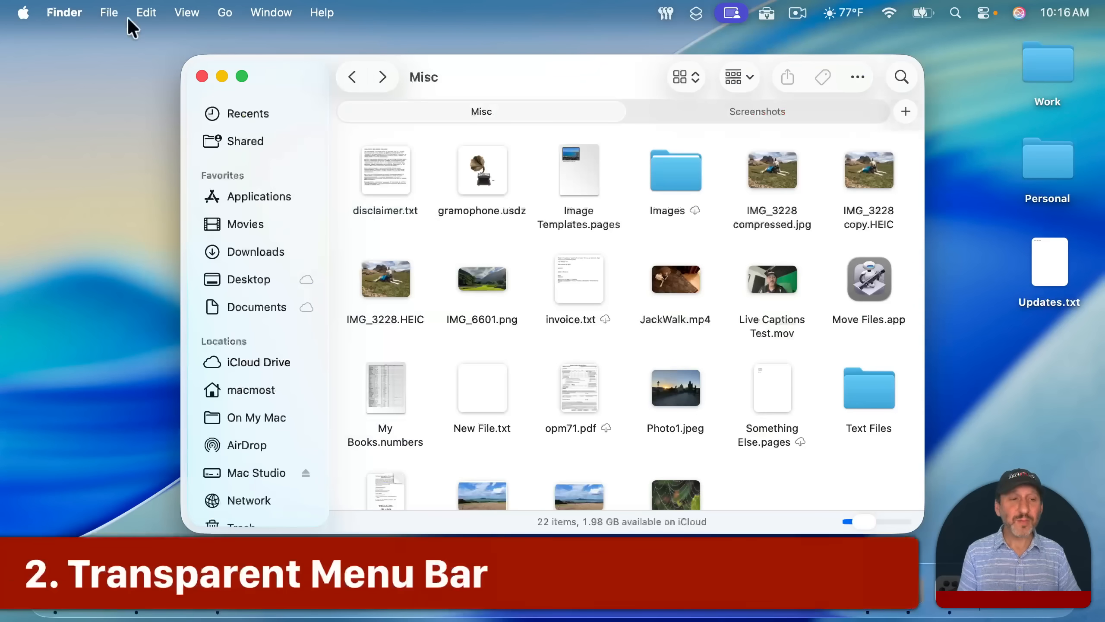
mouse_move(694, 21)
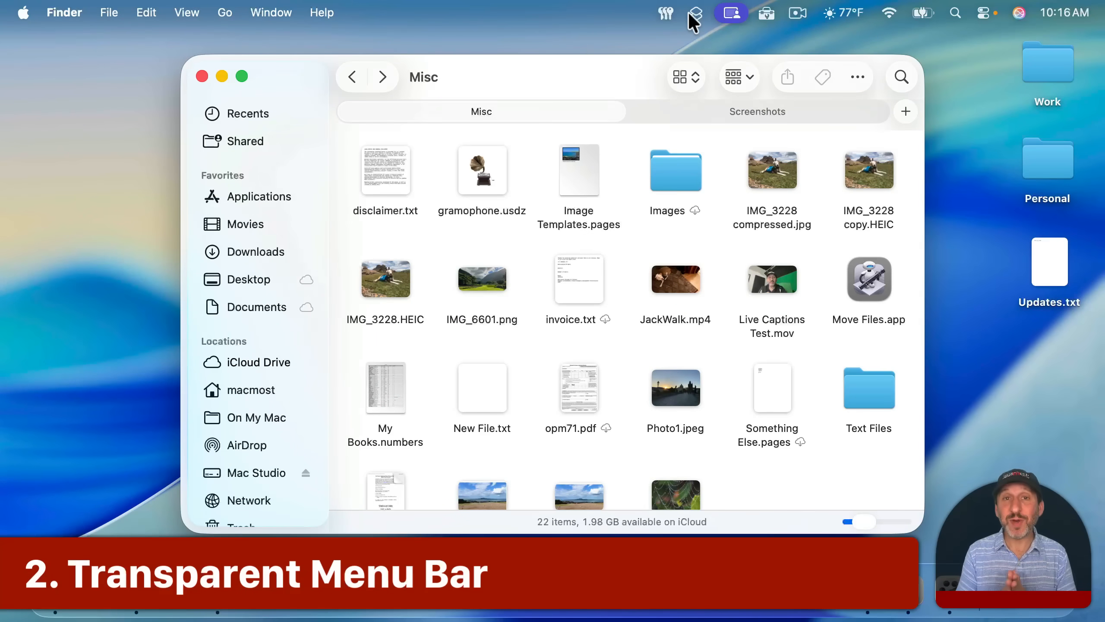
mouse_move(349, 17)
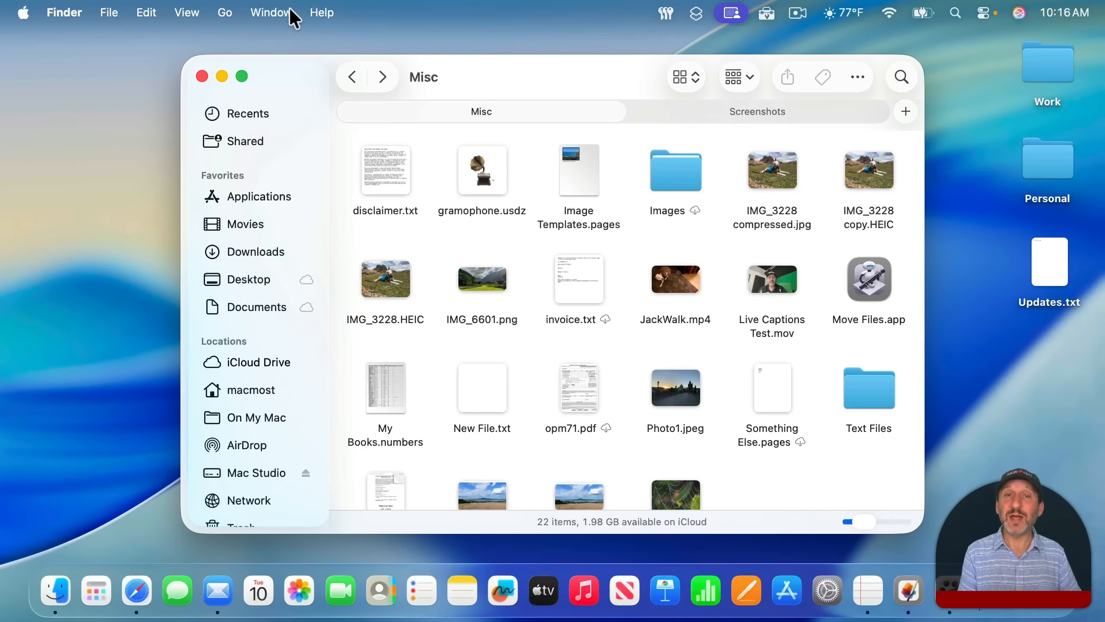
mouse_move(452, 11)
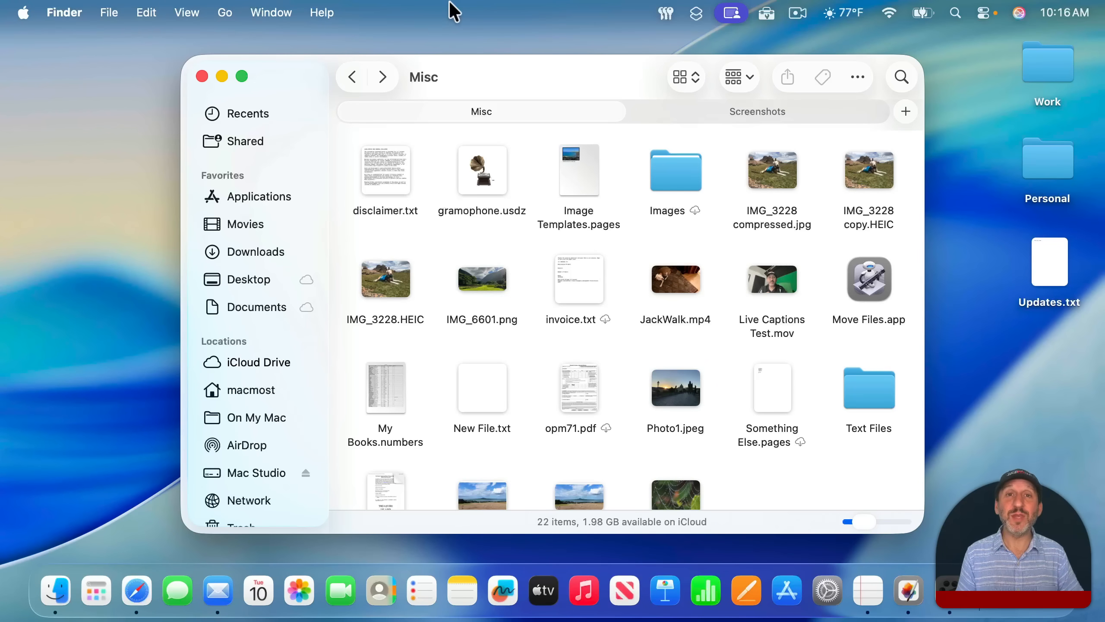
mouse_move(83, 12)
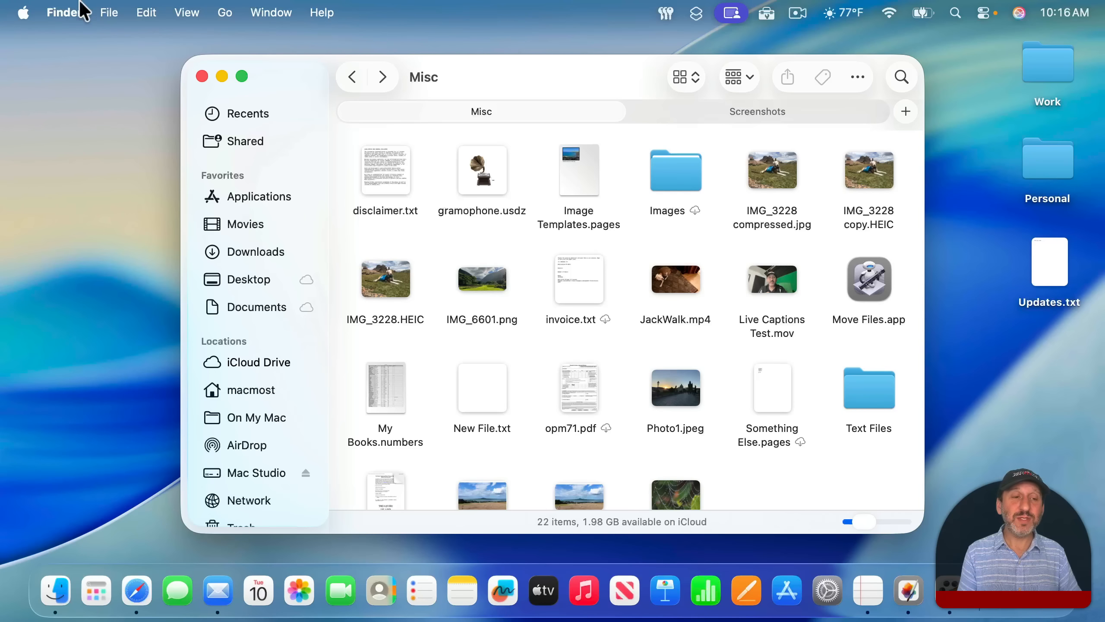
Make the desktop active so the Finder Misc window loses focus.
left_click(44, 75)
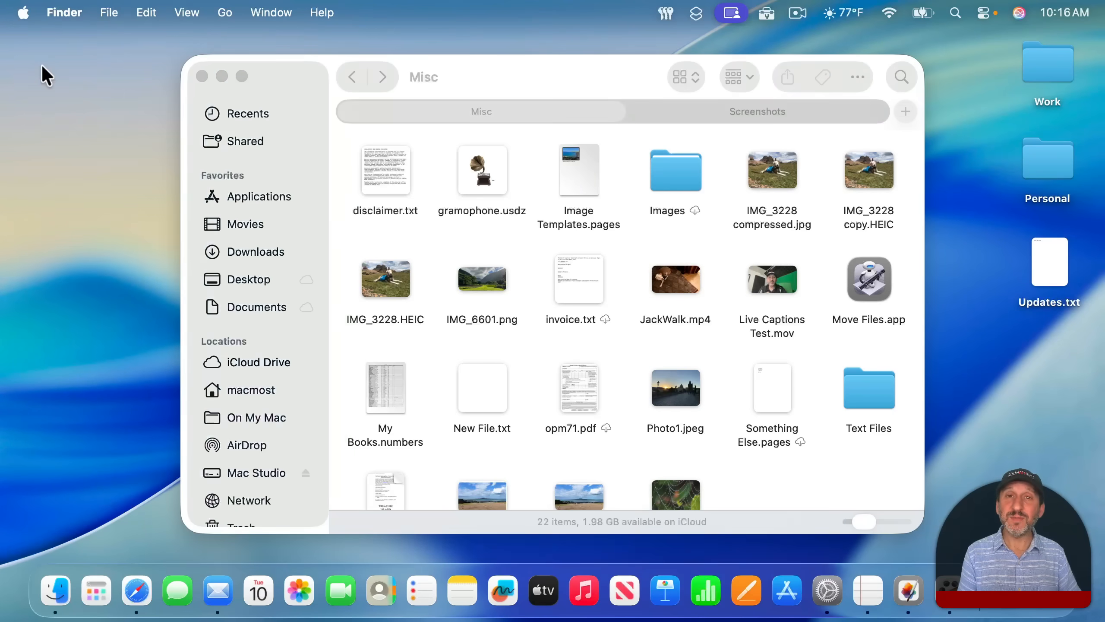
In Accessibility > Display, switch on Reduce transparency and toggle Increase contrast.
left_click(826, 591)
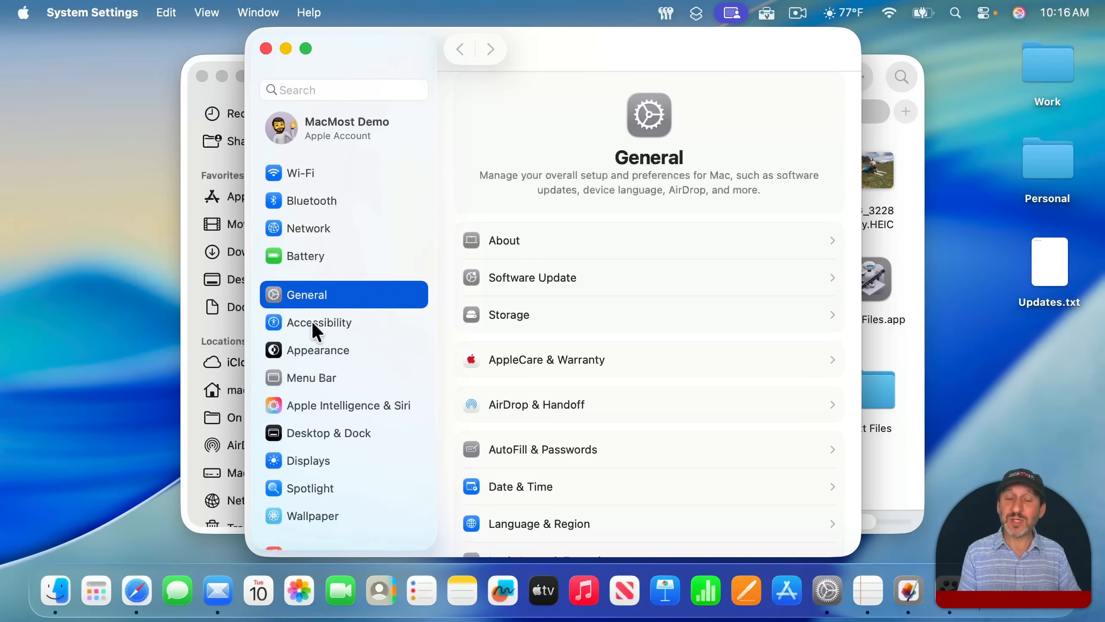
left_click(317, 322)
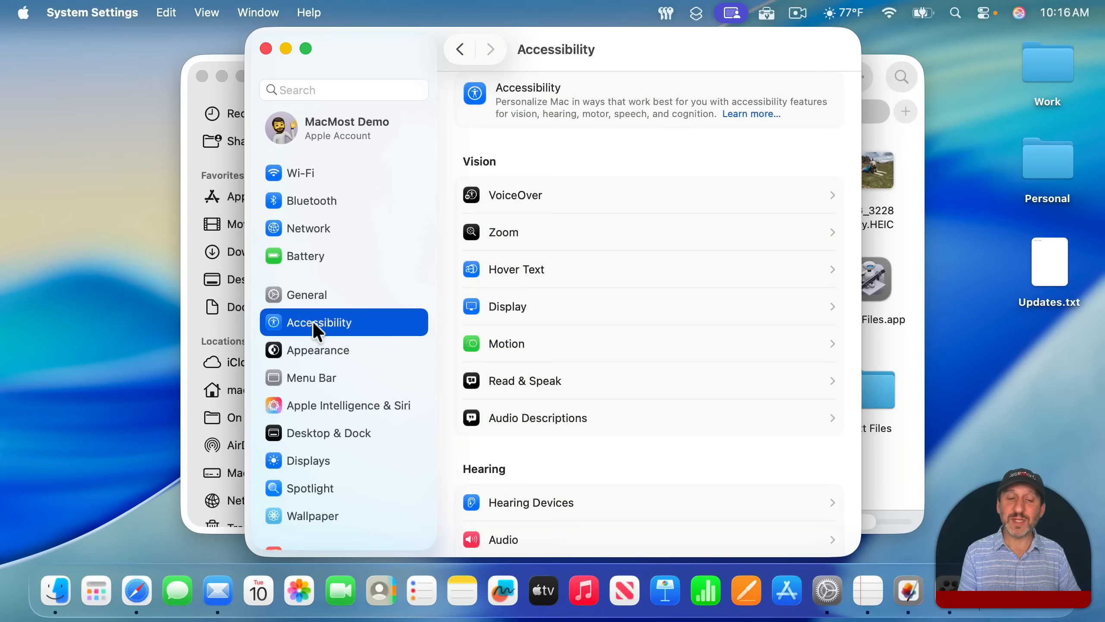
mouse_move(593, 401)
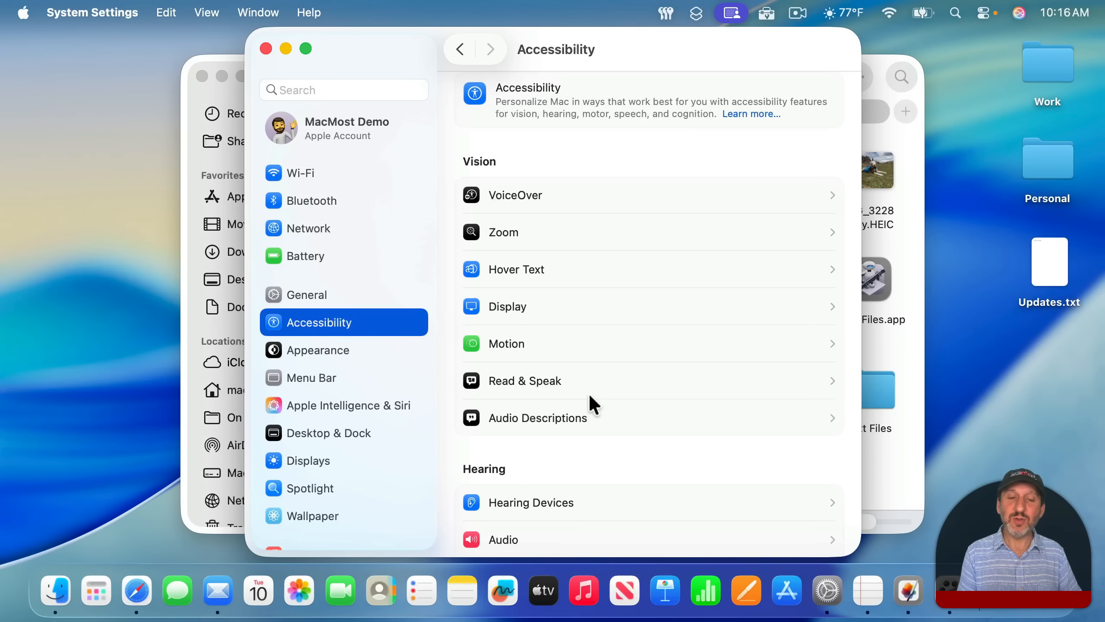
left_click(508, 306)
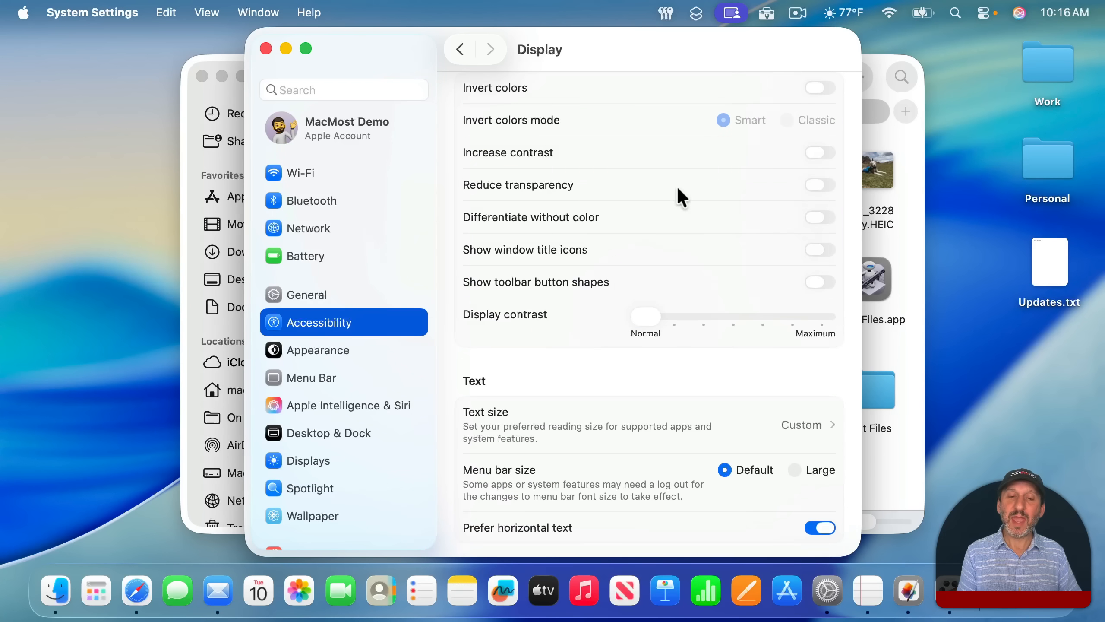
mouse_move(822, 196)
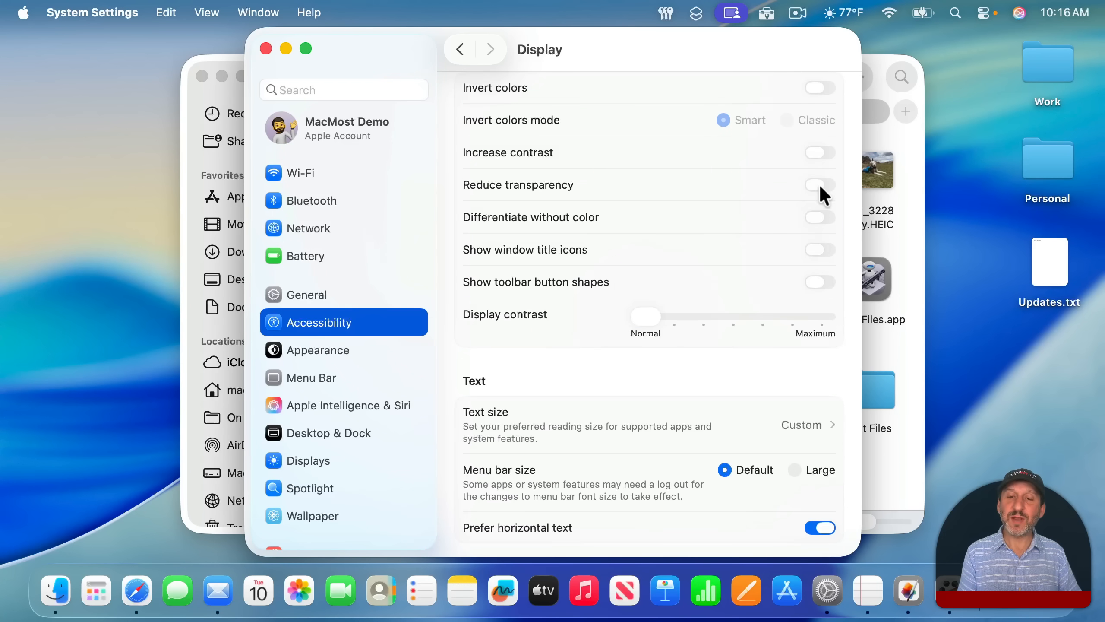
left_click(819, 184)
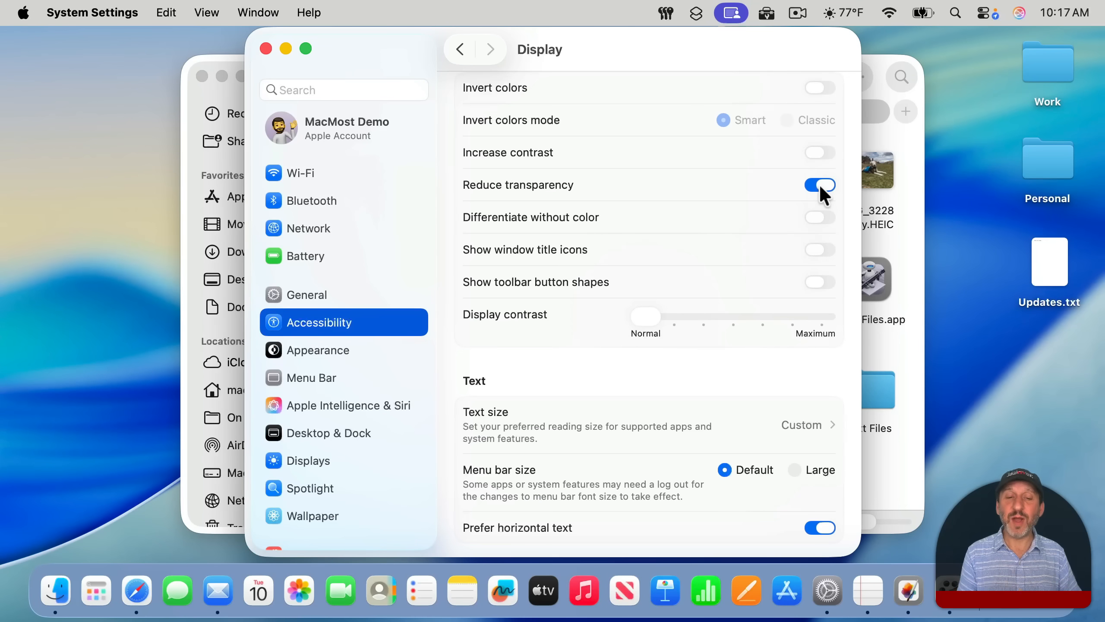
mouse_move(821, 163)
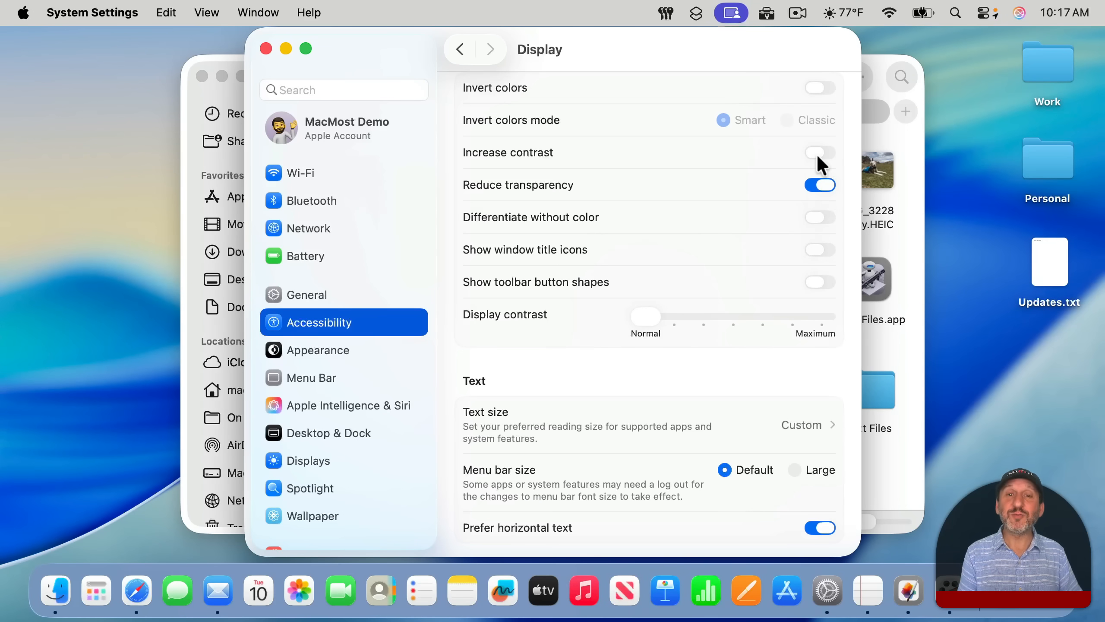
left_click(819, 152)
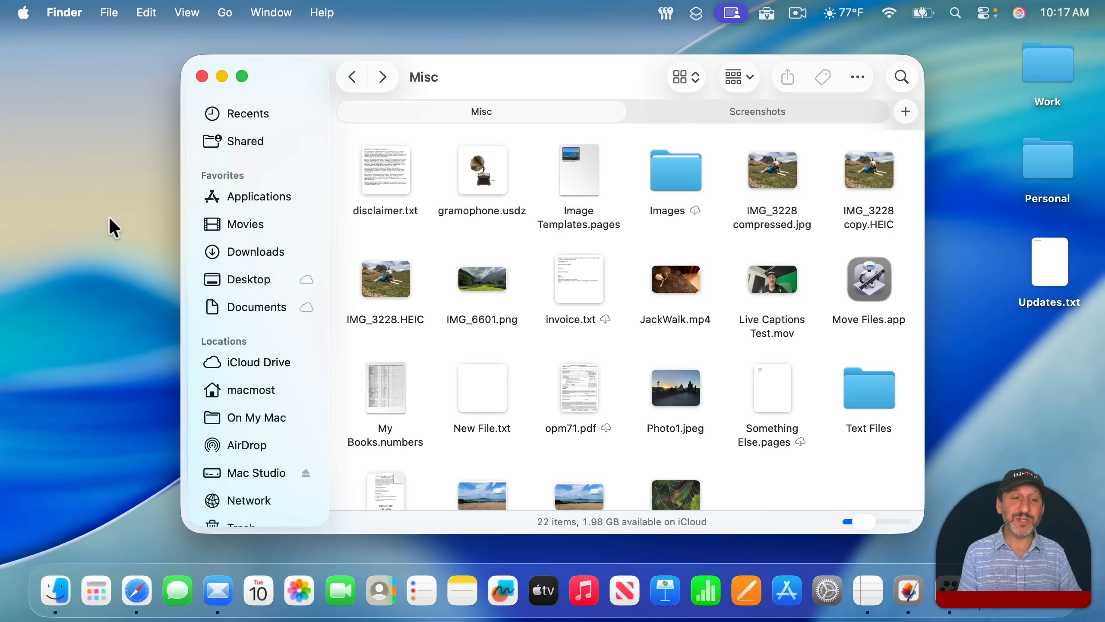
mouse_move(139, 316)
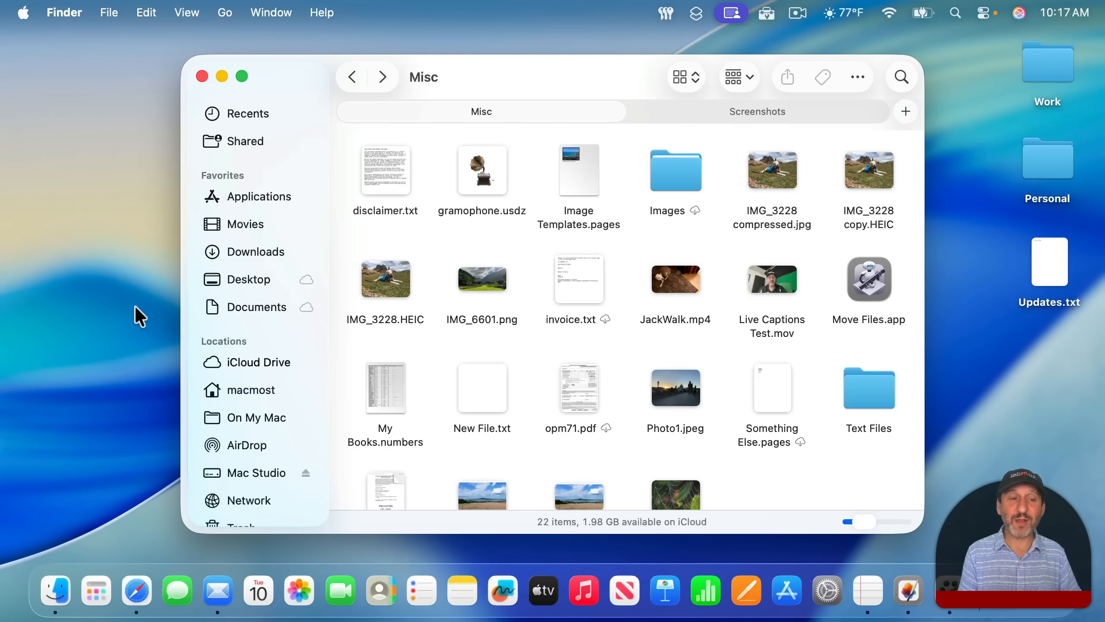
mouse_move(486, 342)
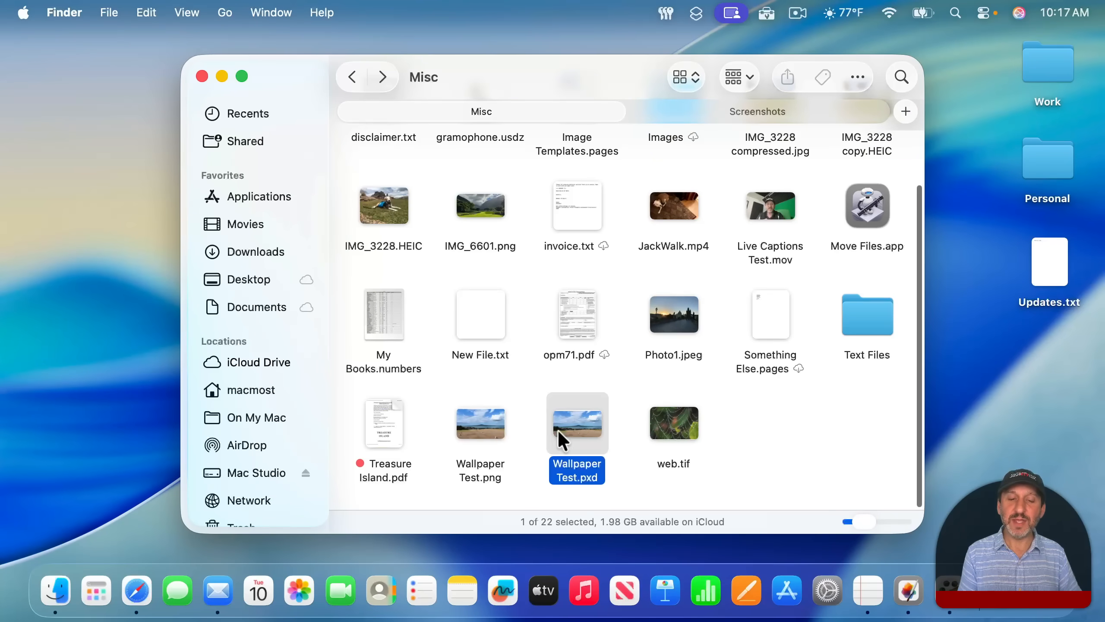
Open Wallpaper Test.pxd from the Misc folder.
double_click(577, 423)
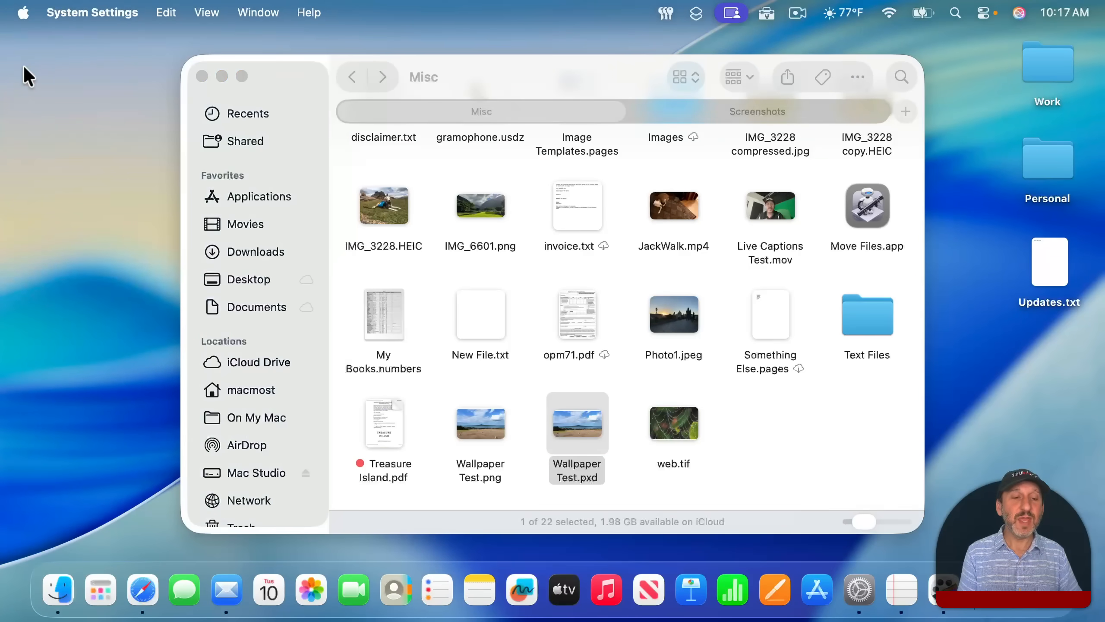
Return to System Settings' wallpaper pane and close its window, leaving Finder in front.
left_click(859, 590)
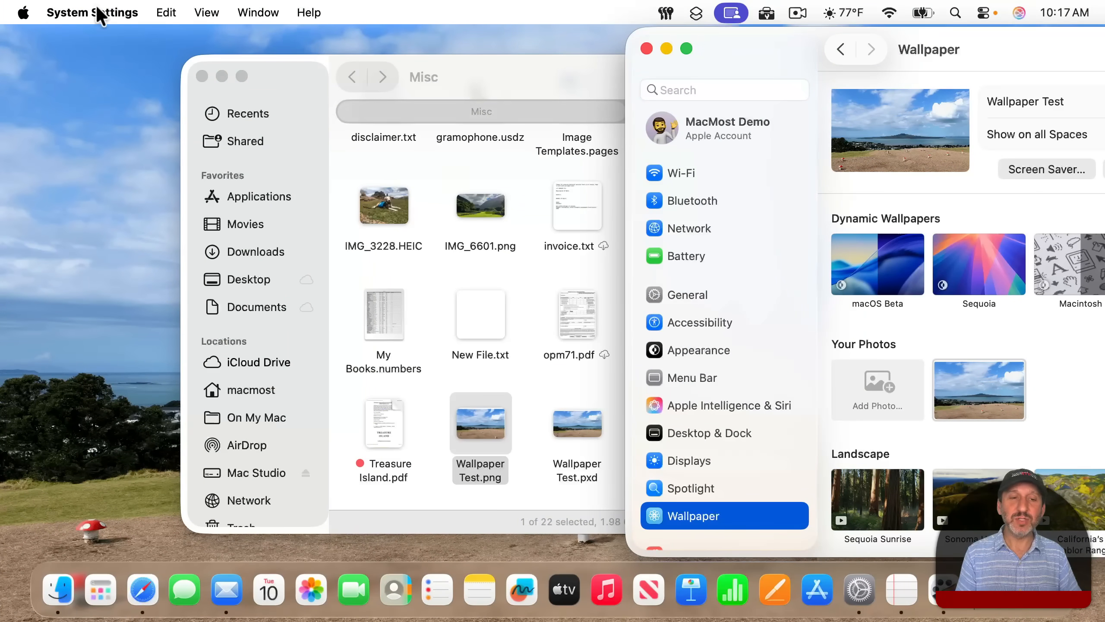
mouse_move(391, 37)
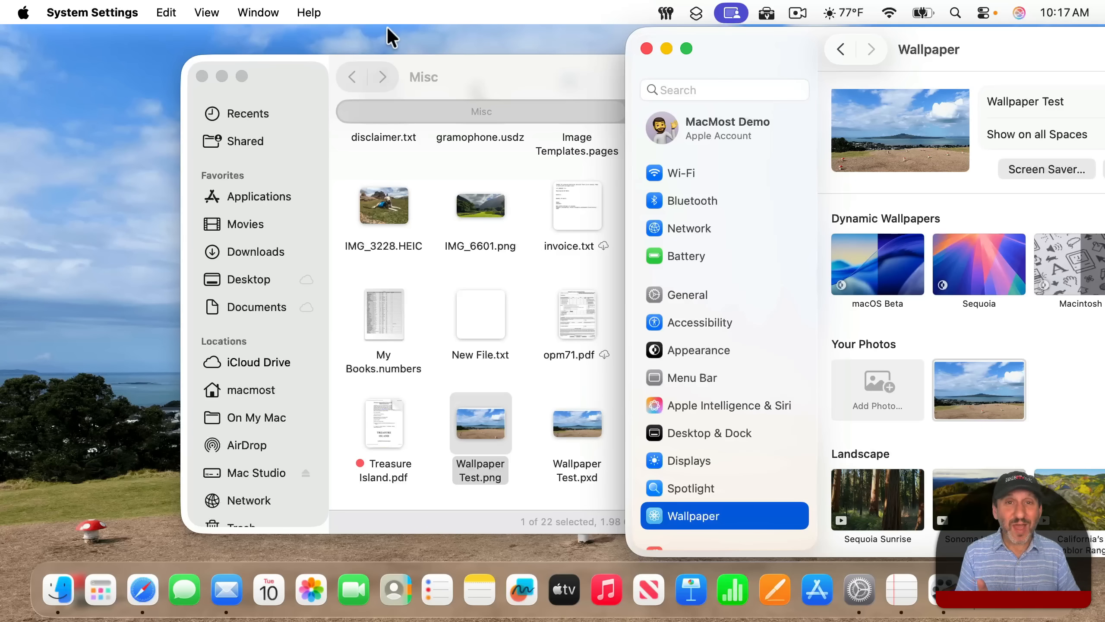
mouse_move(793, 134)
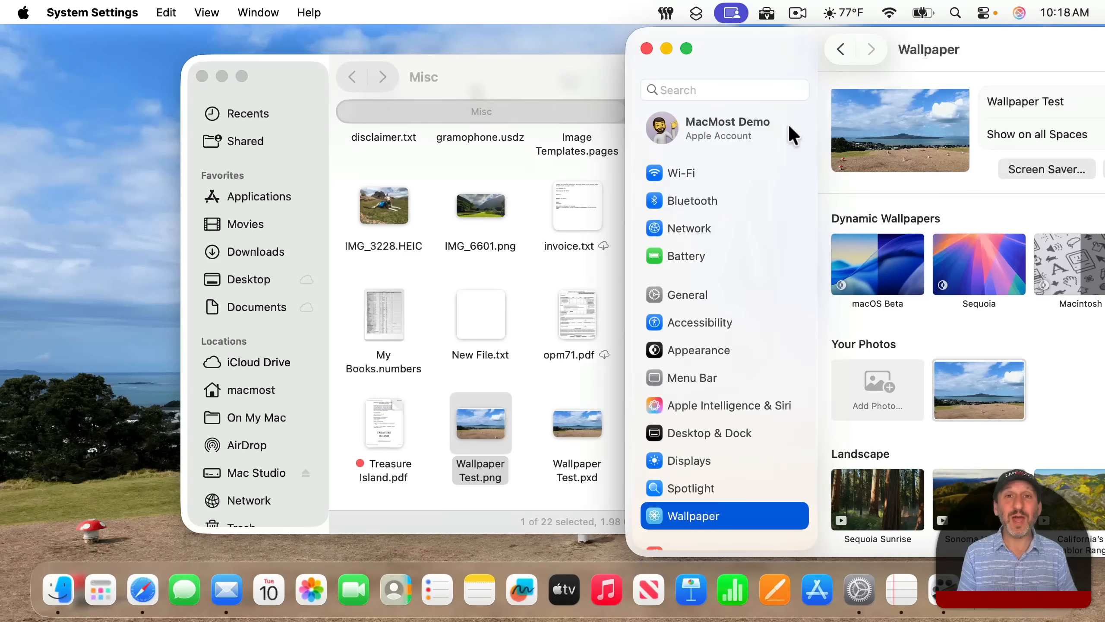
left_click(646, 49)
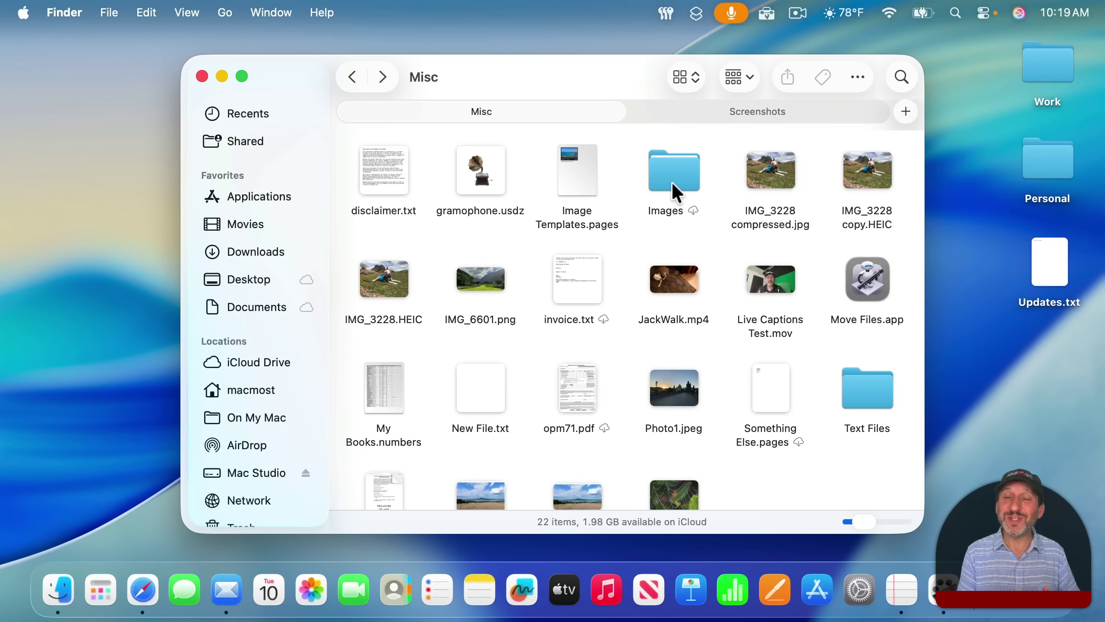
mouse_move(692, 185)
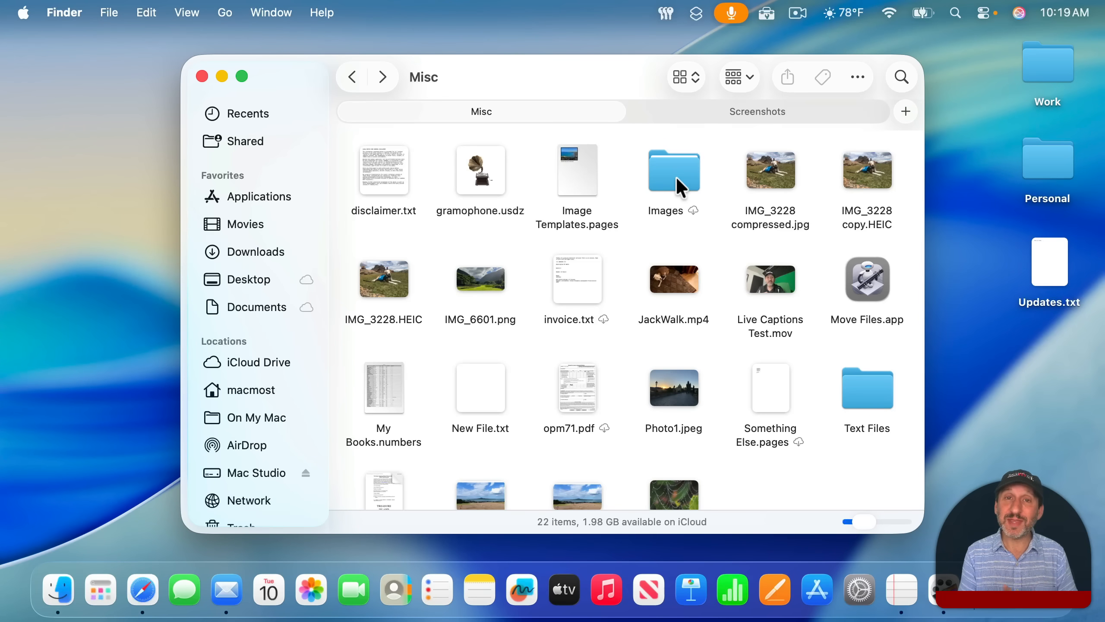
left_click(673, 170)
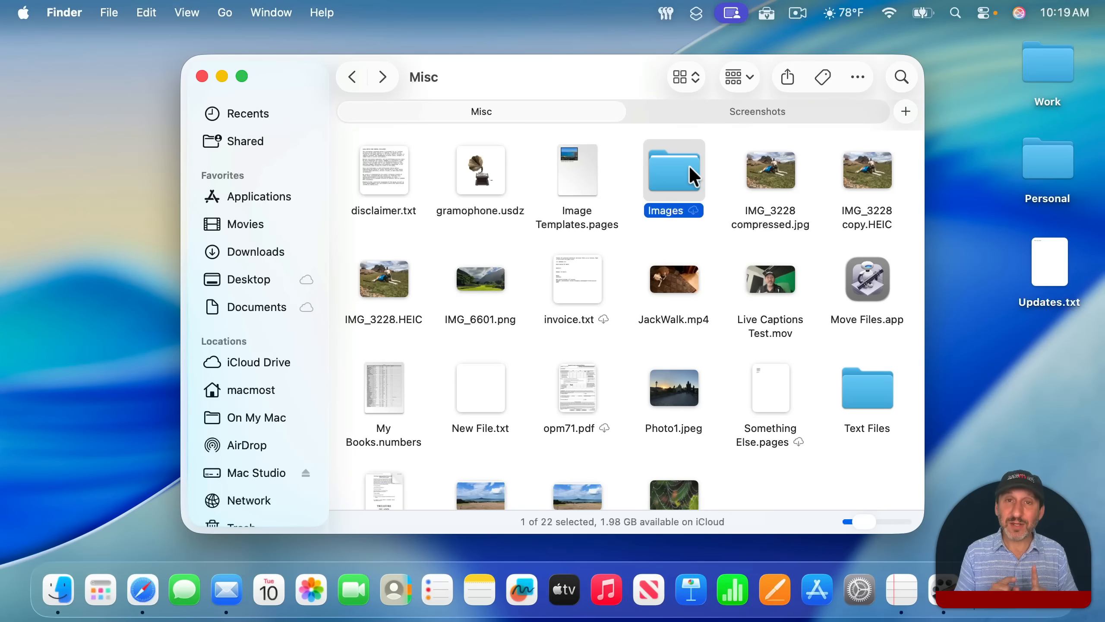
mouse_move(697, 207)
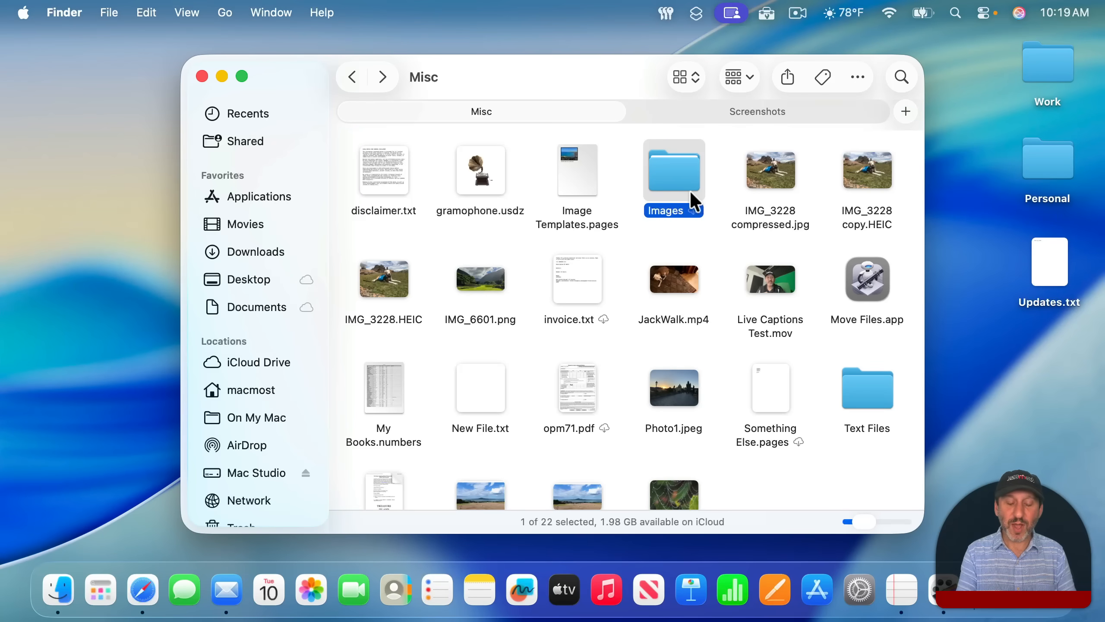
Show the Images folder's info window and tag it Red.
key("cmd+i")
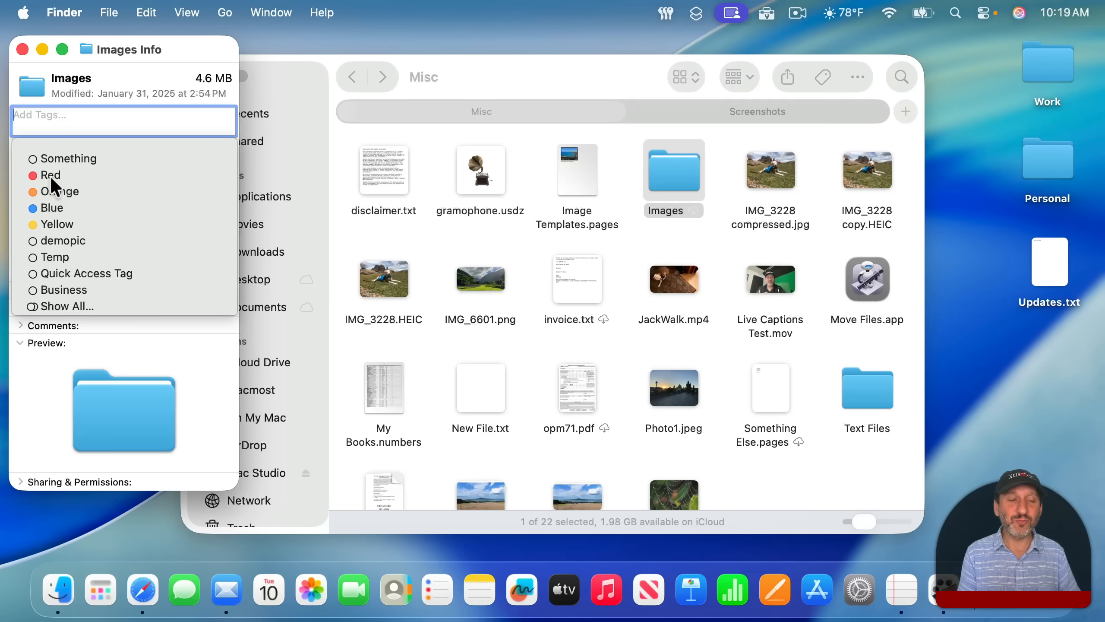
left_click(50, 174)
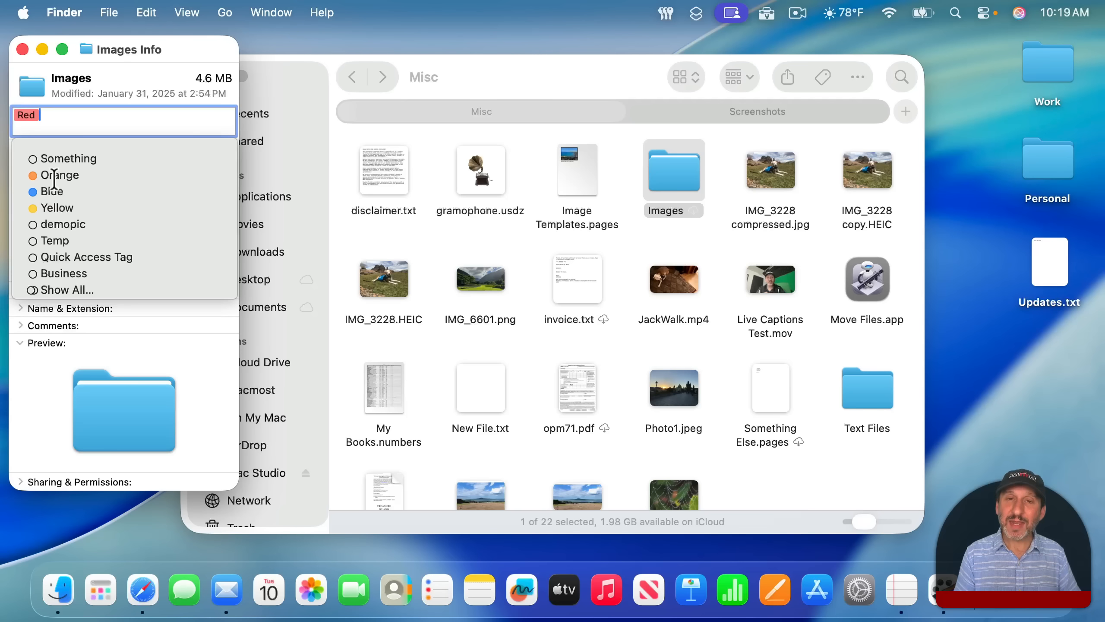
left_click(26, 115)
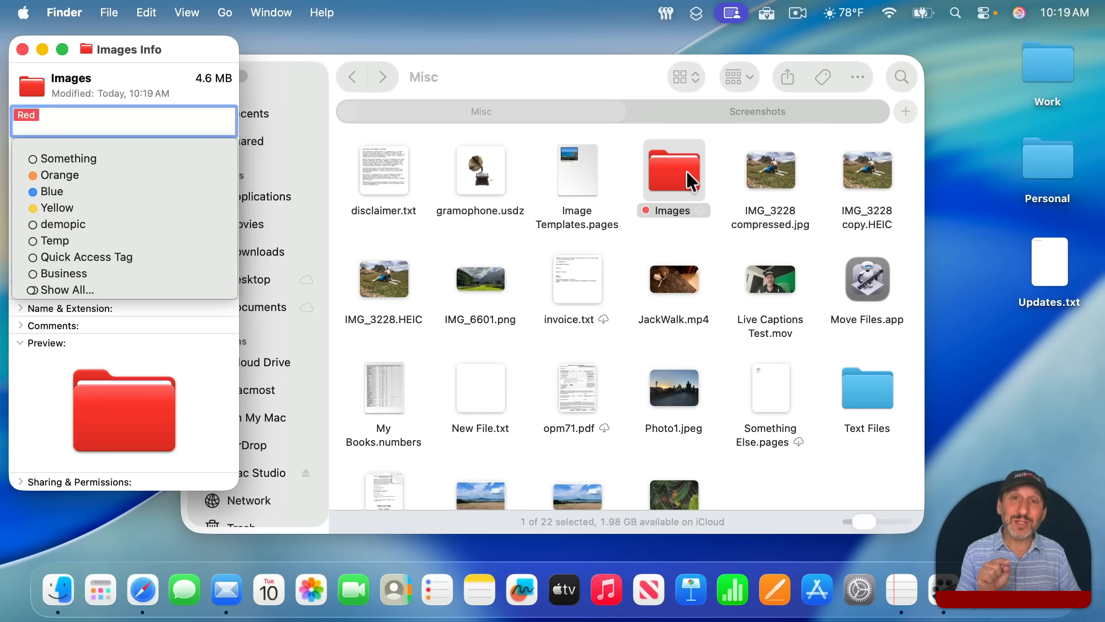
mouse_move(134, 208)
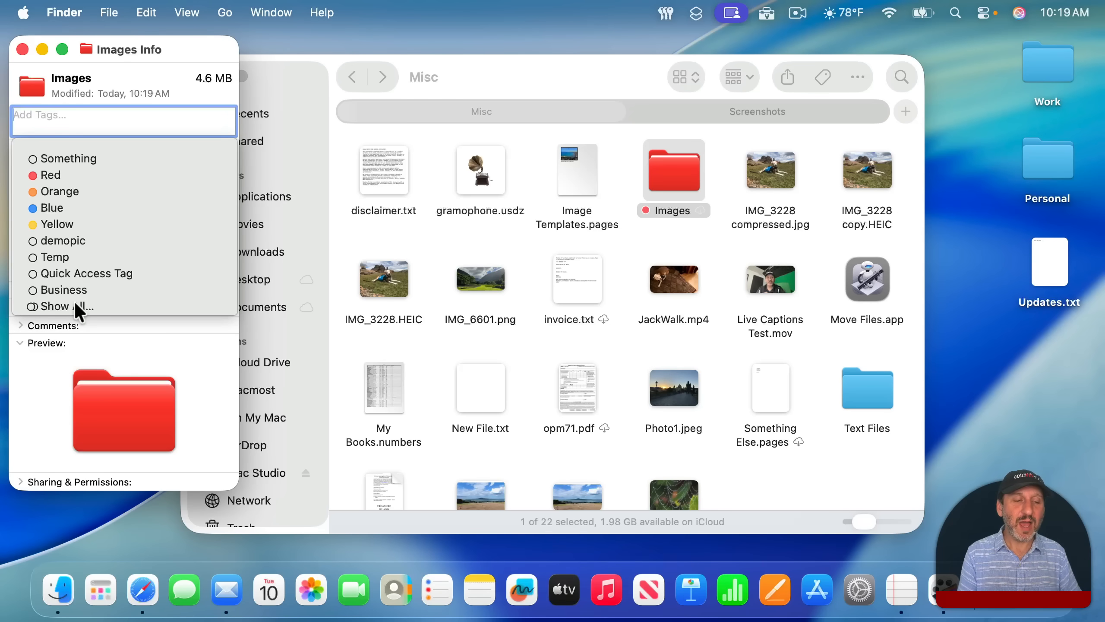
scroll("down", 3)
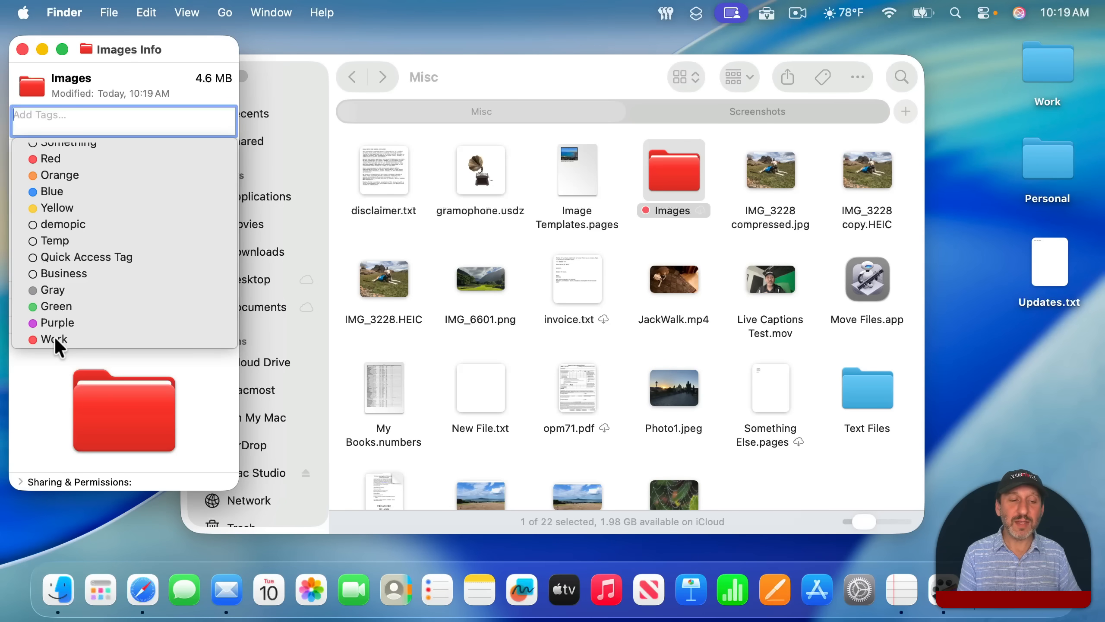
Replace the tag with Work and Blue, ordering Work last so the folder shows red.
left_click(53, 339)
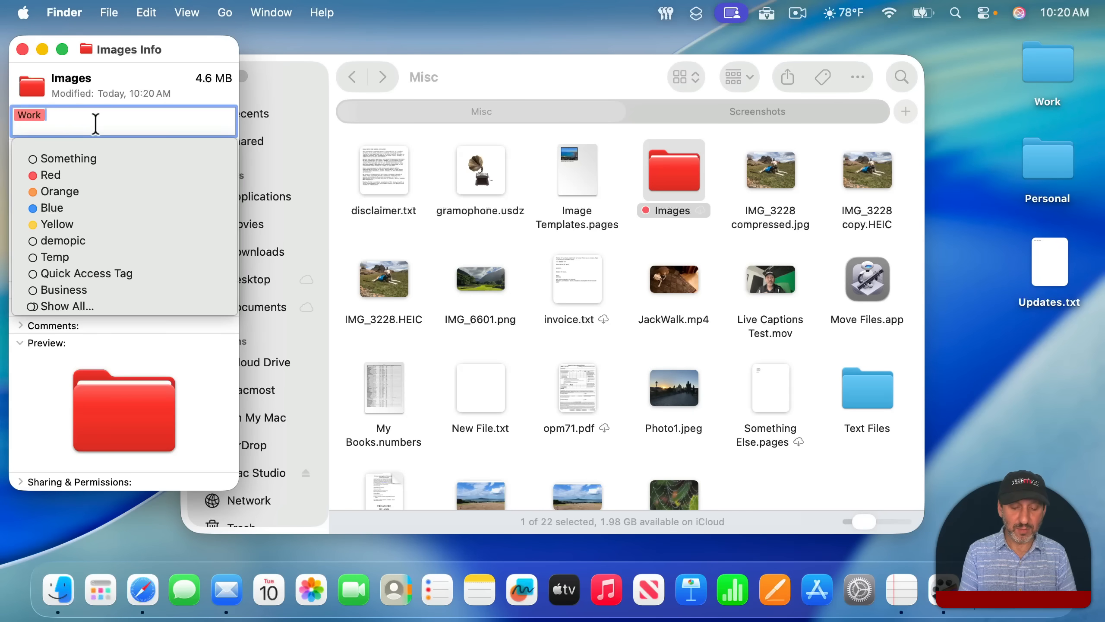
left_click(51, 207)
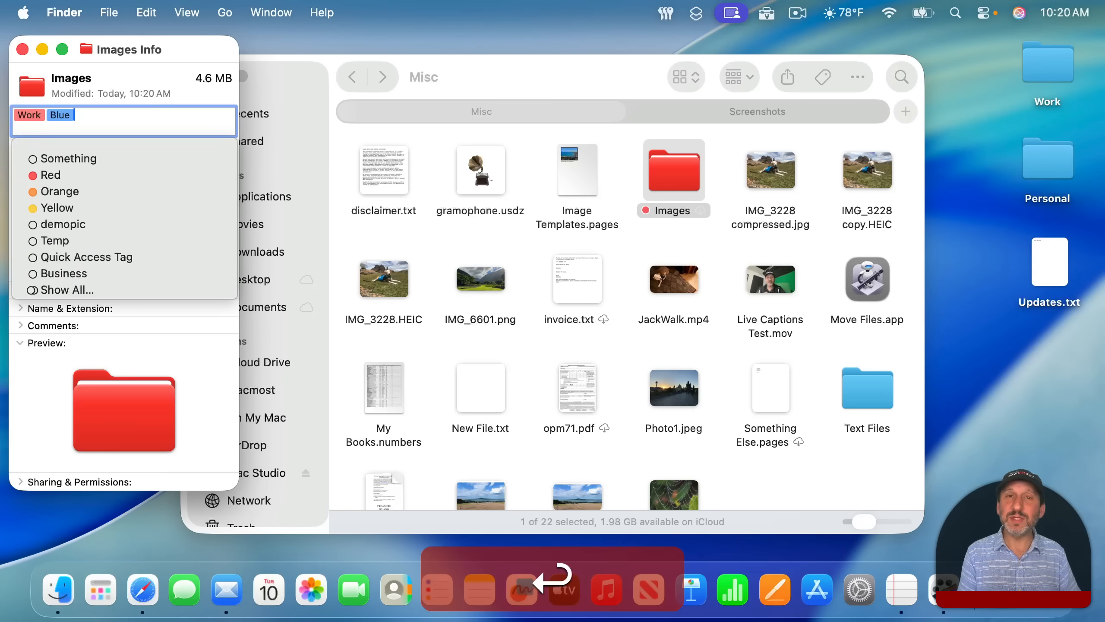
left_click(60, 115)
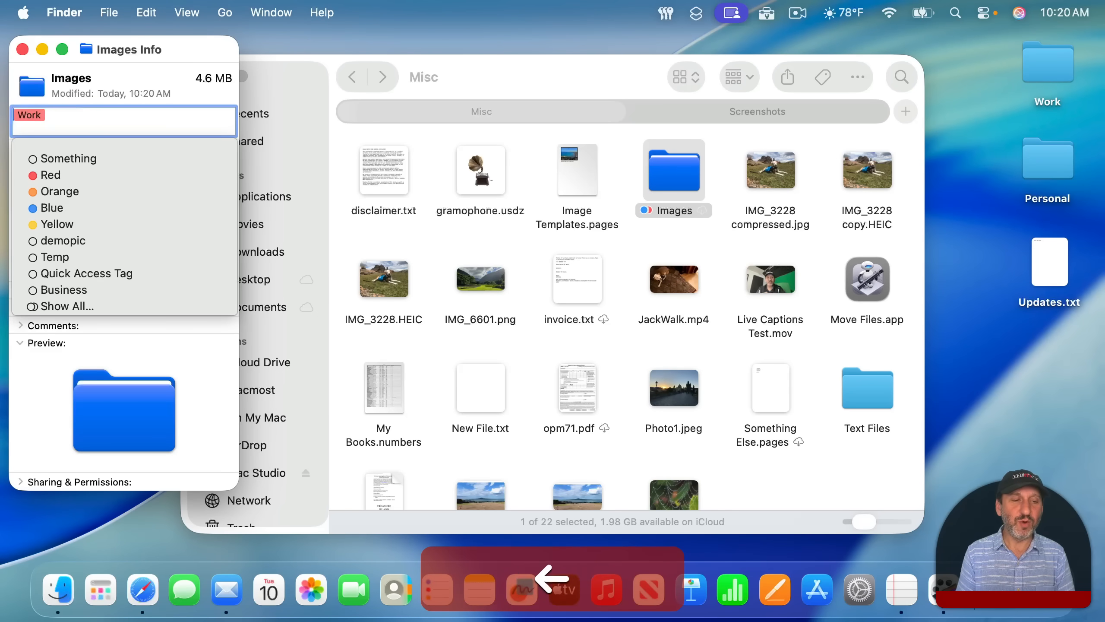
left_click(49, 207)
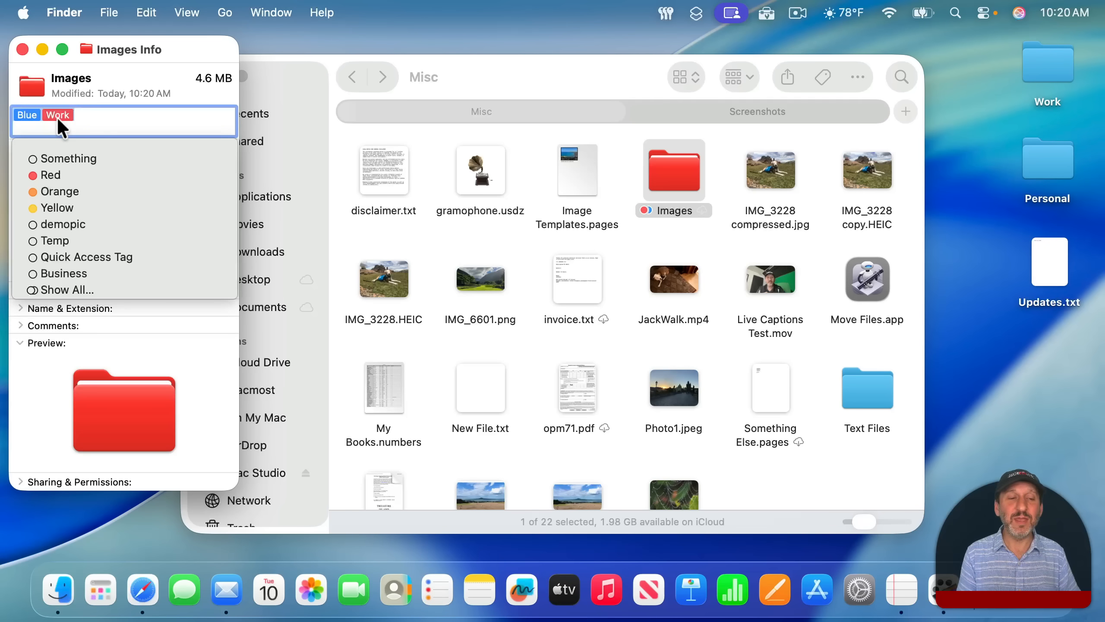
mouse_move(63, 240)
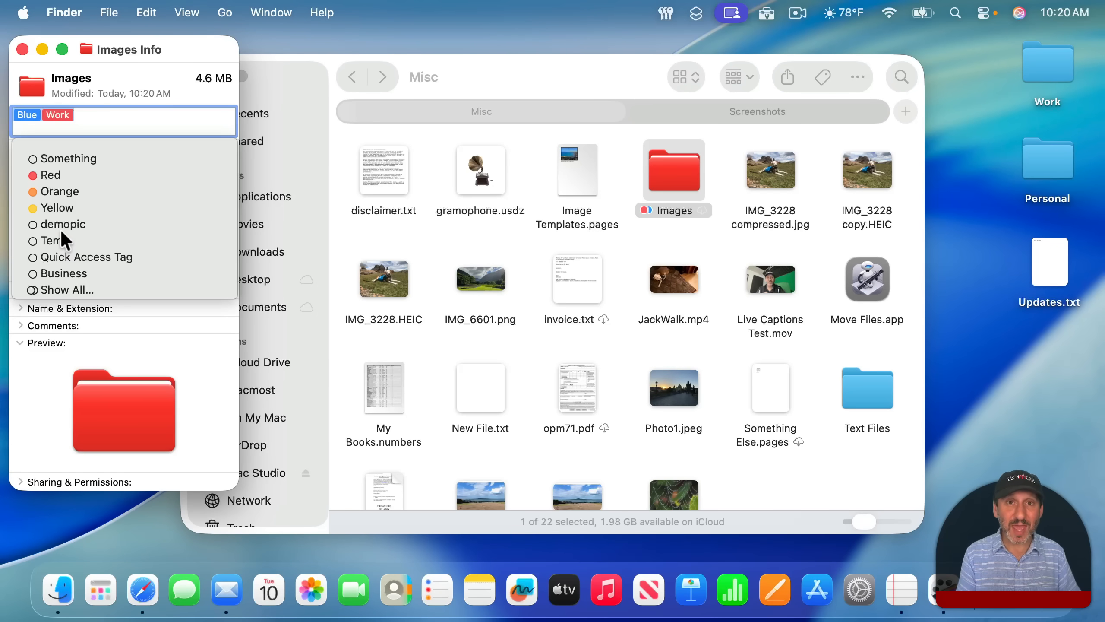
mouse_move(225, 195)
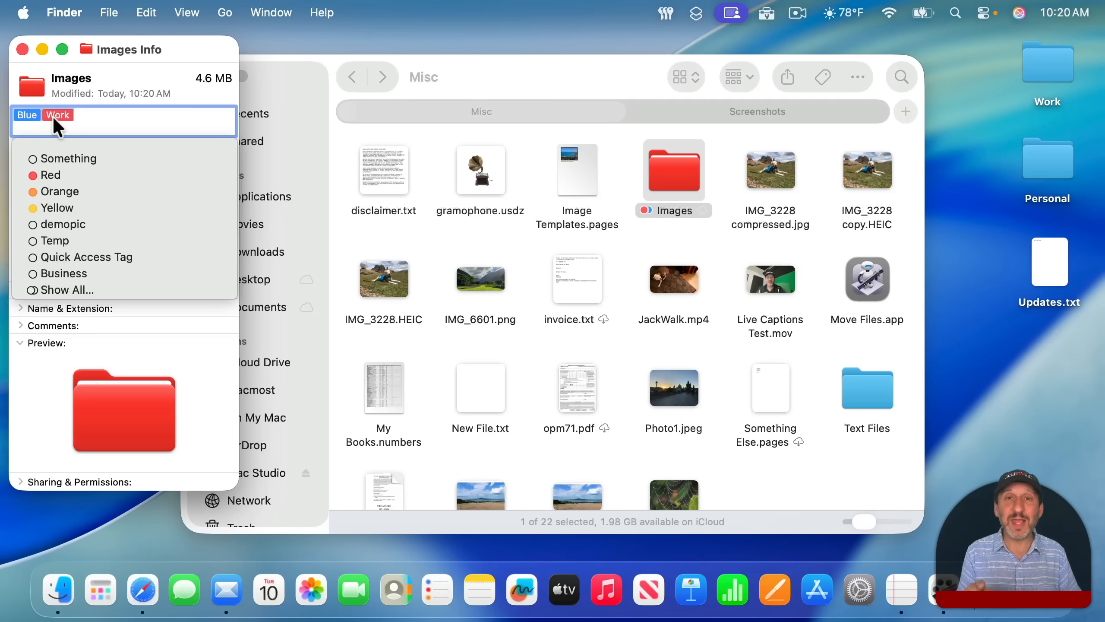
mouse_move(704, 196)
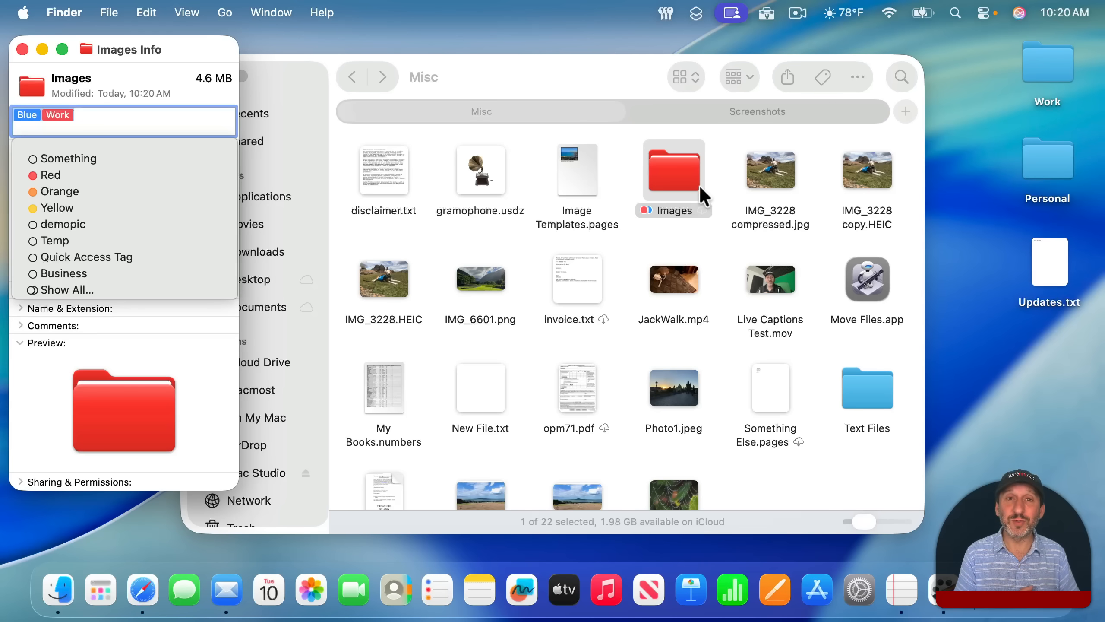
Close the Info window and bring up the File menu for the Images folder, reaching Customize Folder.
left_click(22, 49)
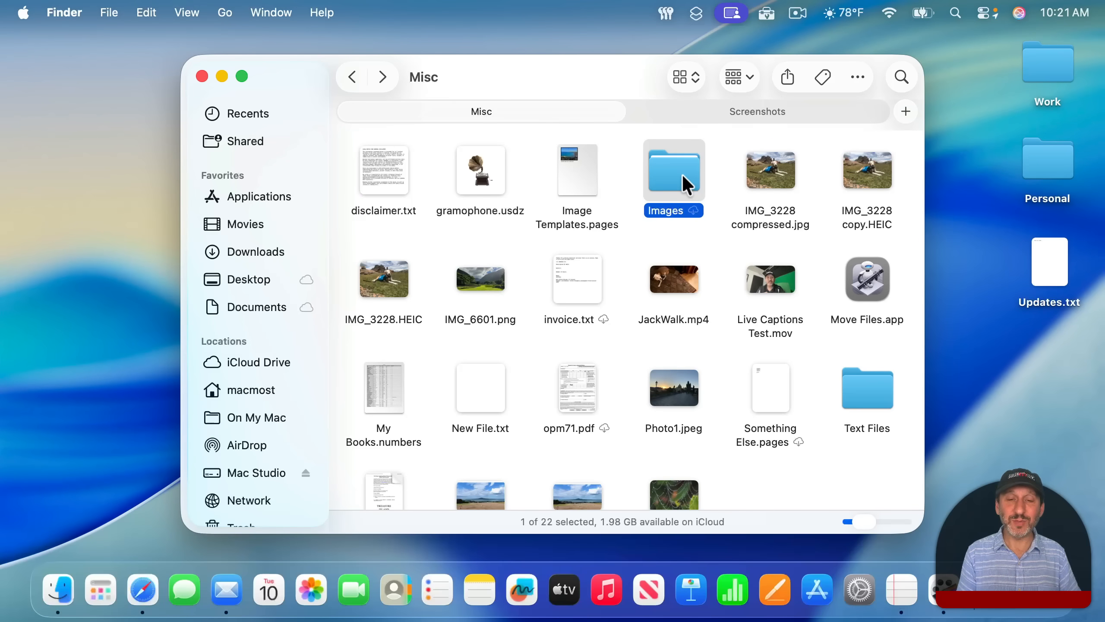
mouse_move(109, 12)
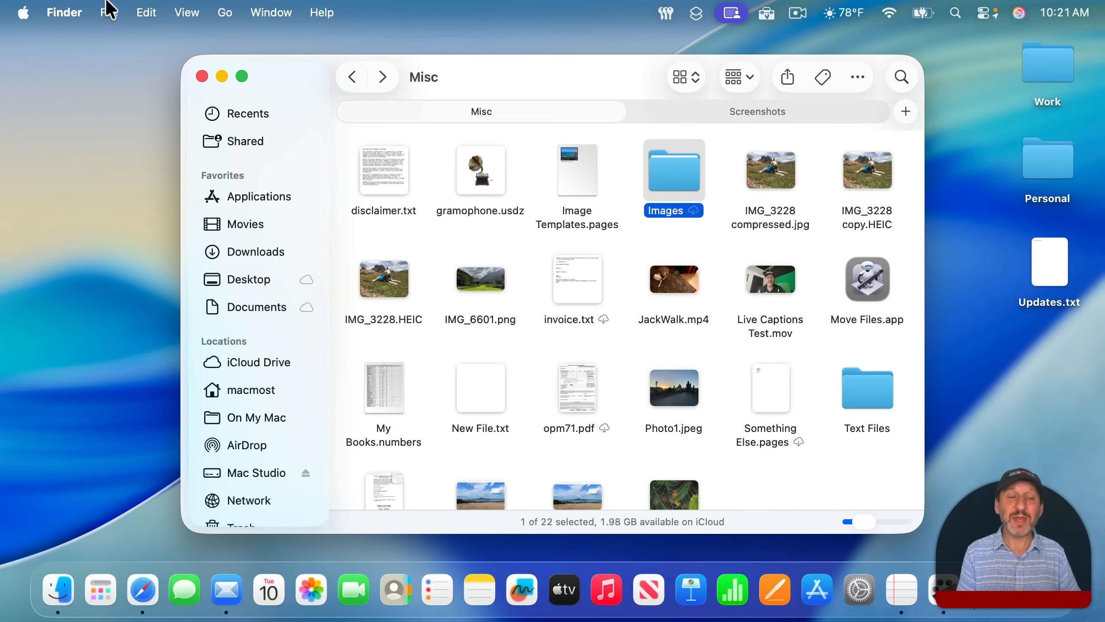
left_click(110, 13)
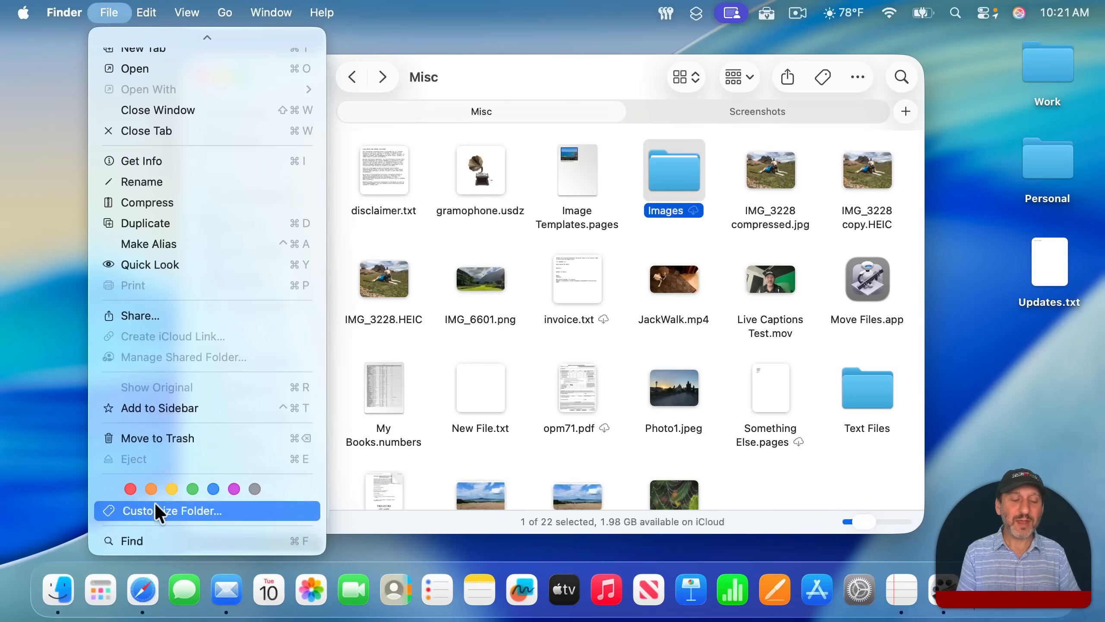
mouse_move(254, 489)
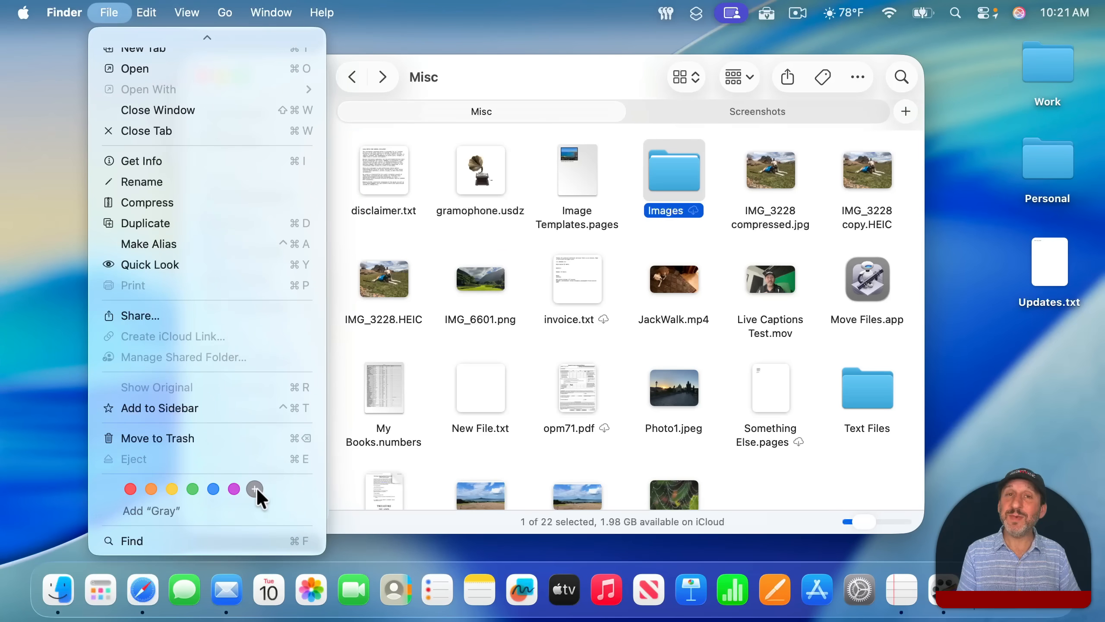
mouse_move(172, 489)
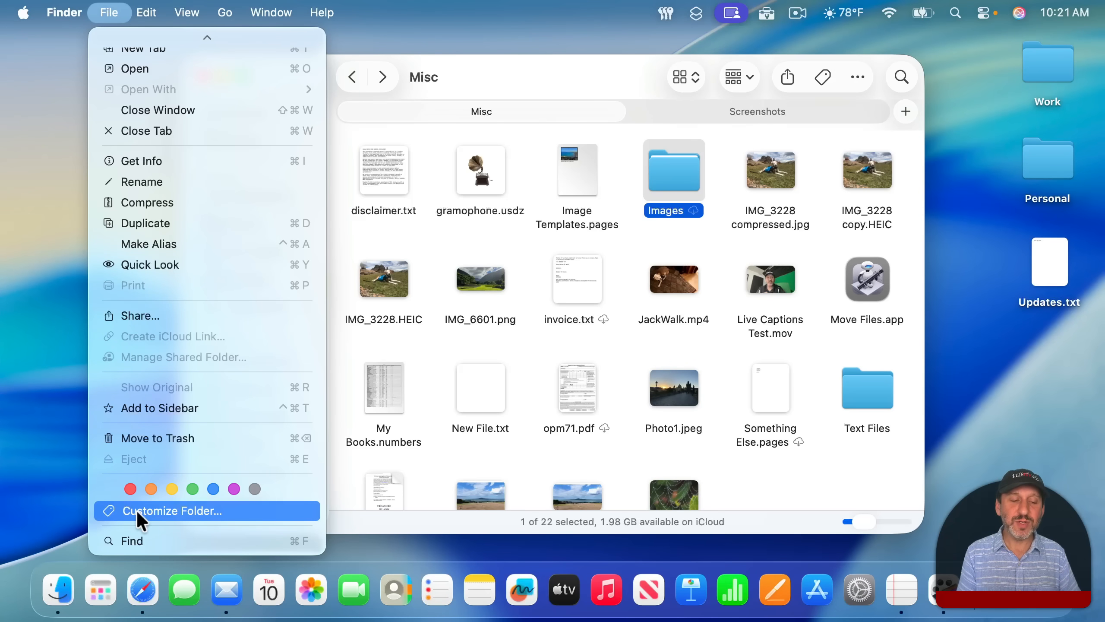
mouse_move(186, 521)
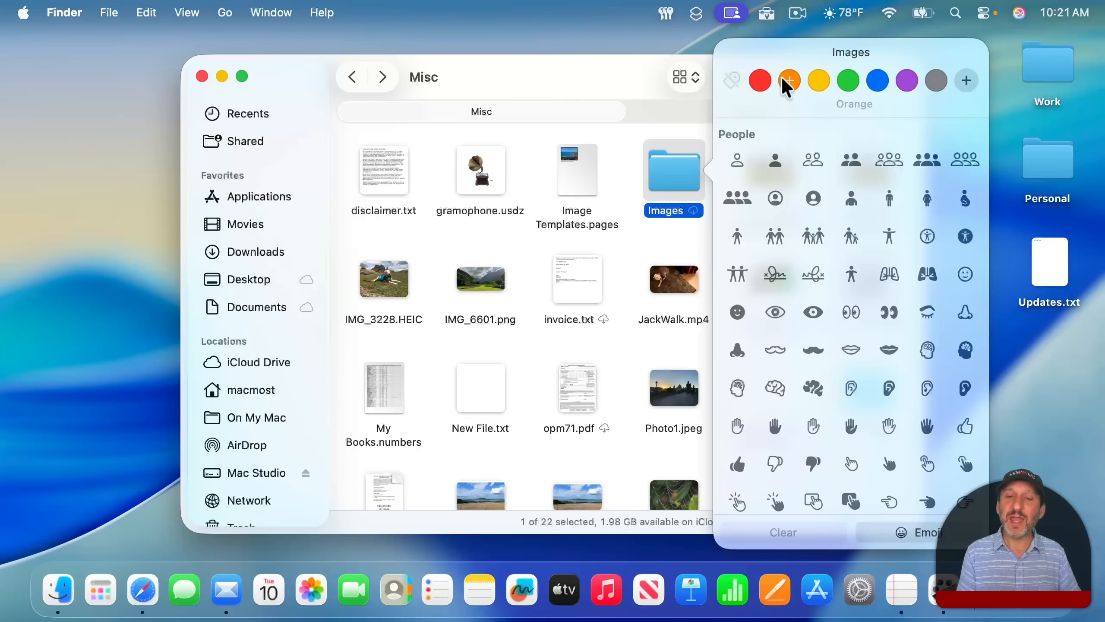
mouse_move(760, 80)
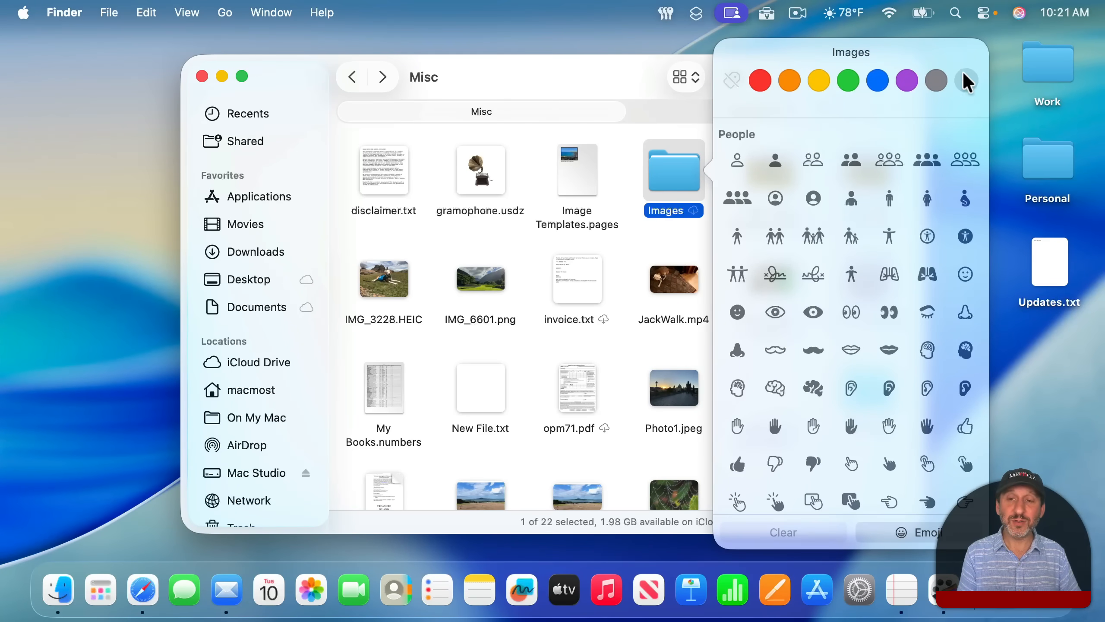
mouse_move(936, 80)
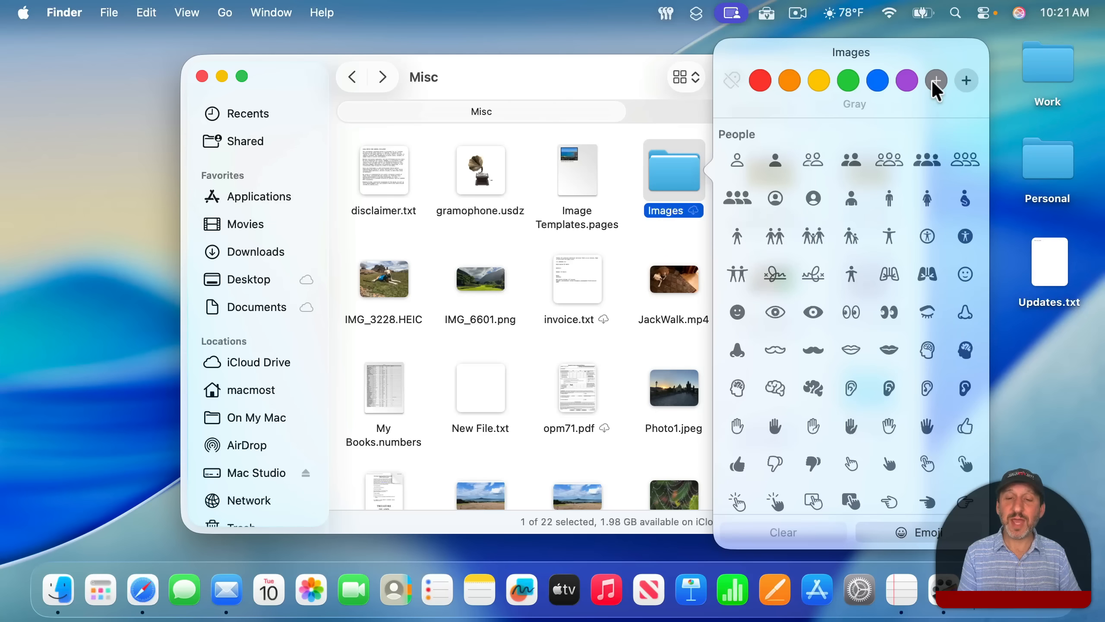
Try a books symbol, then two tag symbols, on the Images folder icon.
scroll("down", 3)
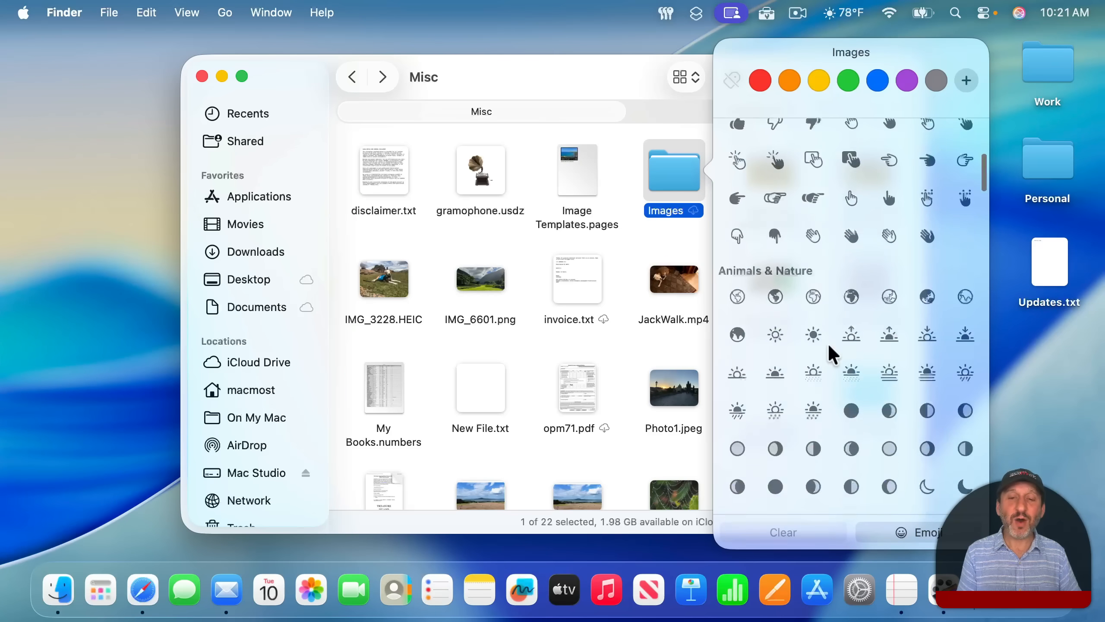
scroll("down", 3)
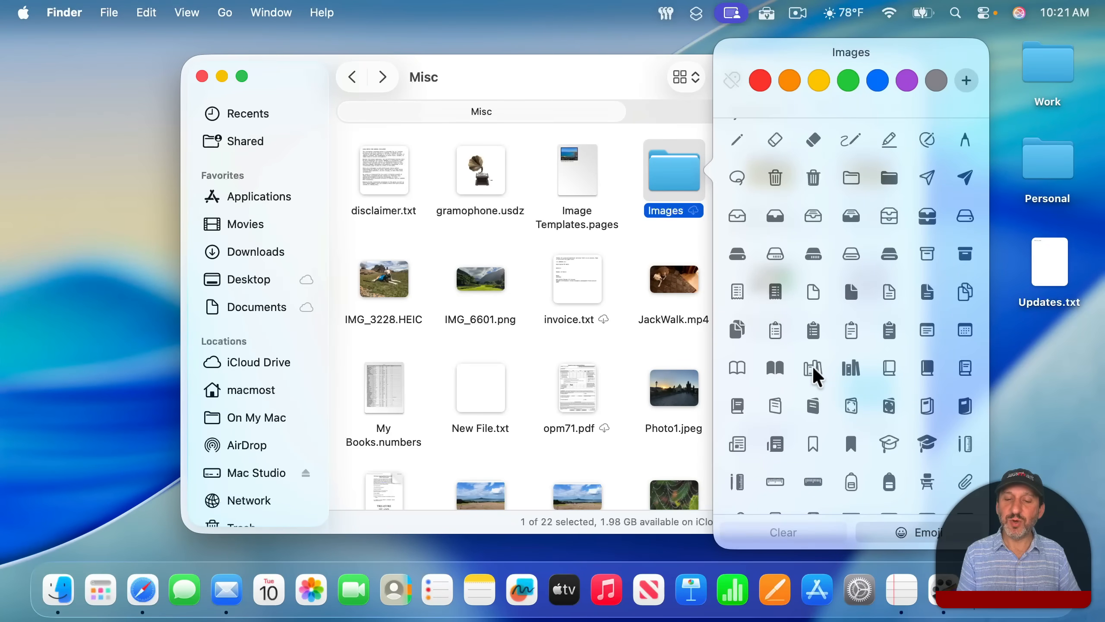
left_click(850, 367)
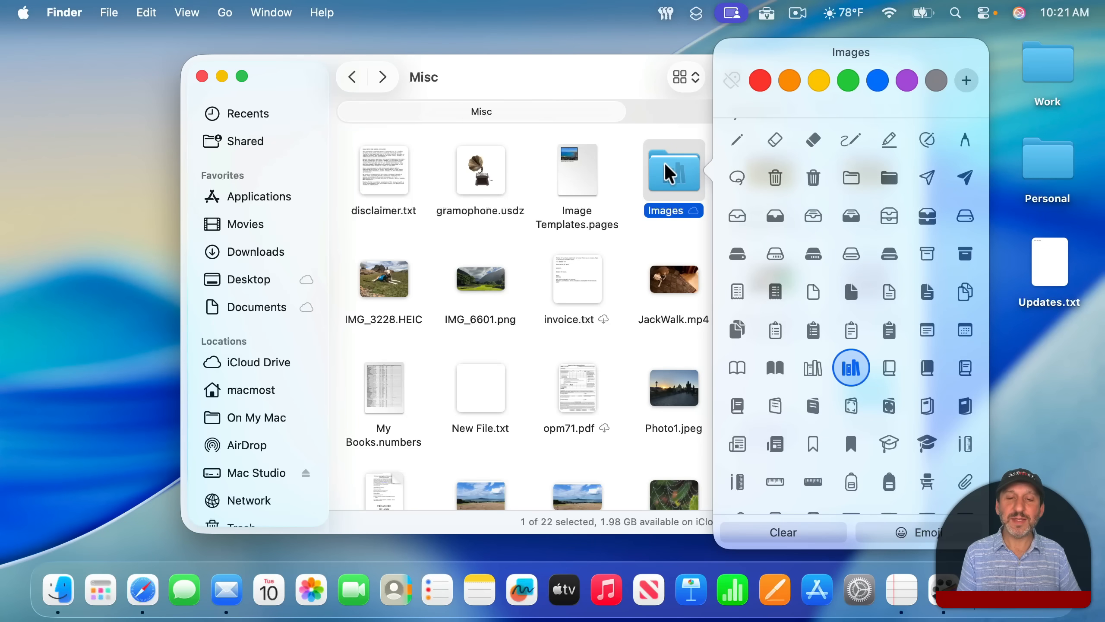
scroll("down", 3)
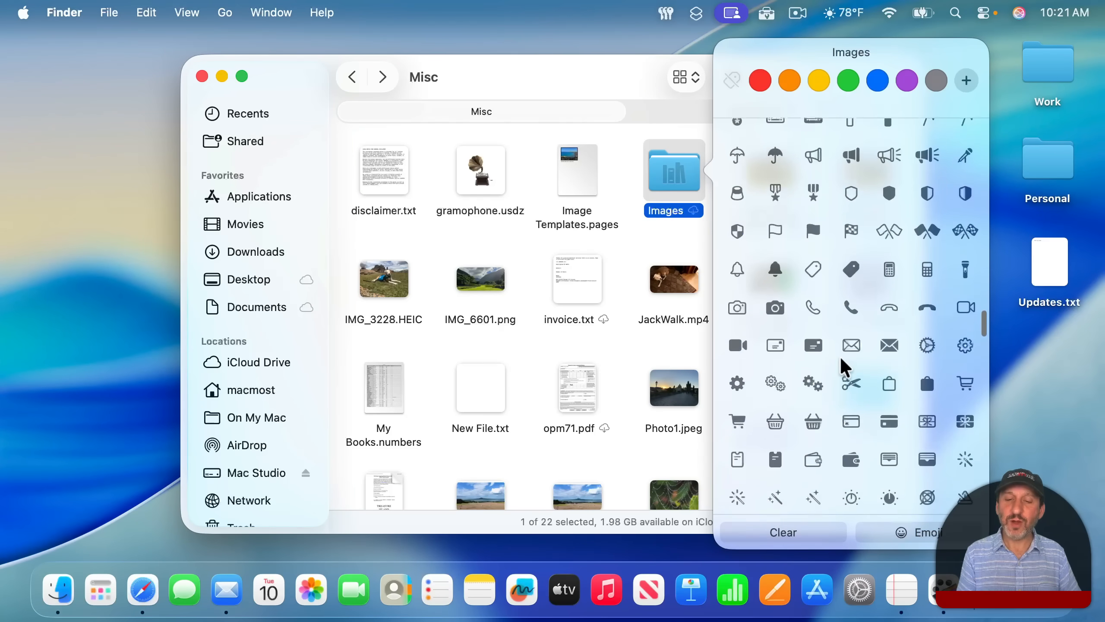
left_click(850, 269)
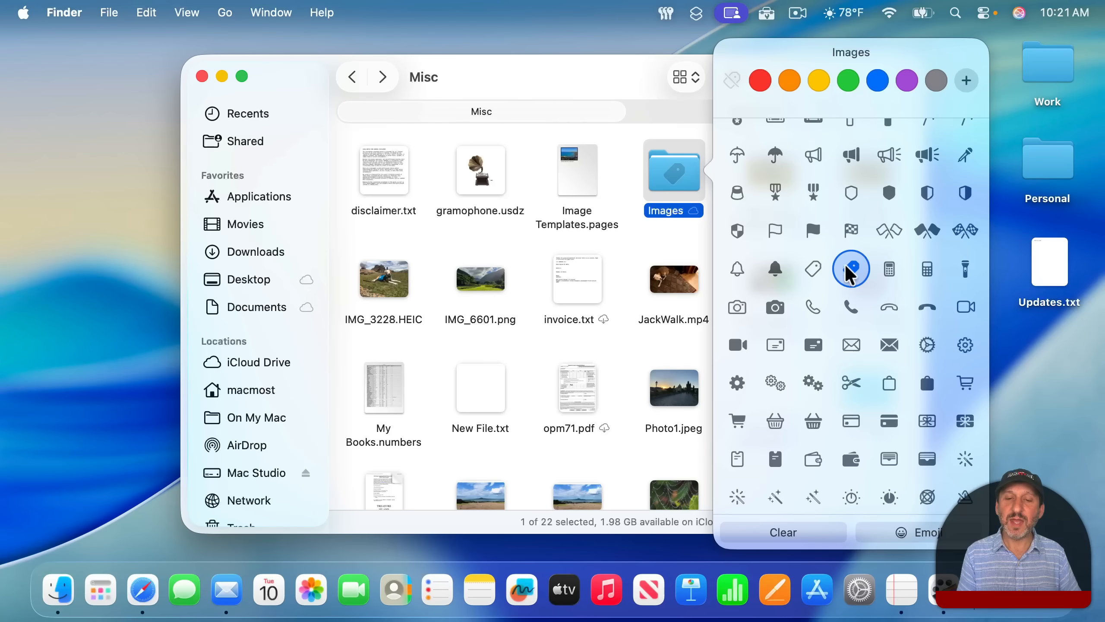
left_click(813, 268)
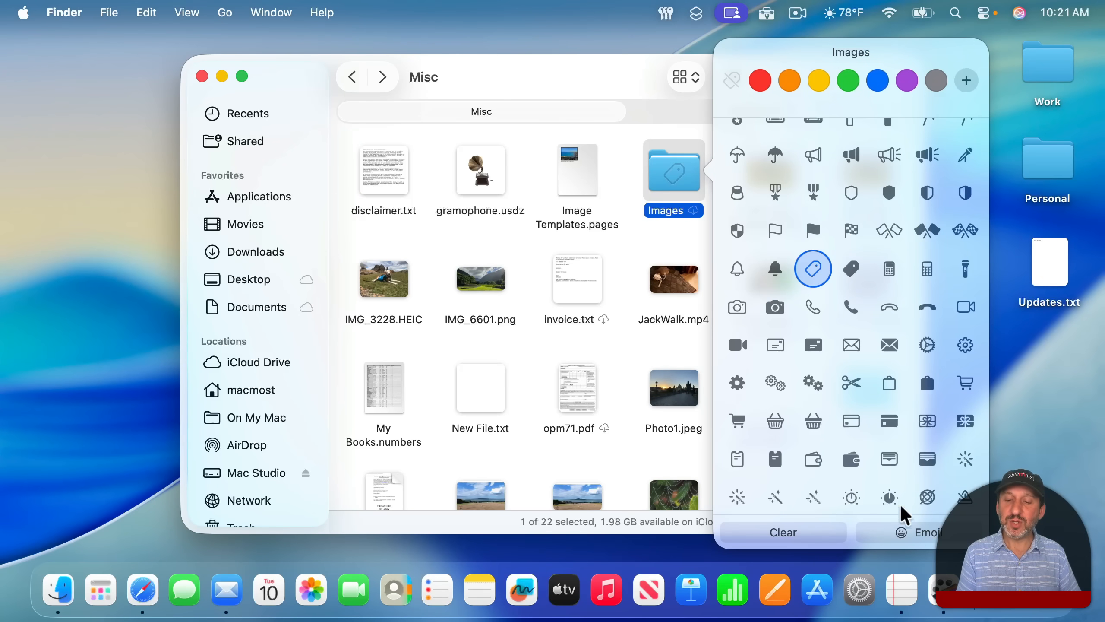
Put a sunglasses emoji on the folder, then search 'circle' for circled Latin letters.
left_click(923, 531)
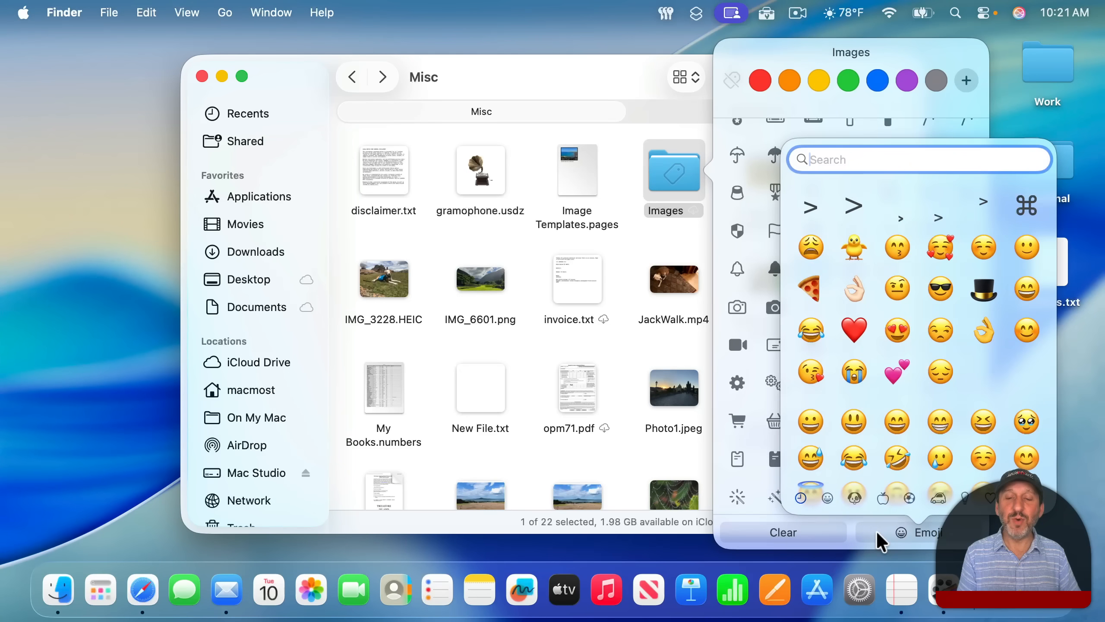
mouse_move(887, 296)
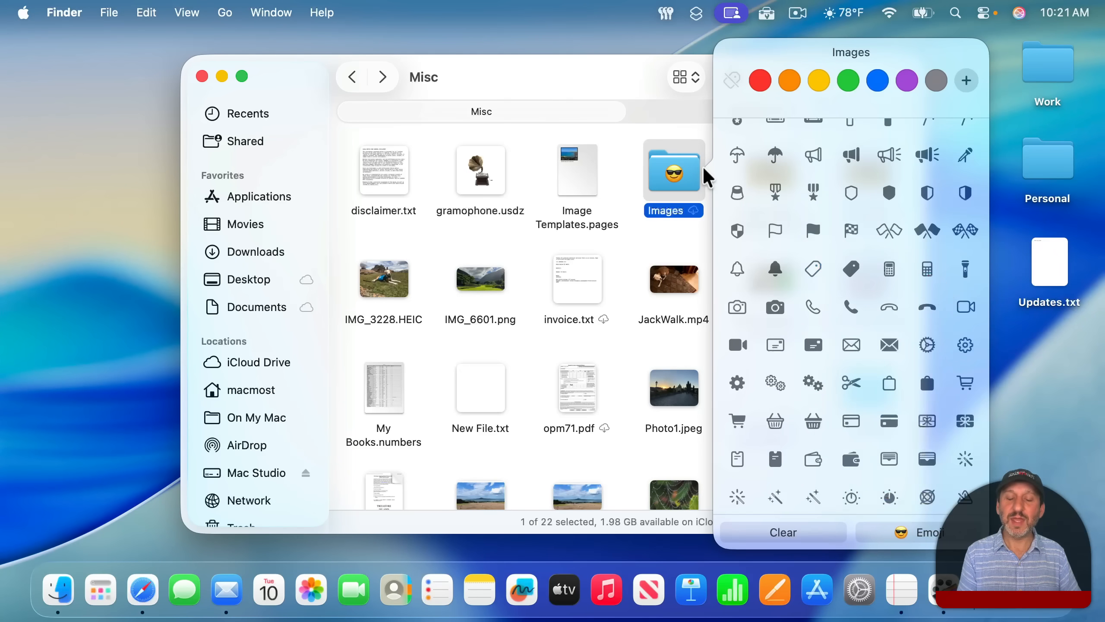
left_click(922, 532)
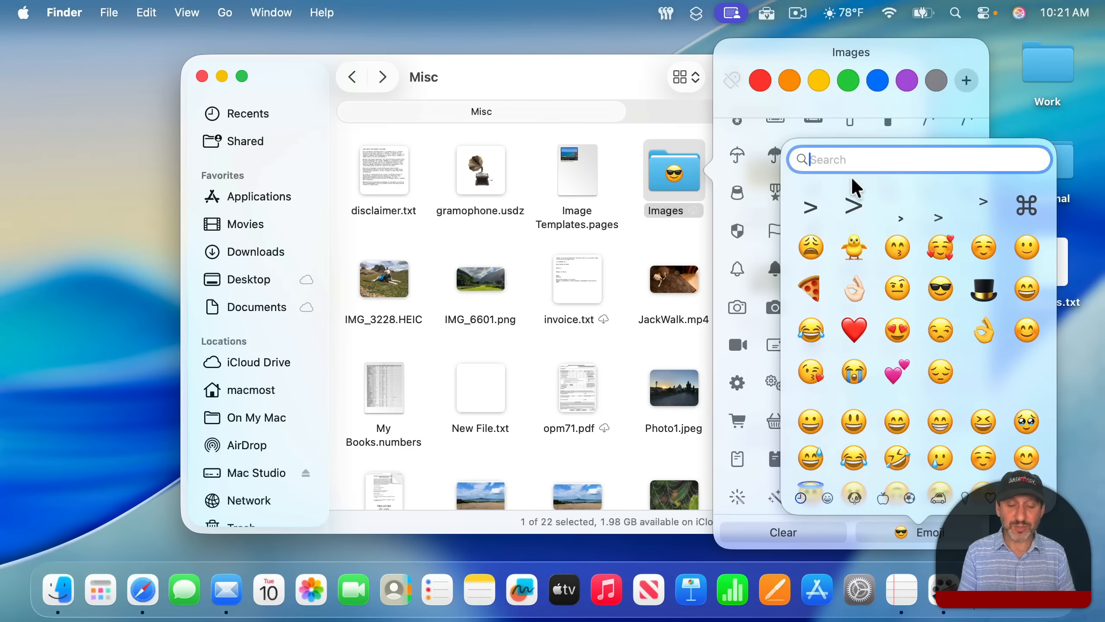
type("circled lat")
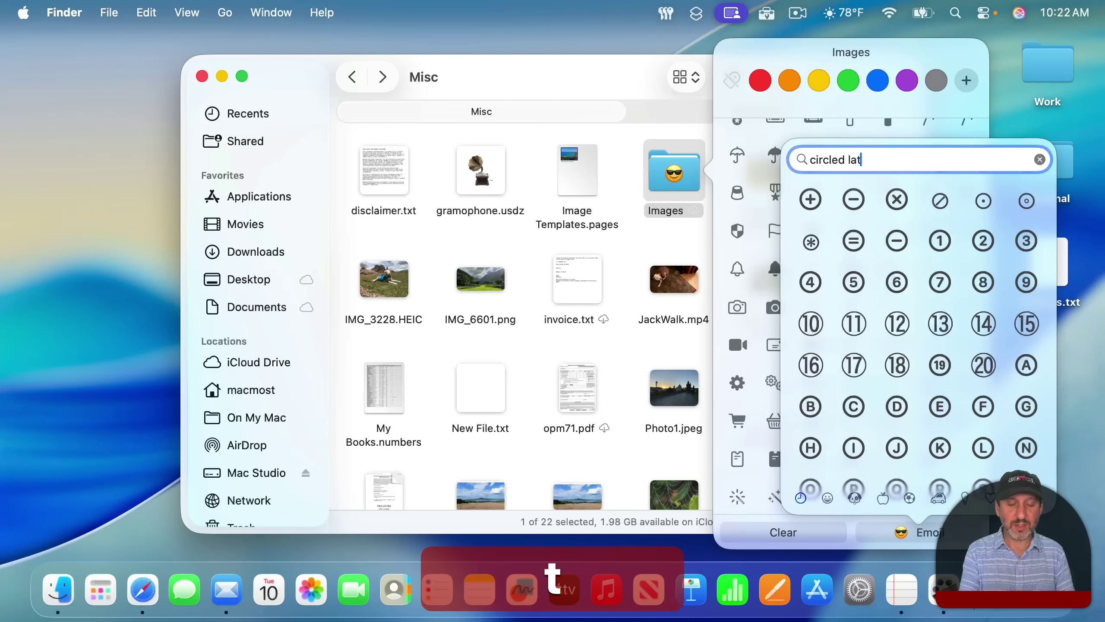
type("in")
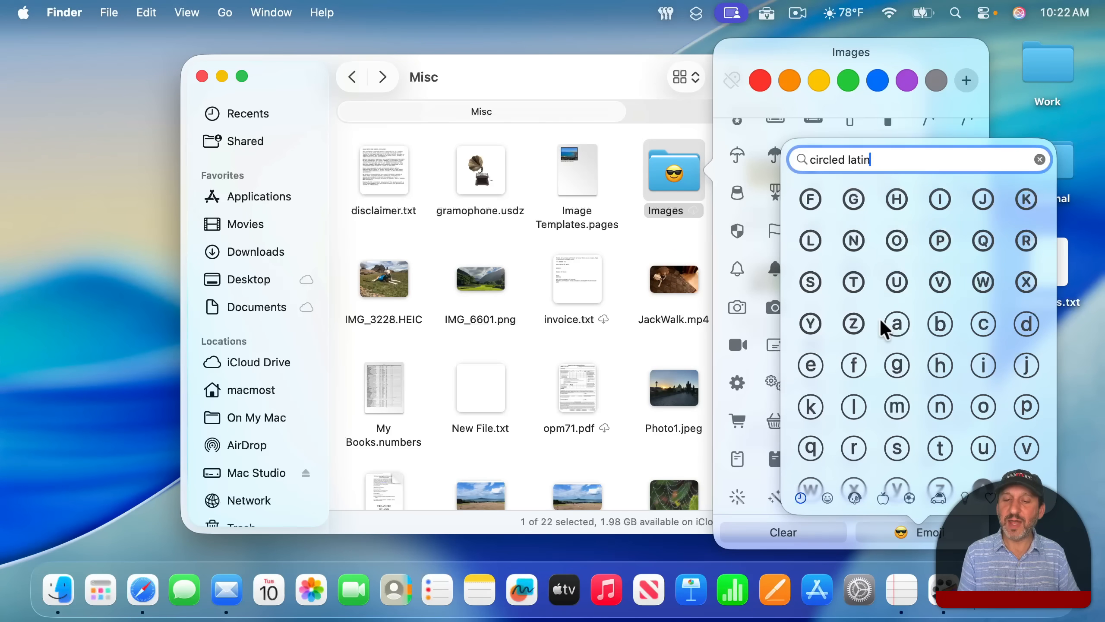
mouse_move(854, 199)
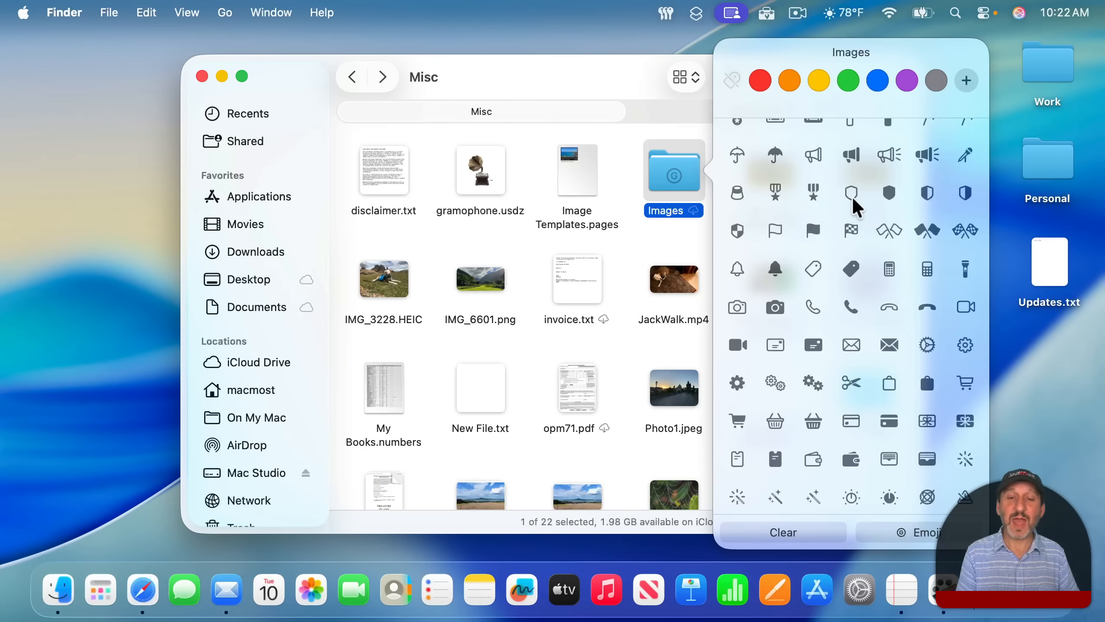
mouse_move(694, 187)
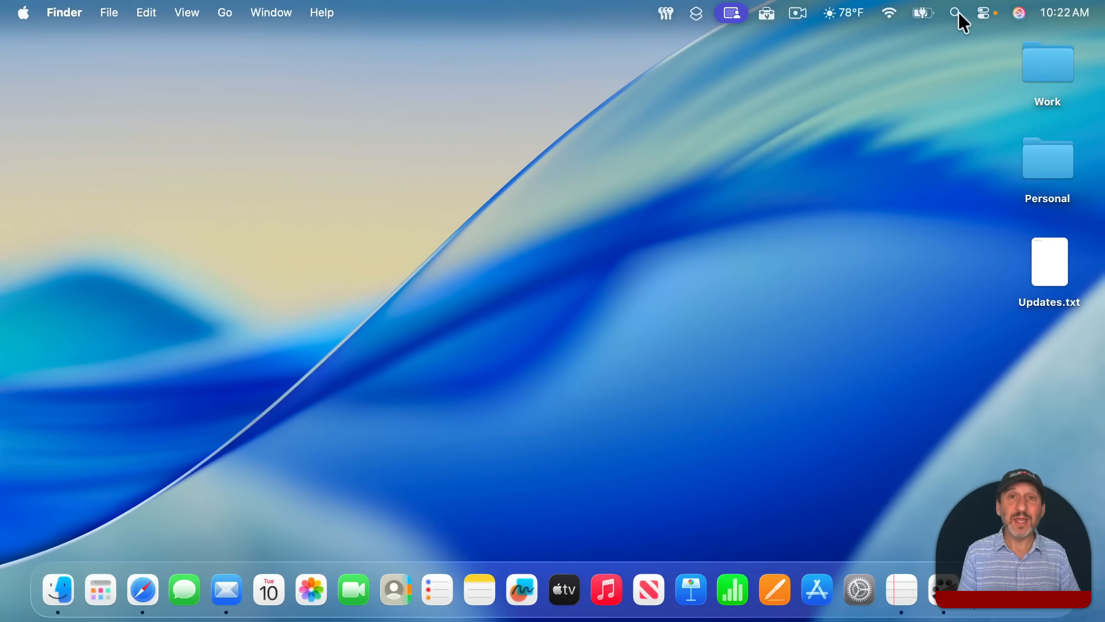
Browse Spotlight's applications, actions and clipboard views from the menu bar, then dismiss it.
left_click(955, 13)
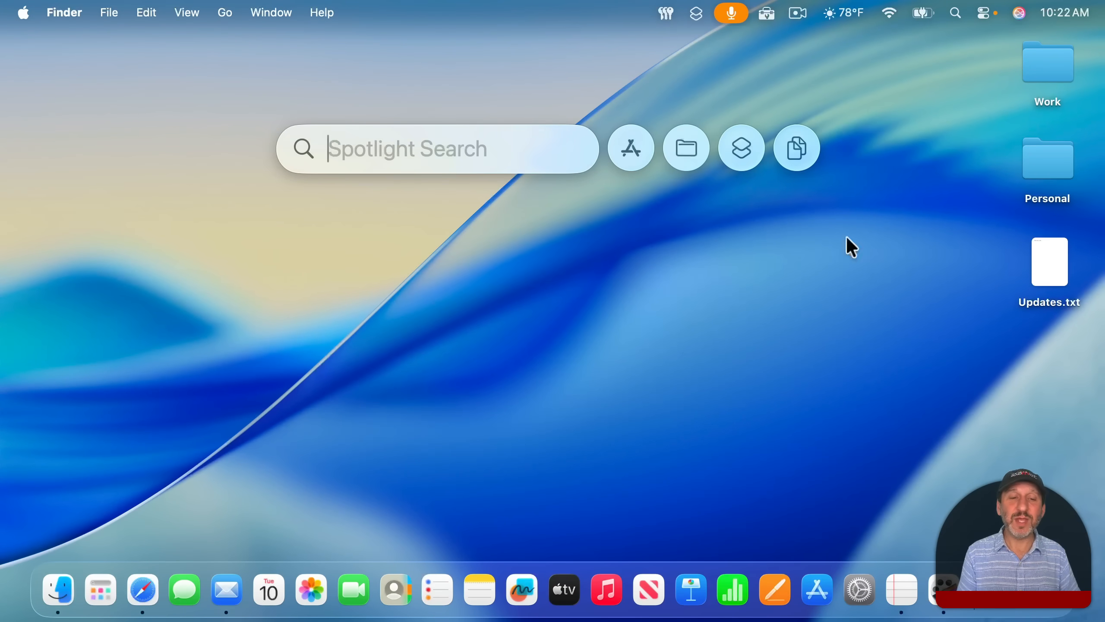
mouse_move(536, 136)
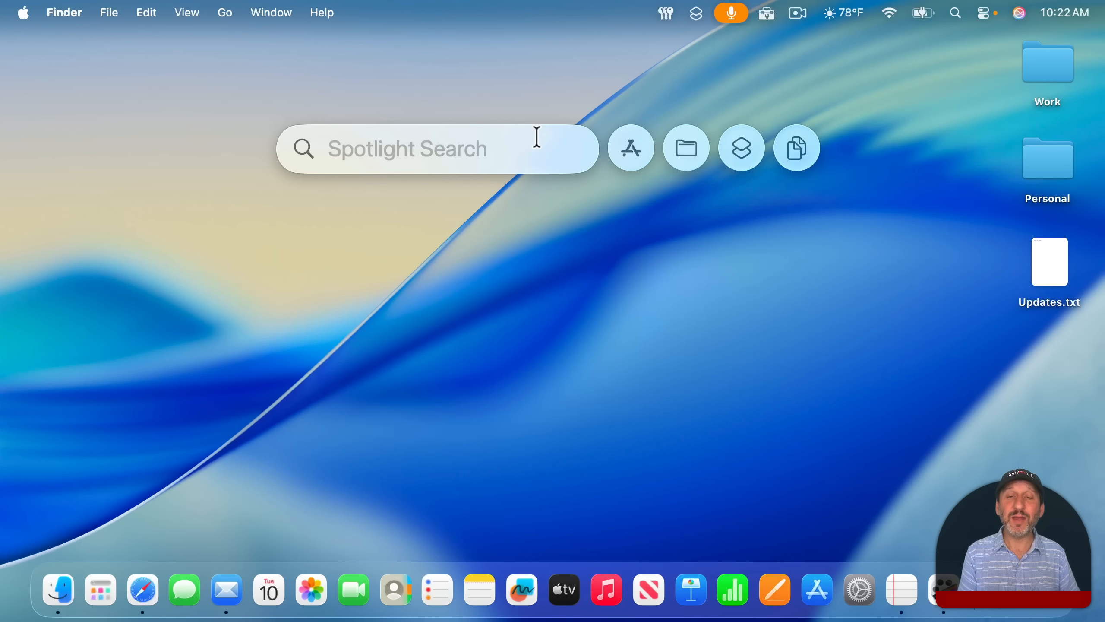
left_click(630, 148)
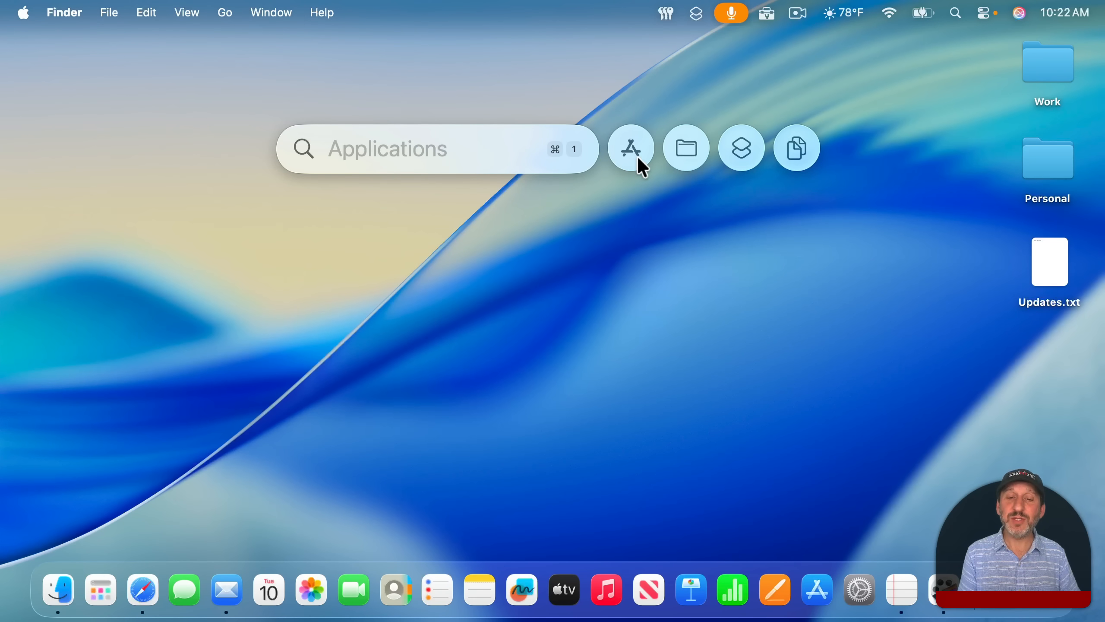
left_click(740, 148)
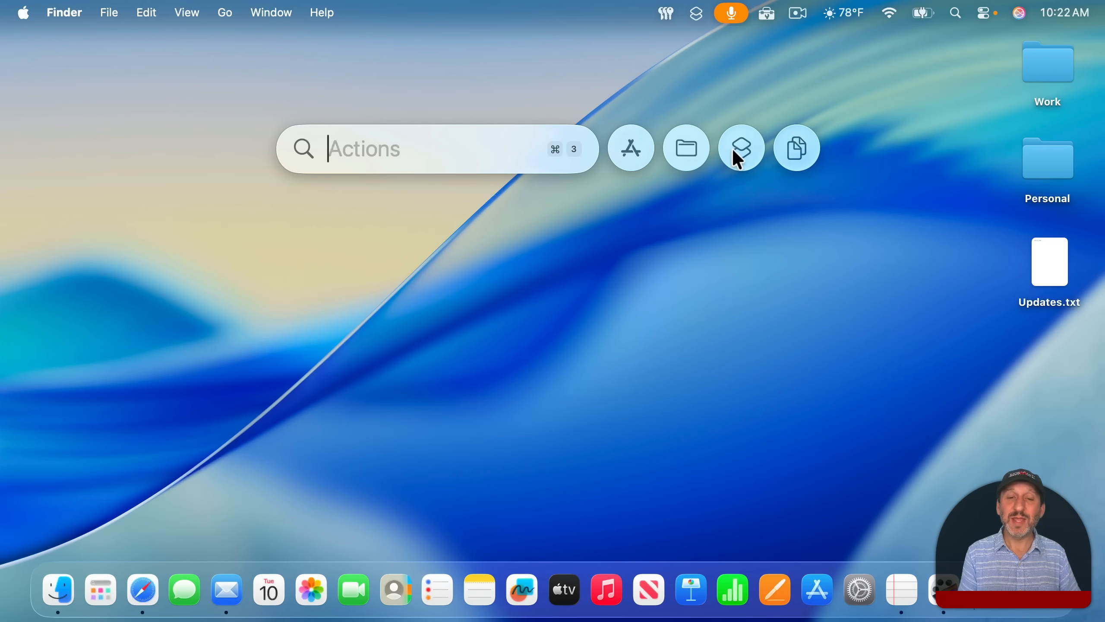
left_click(796, 148)
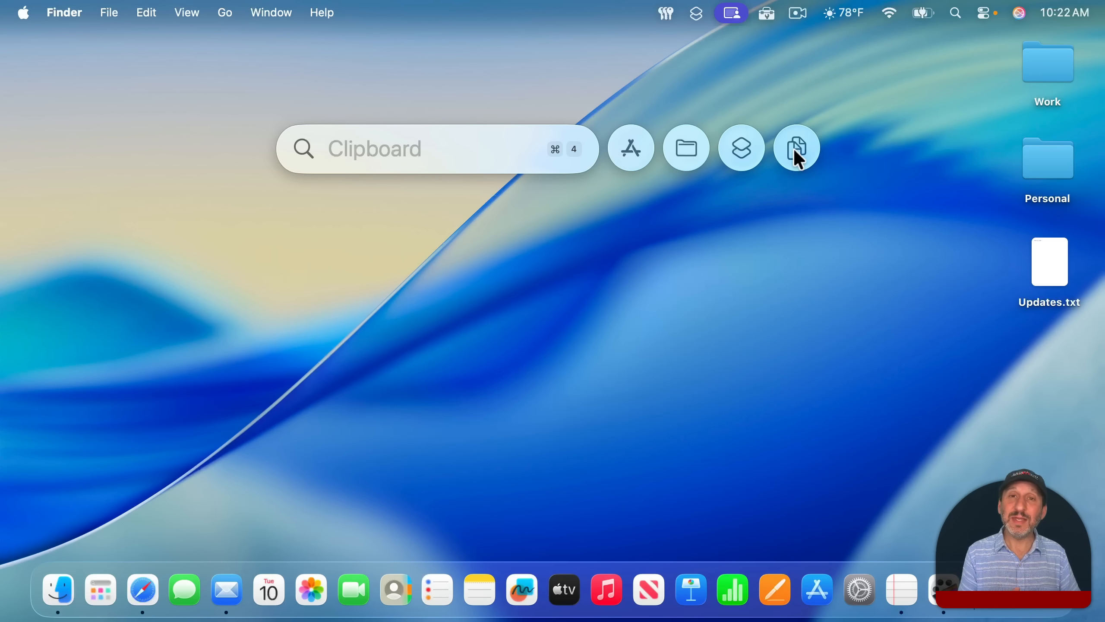
left_click(630, 147)
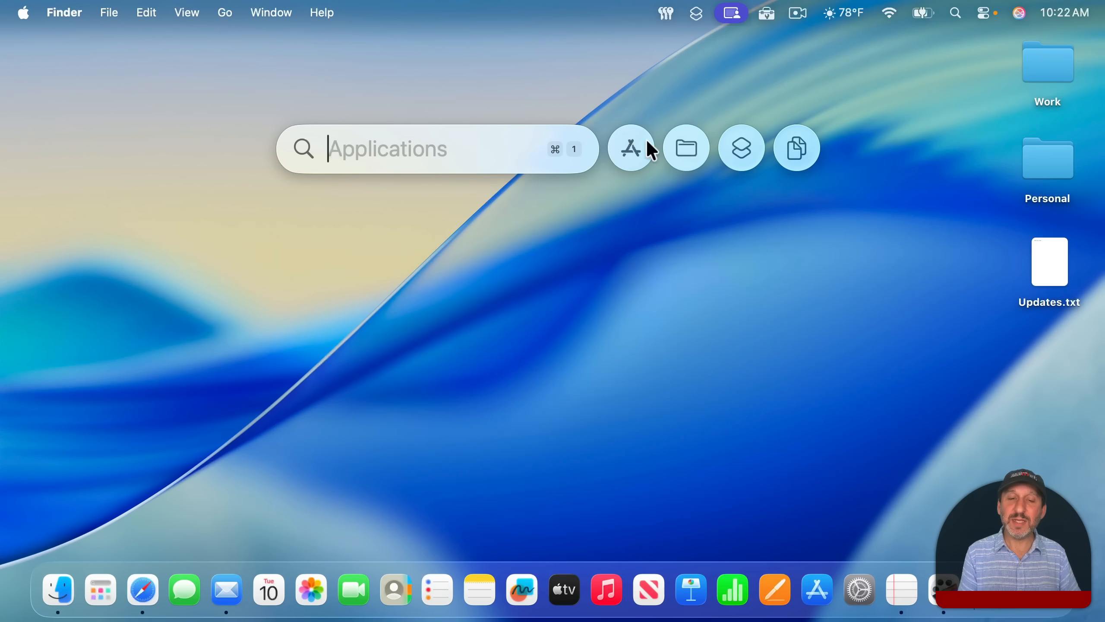
left_click(685, 148)
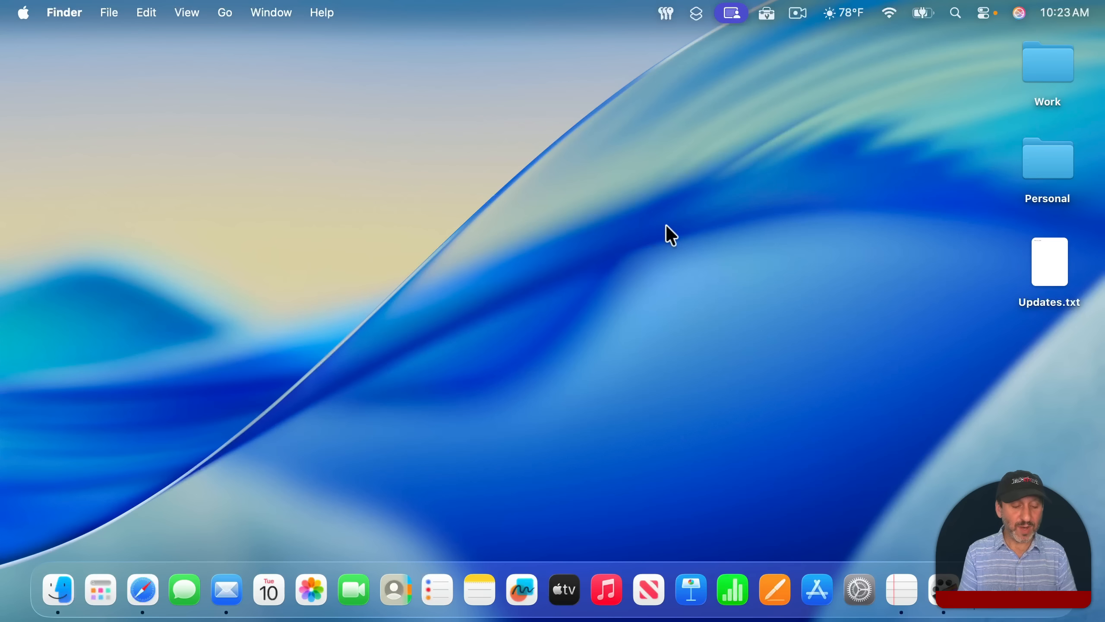
Reopen Spotlight with Cmd+Space and jump via Cmd+2, Cmd+4, Cmd+3 to files, clipboard and actions.
key("cmd+space")
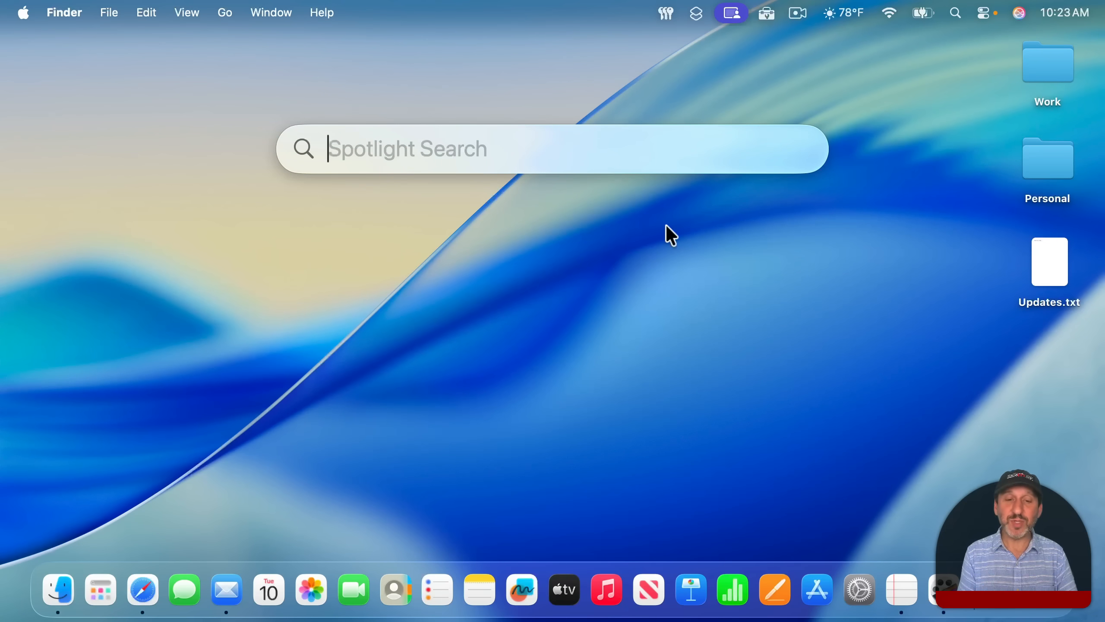
key("cmd+2")
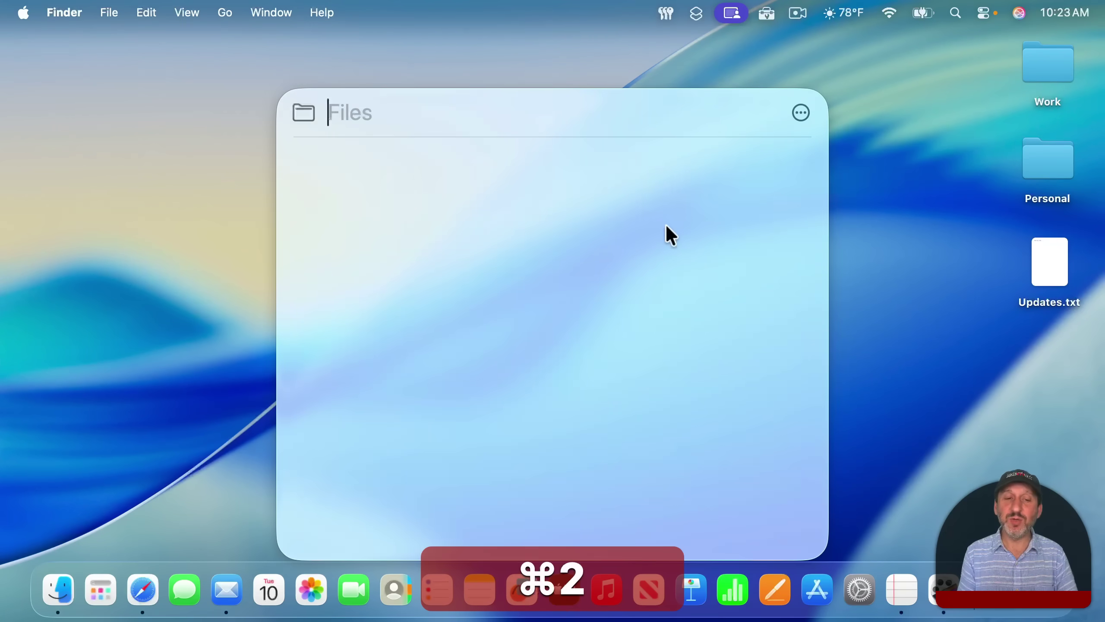
key("cmd+4")
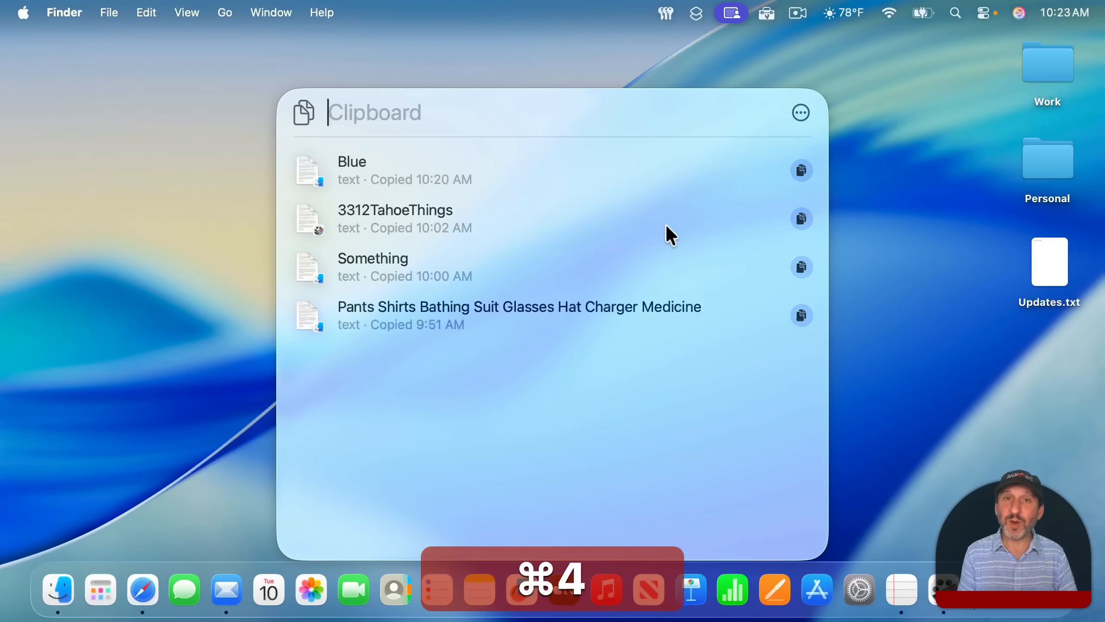
key("cmd+3")
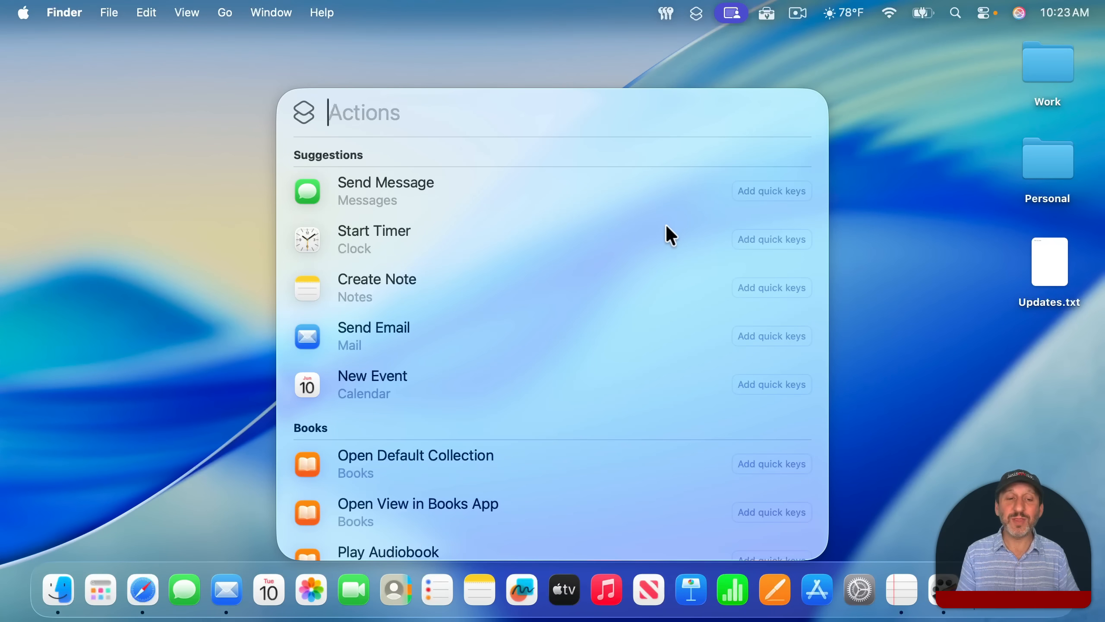
mouse_move(409, 202)
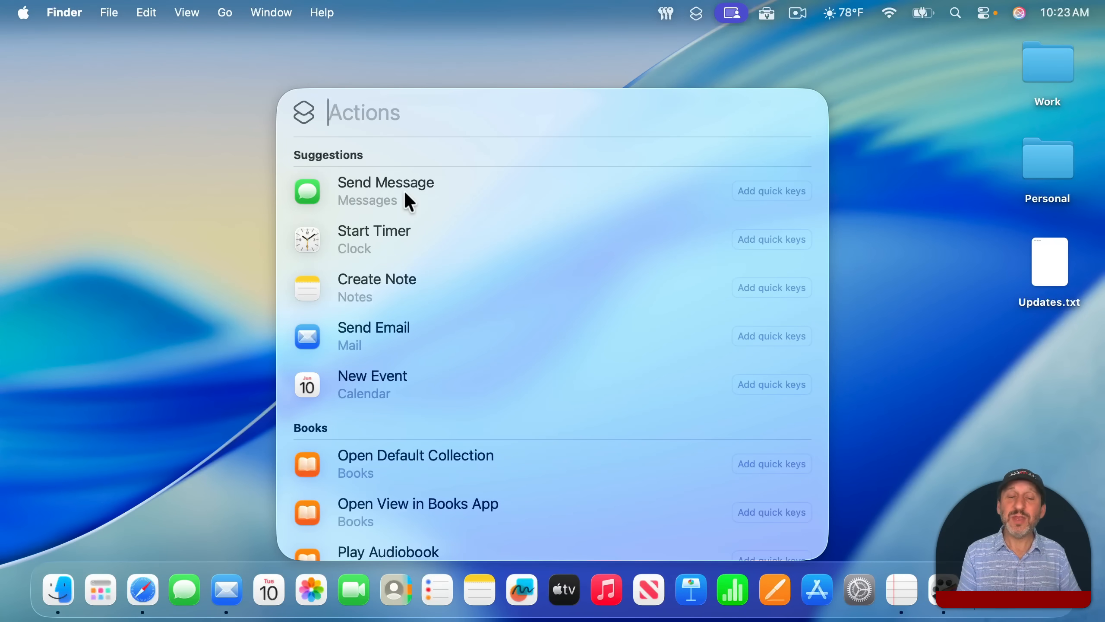
mouse_move(366, 248)
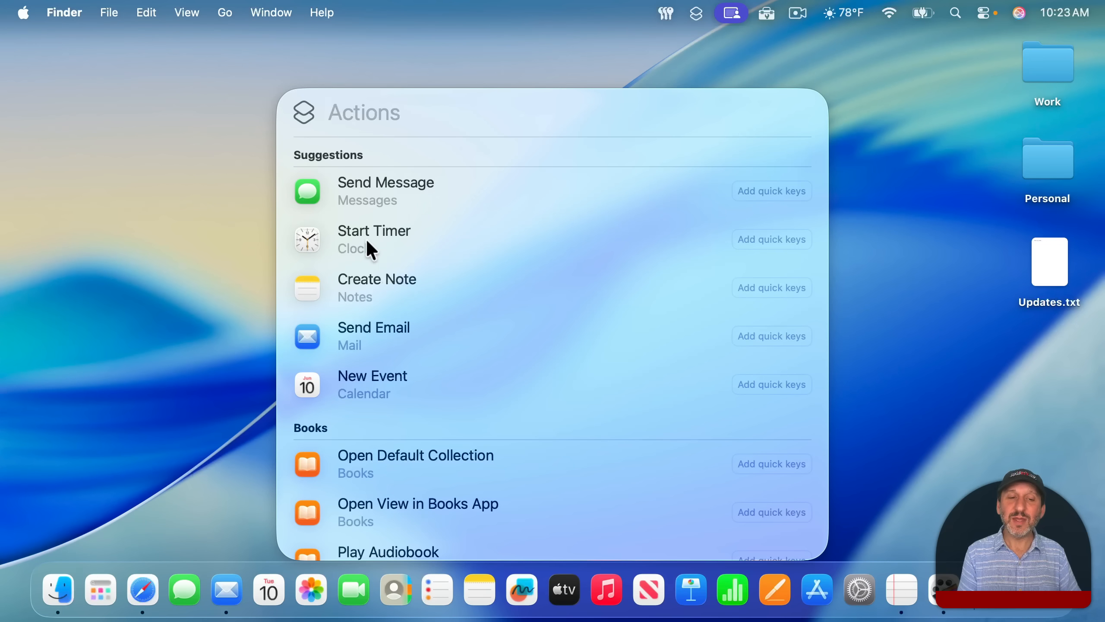
Run the Start Timer action from Spotlight's actions list with a value of 5.
left_click(363, 113)
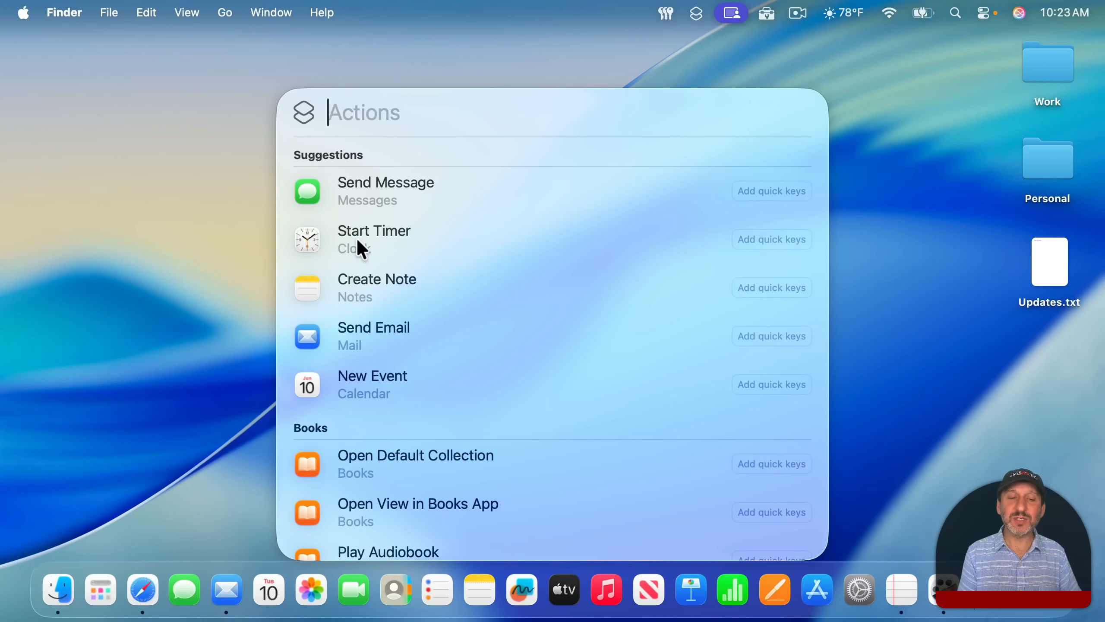
left_click(374, 238)
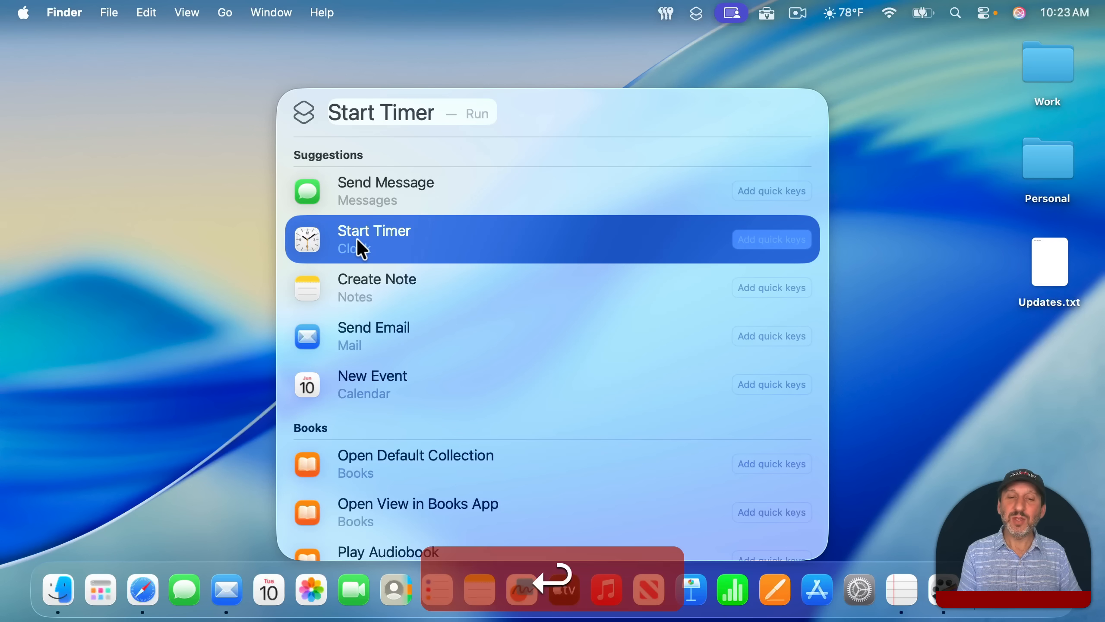
left_click(374, 238)
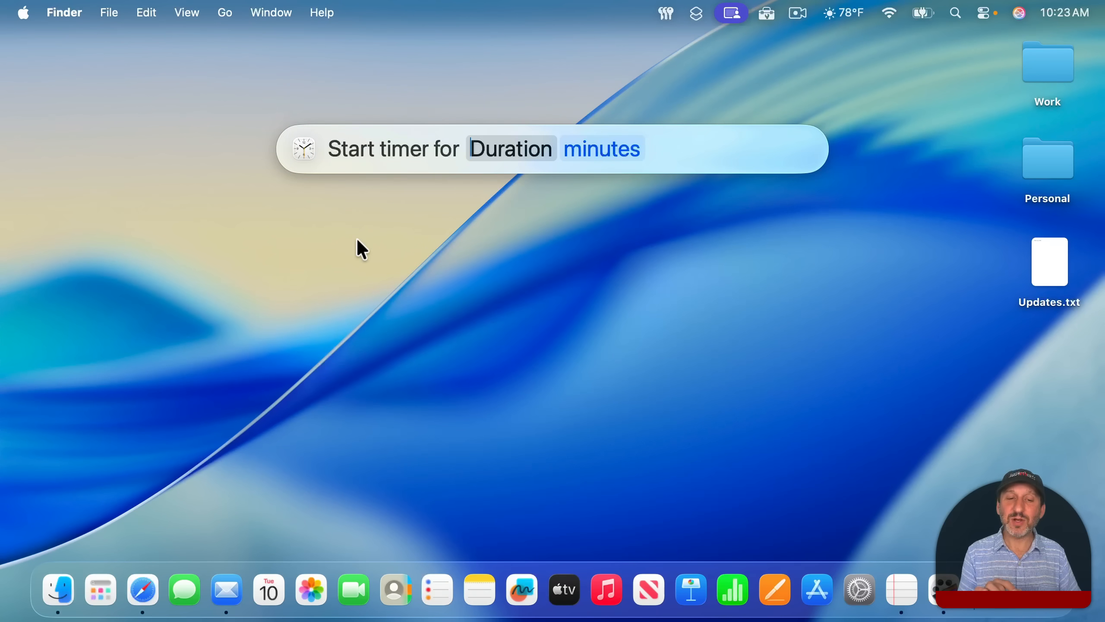
type("5")
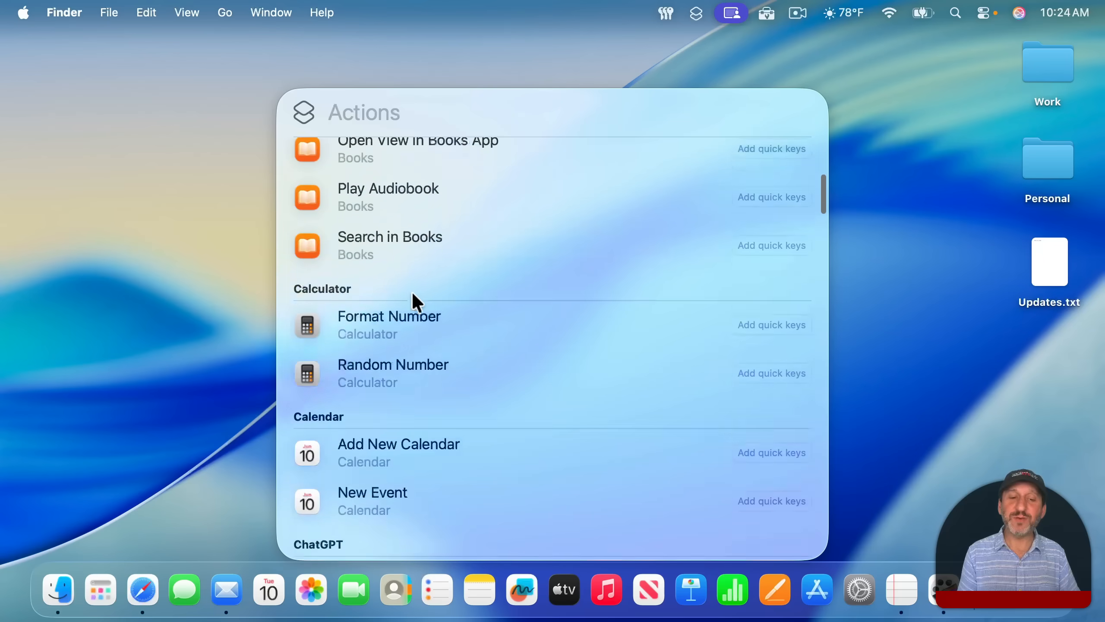
Scroll further down the catalogue of available Spotlight actions.
scroll("down", 3)
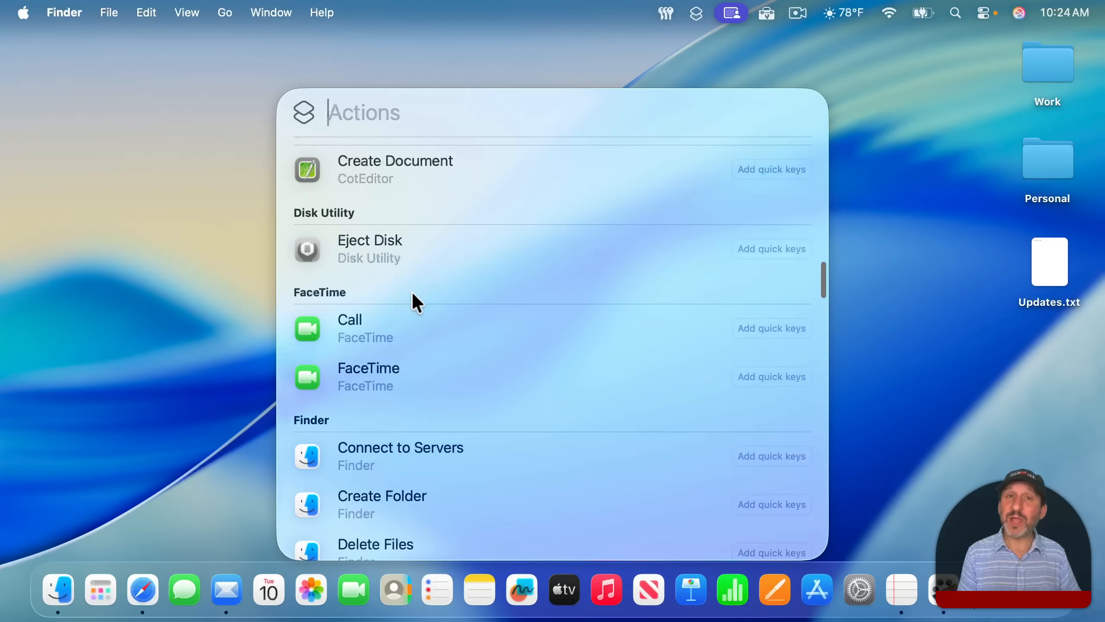
scroll("down", 3)
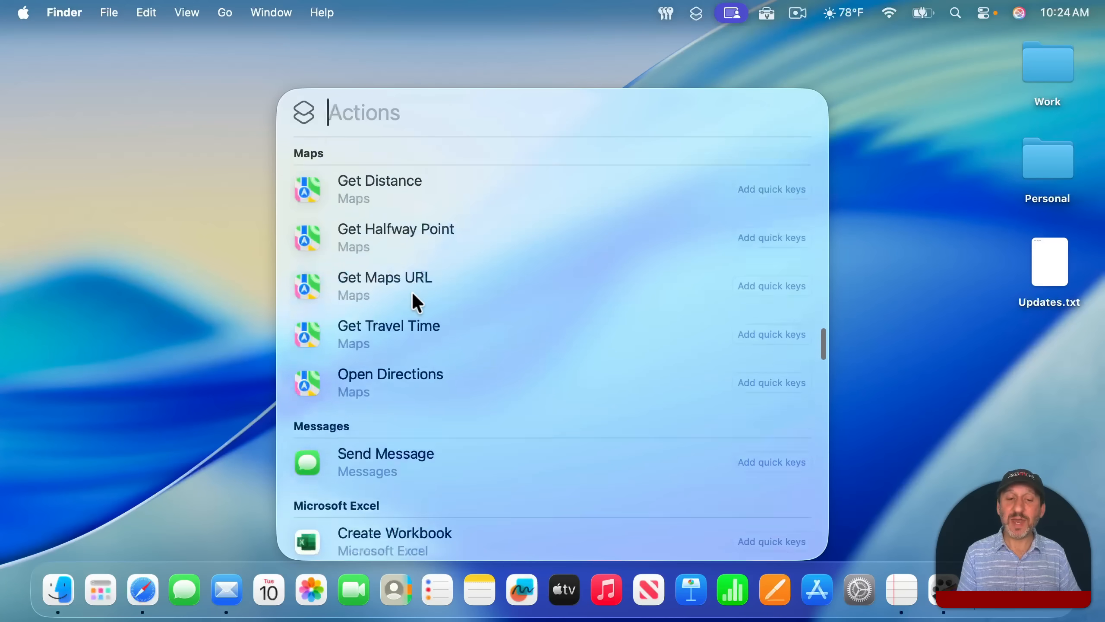
scroll("up", 3)
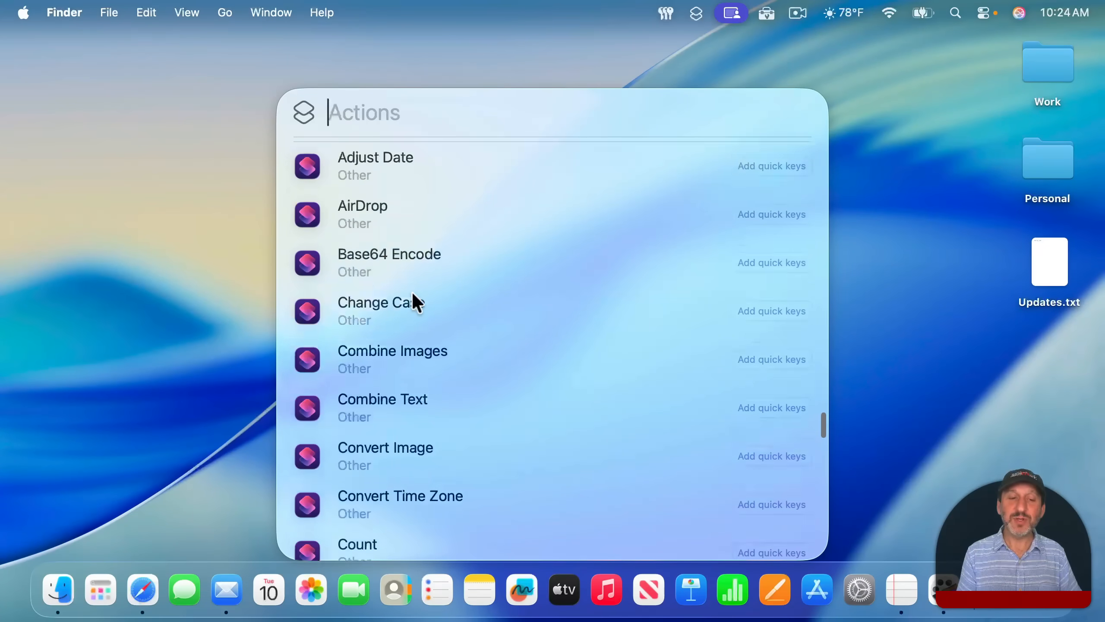
scroll("down", 3)
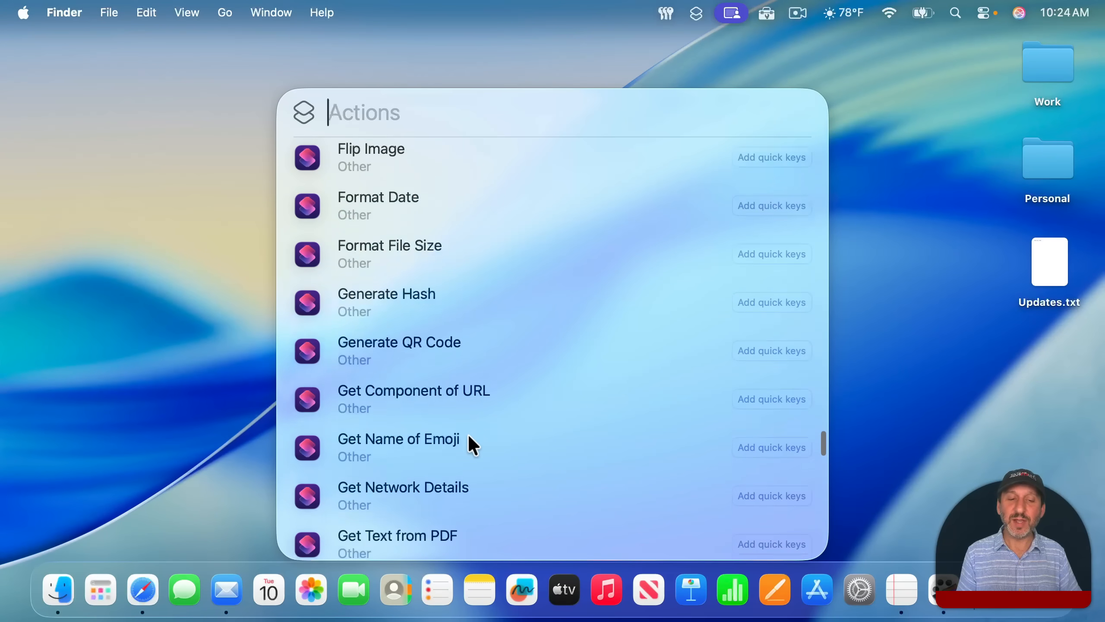
scroll("down", 3)
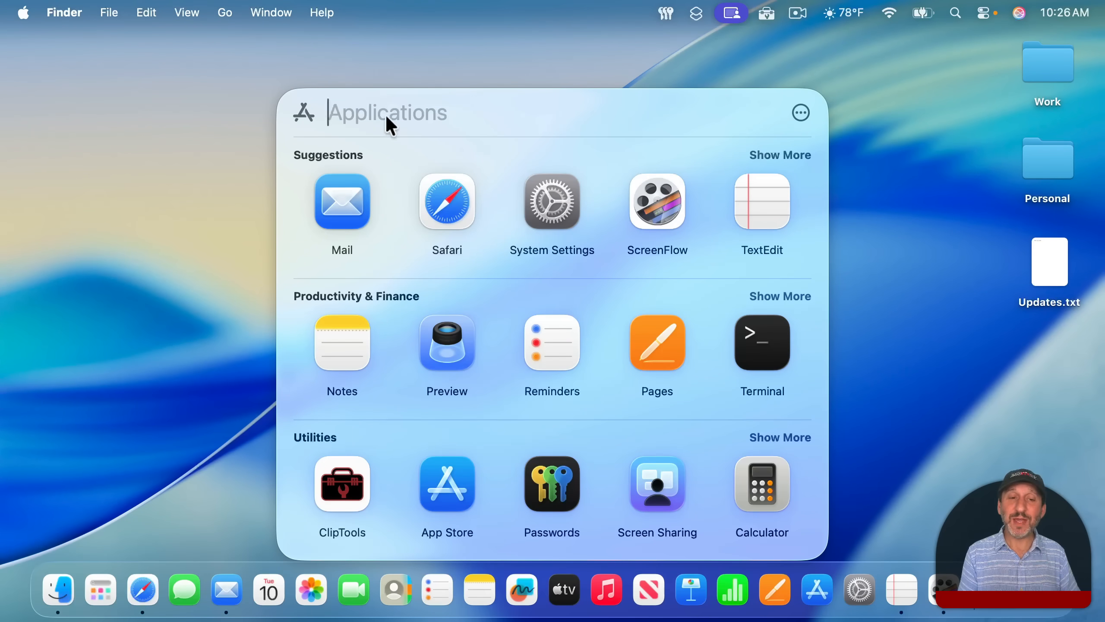
Search calendar.app, open the Apps browser from the Dock and Show More for the alphabetical list.
type("calendar.app")
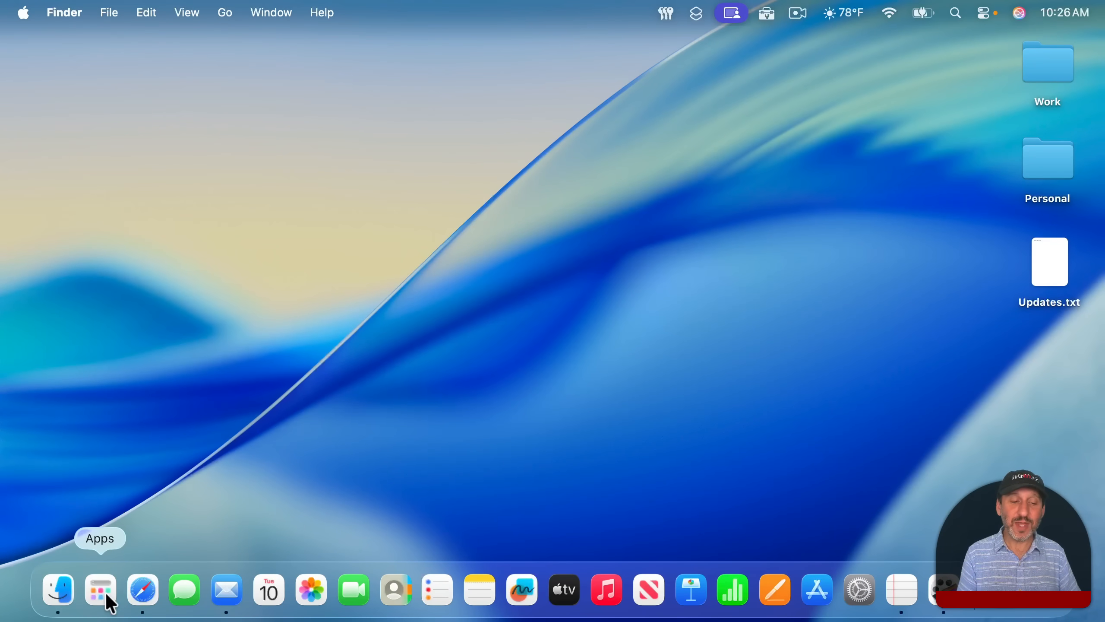
left_click(100, 590)
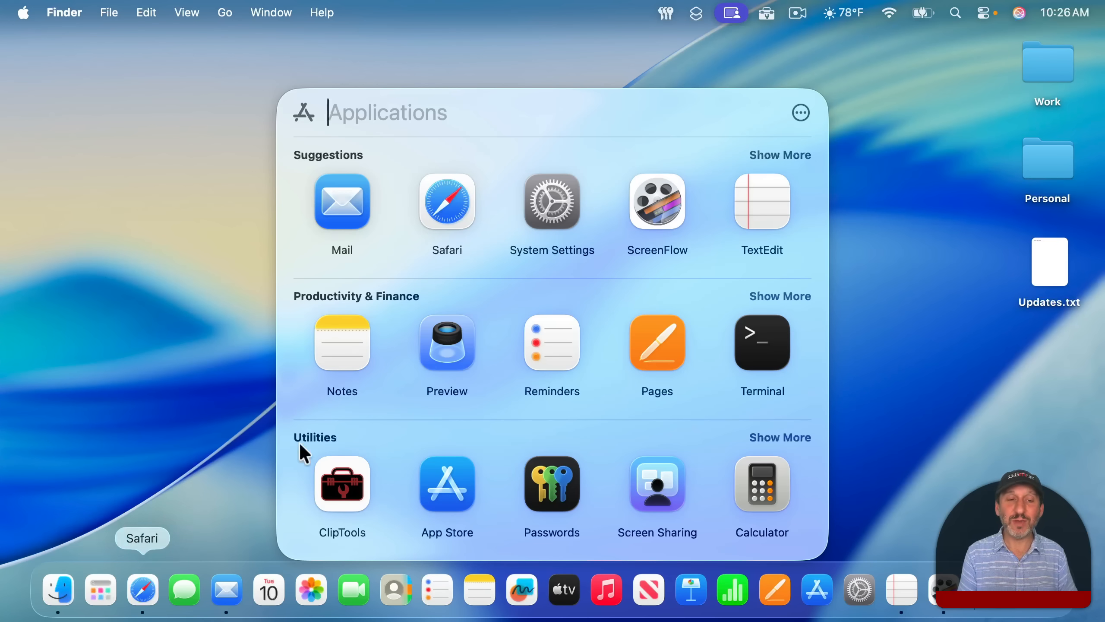
mouse_move(201, 303)
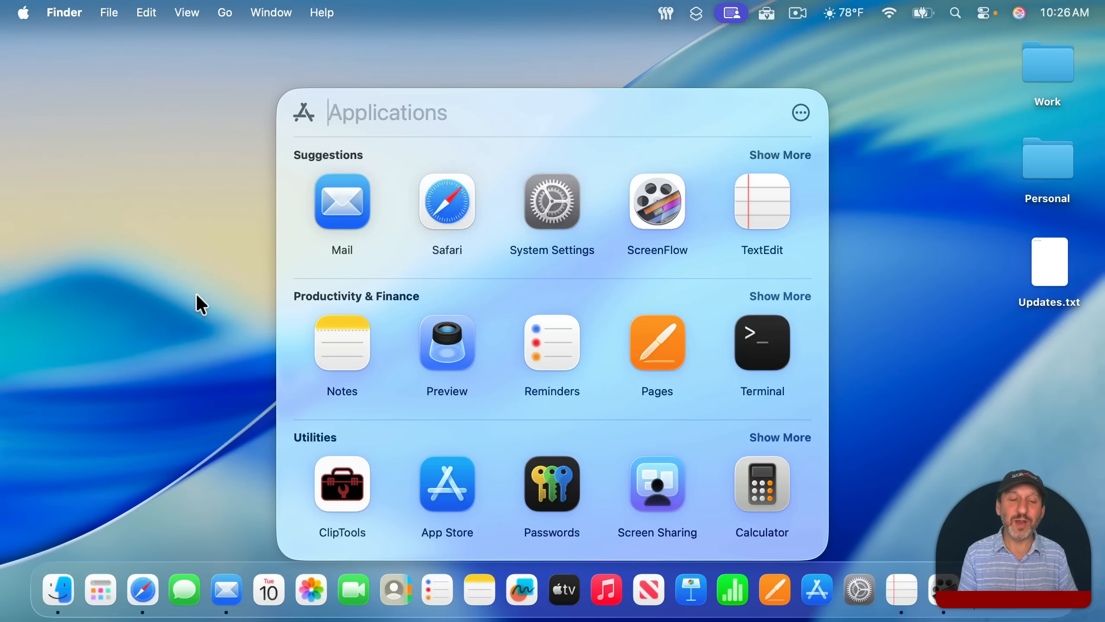
mouse_move(610, 196)
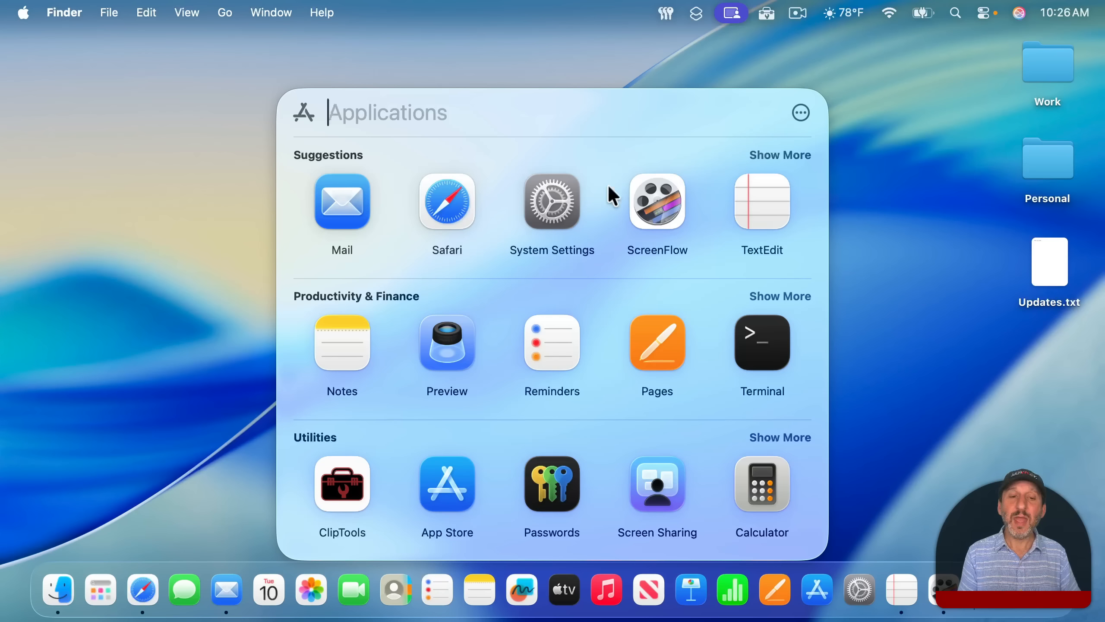
left_click(800, 113)
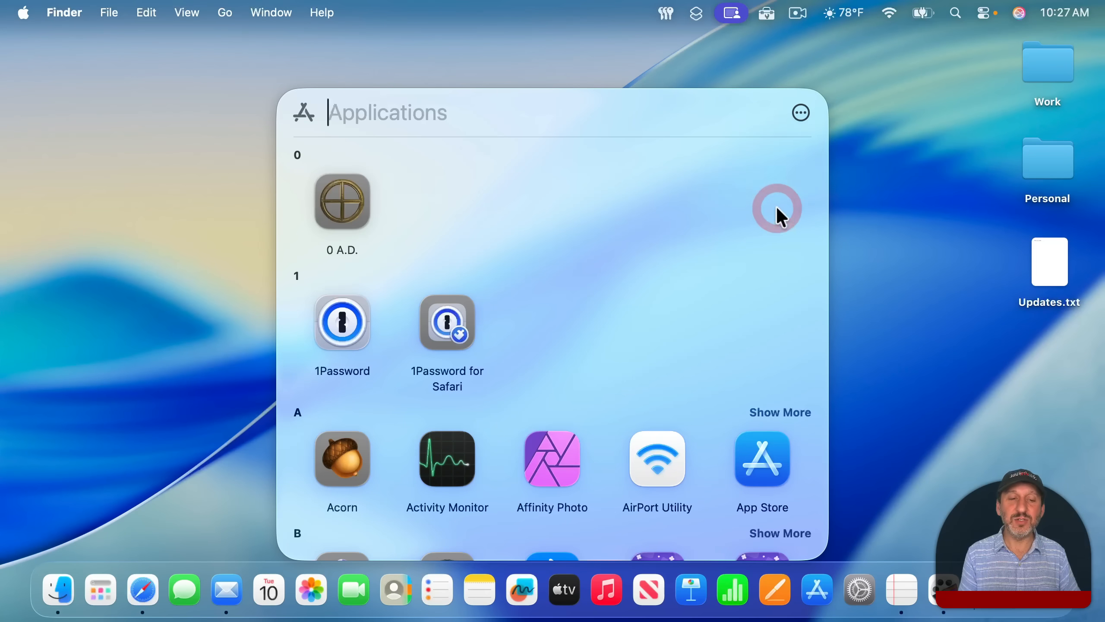
left_click(800, 113)
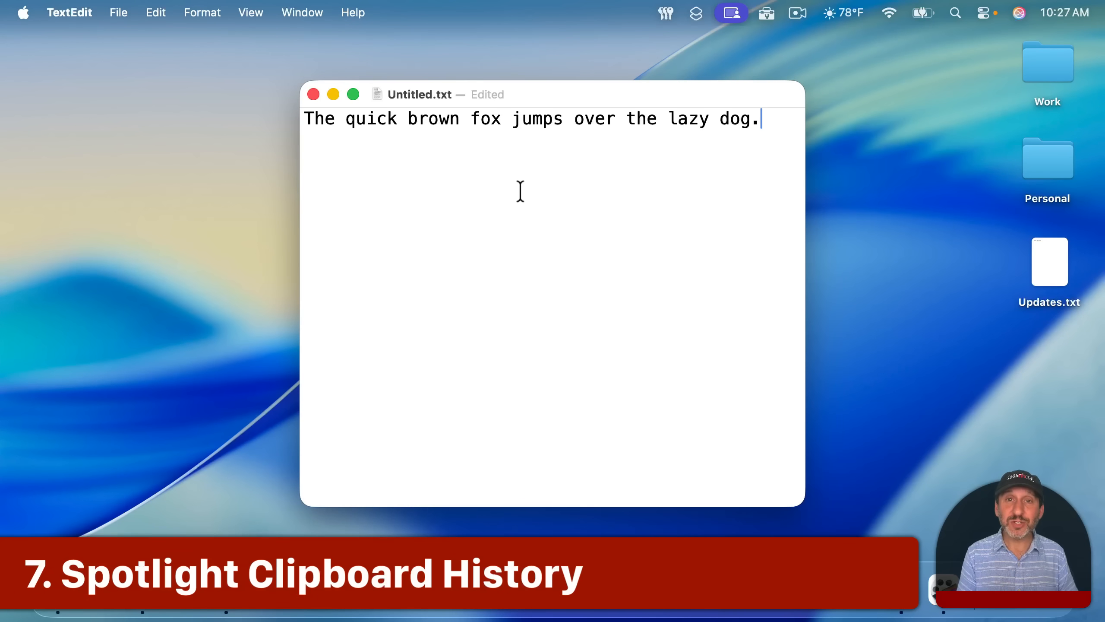
mouse_move(359, 124)
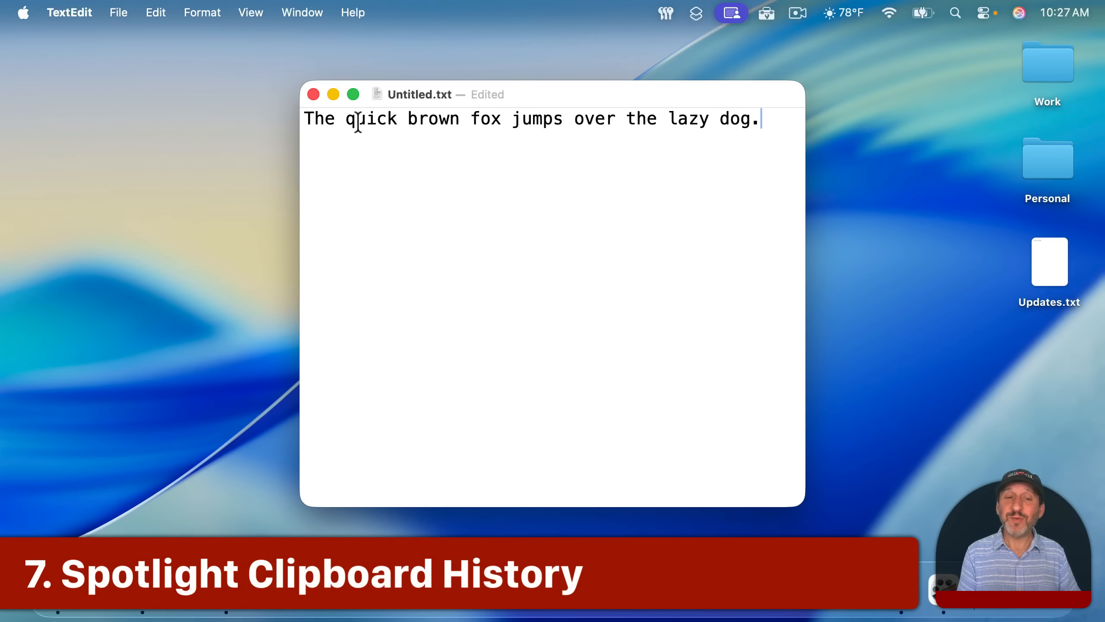
Copy words like quick and jumps from TextEdit, then show Spotlight's clipboard history.
double_click(432, 118)
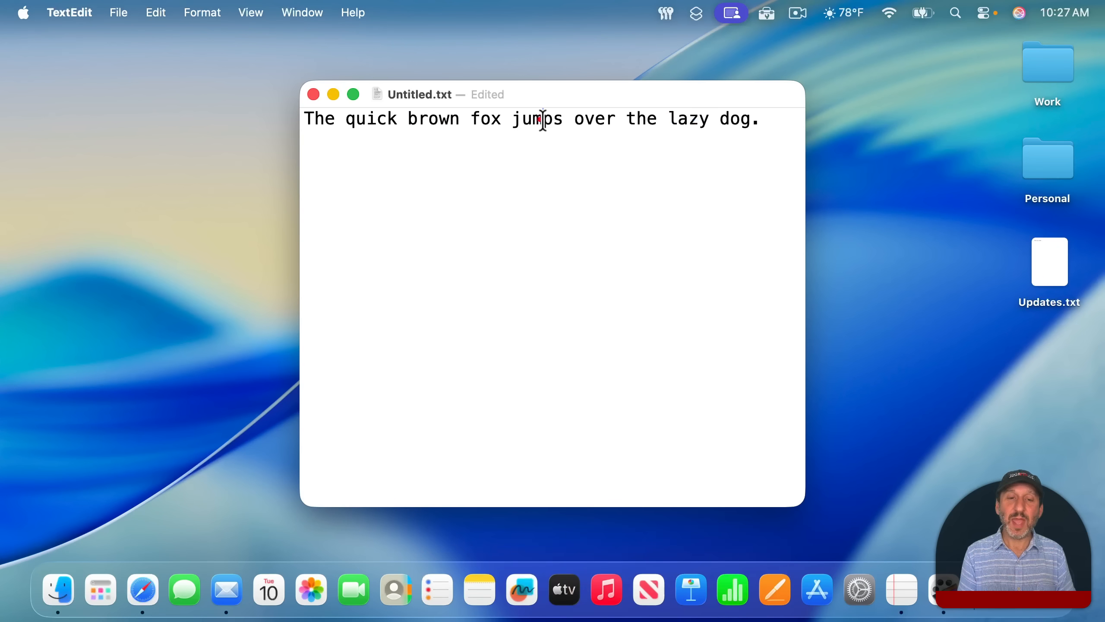
double_click(537, 118)
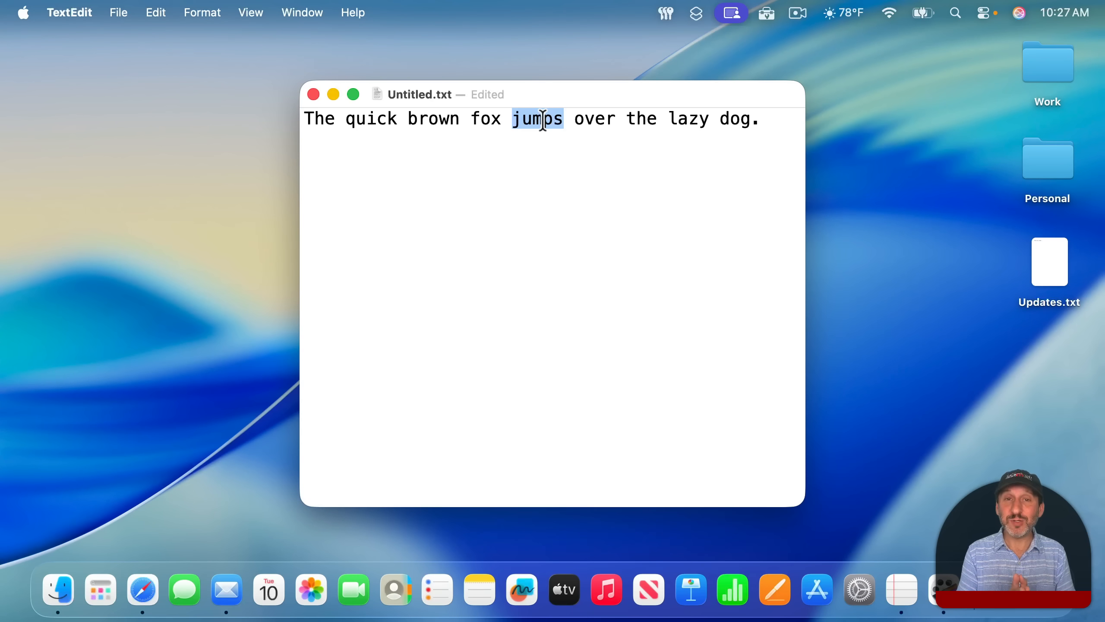
mouse_move(743, 9)
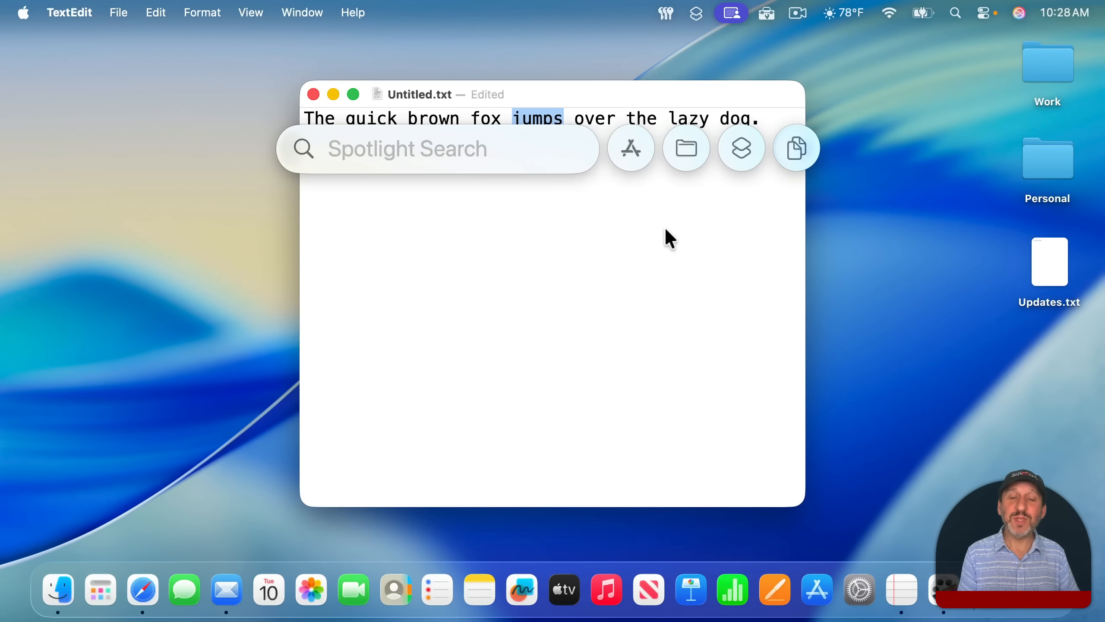
left_click(796, 148)
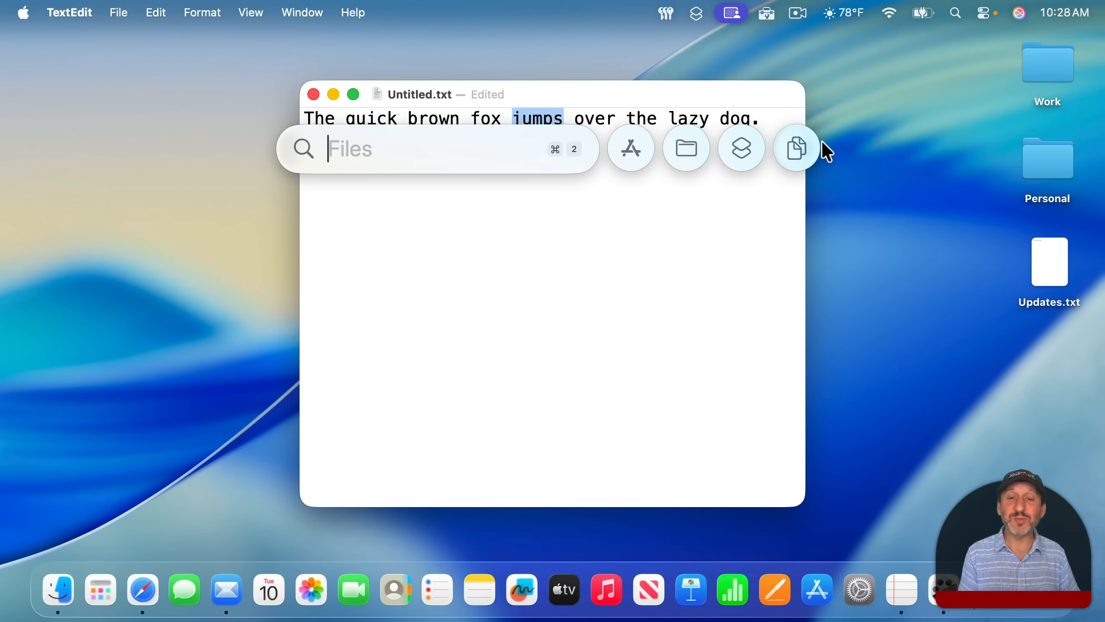
left_click(741, 148)
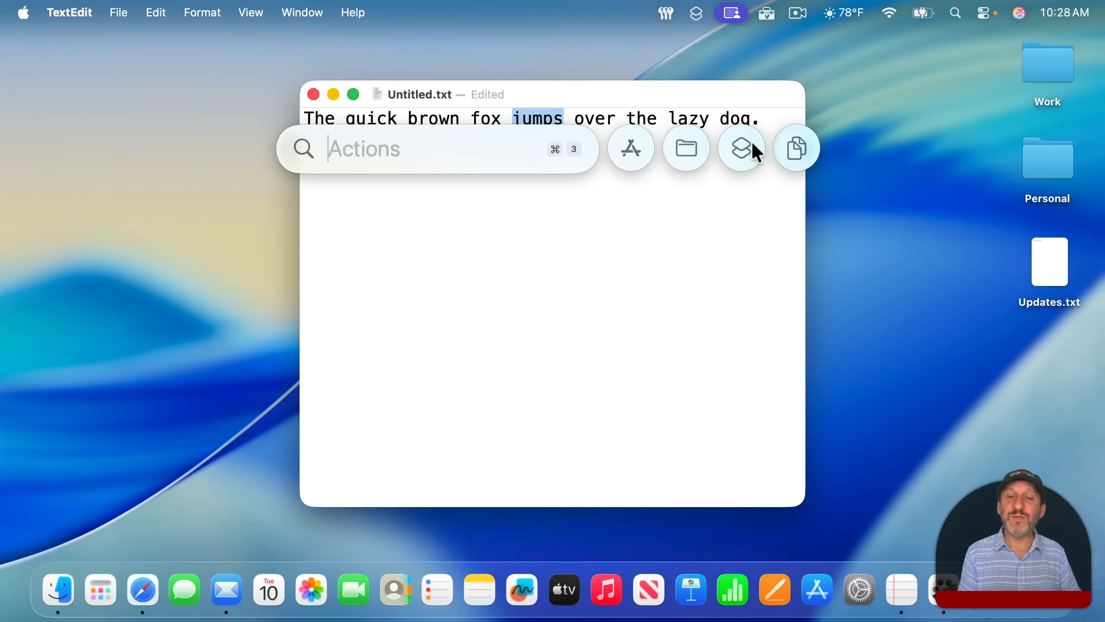
left_click(796, 148)
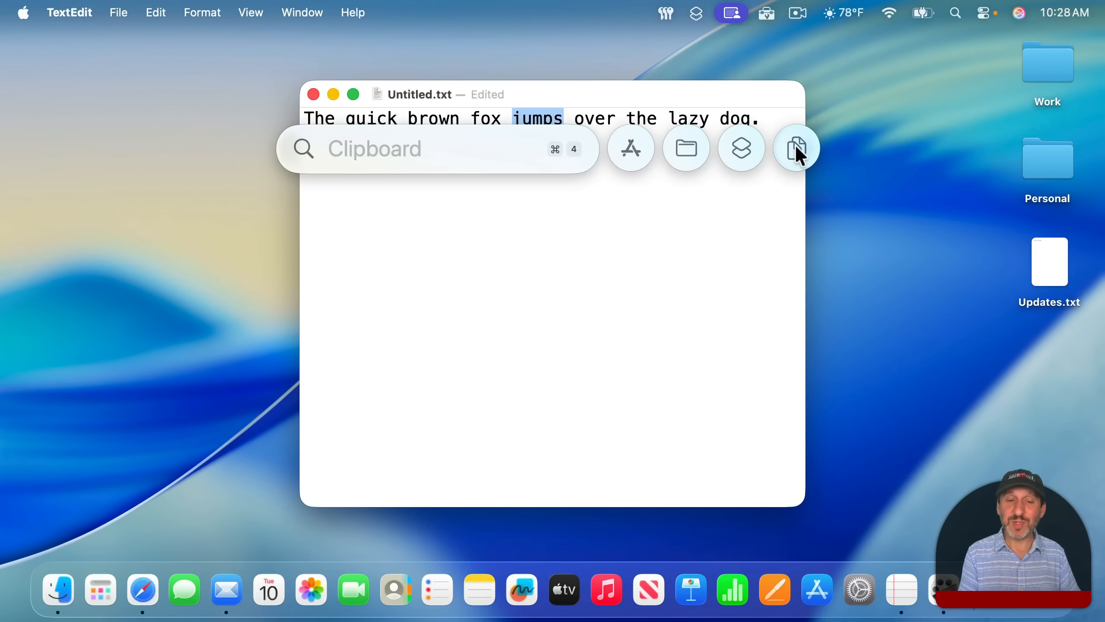
left_click(796, 148)
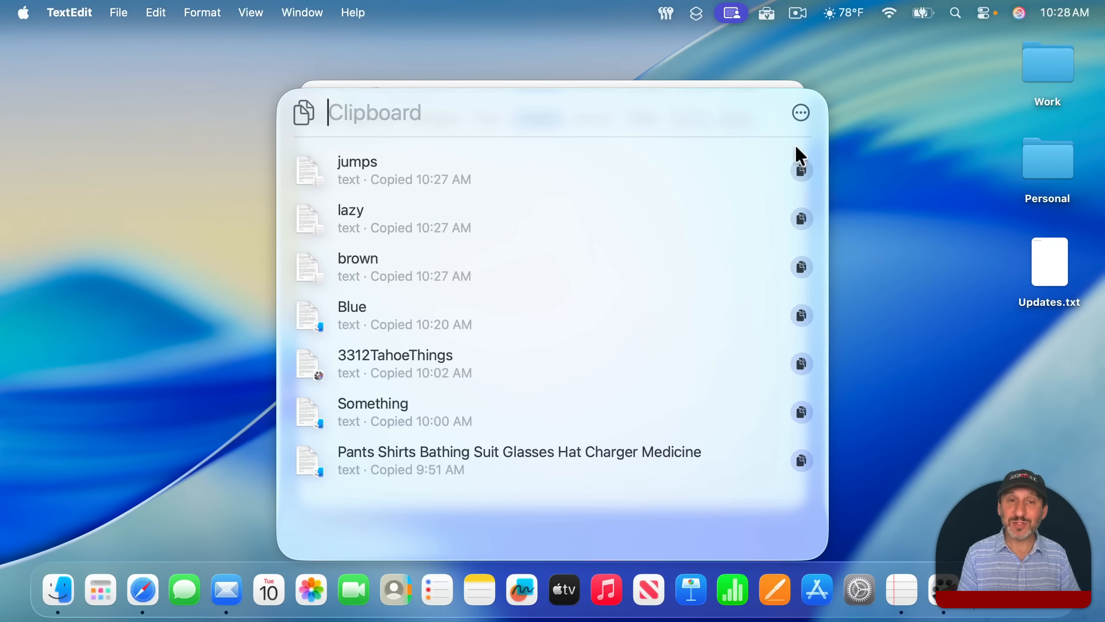
mouse_move(454, 129)
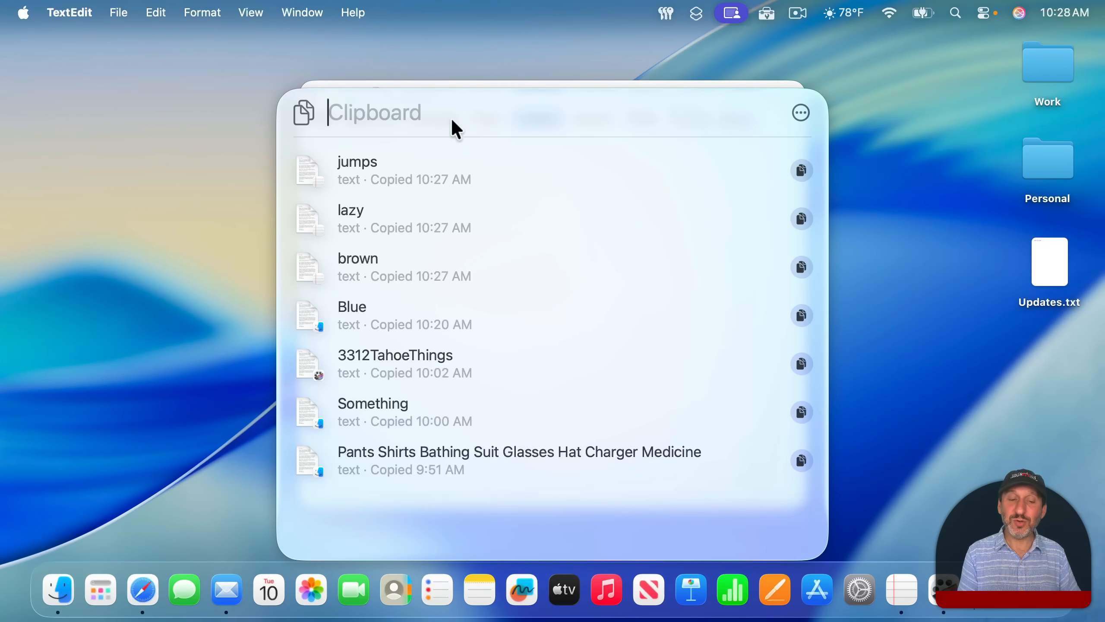
Filter the clipboard history, copy the lazy entry again and delete it from history.
left_click(493, 170)
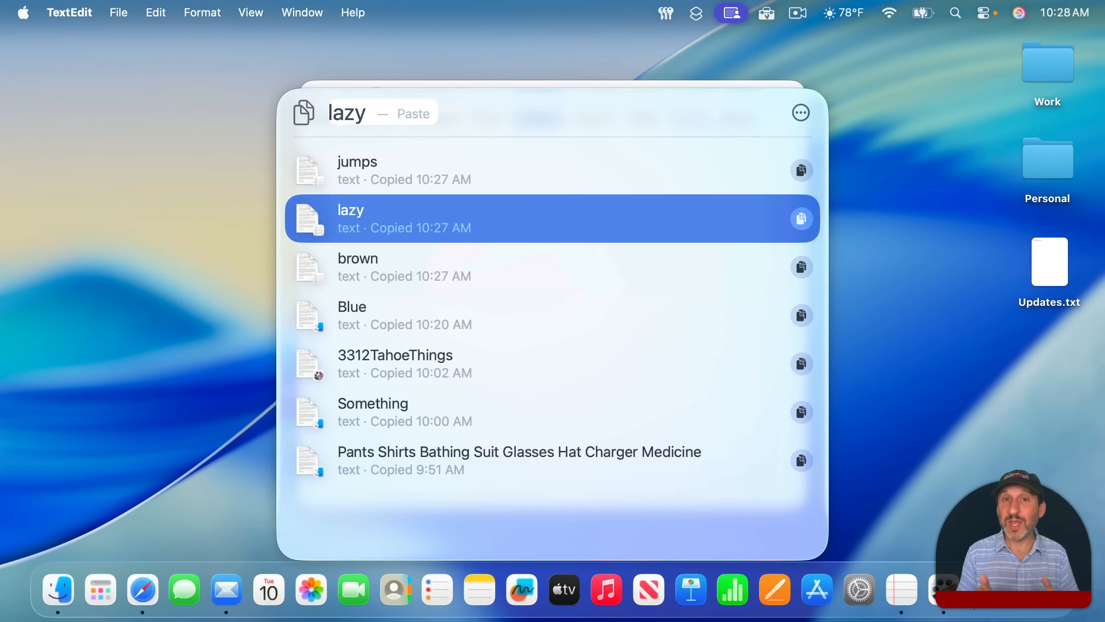
left_click(800, 218)
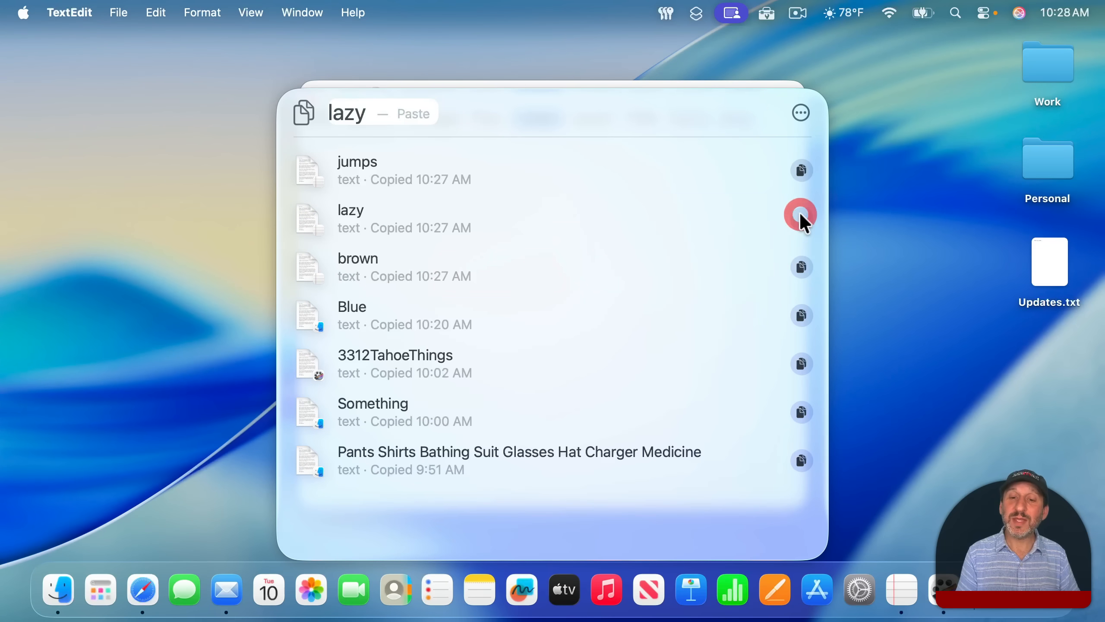
left_click(801, 217)
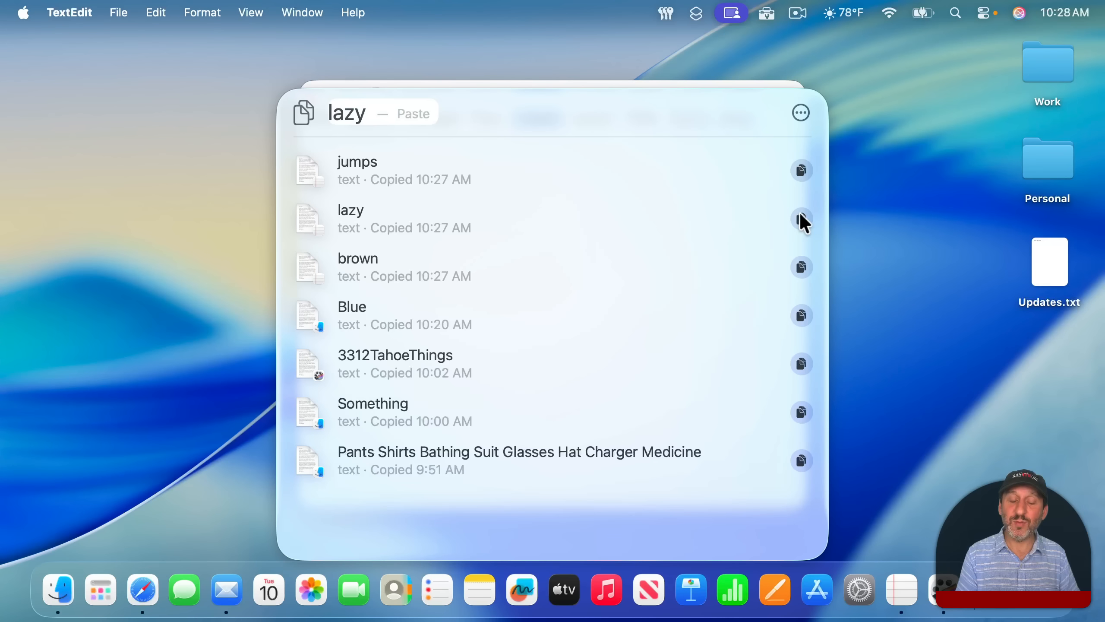
mouse_move(571, 232)
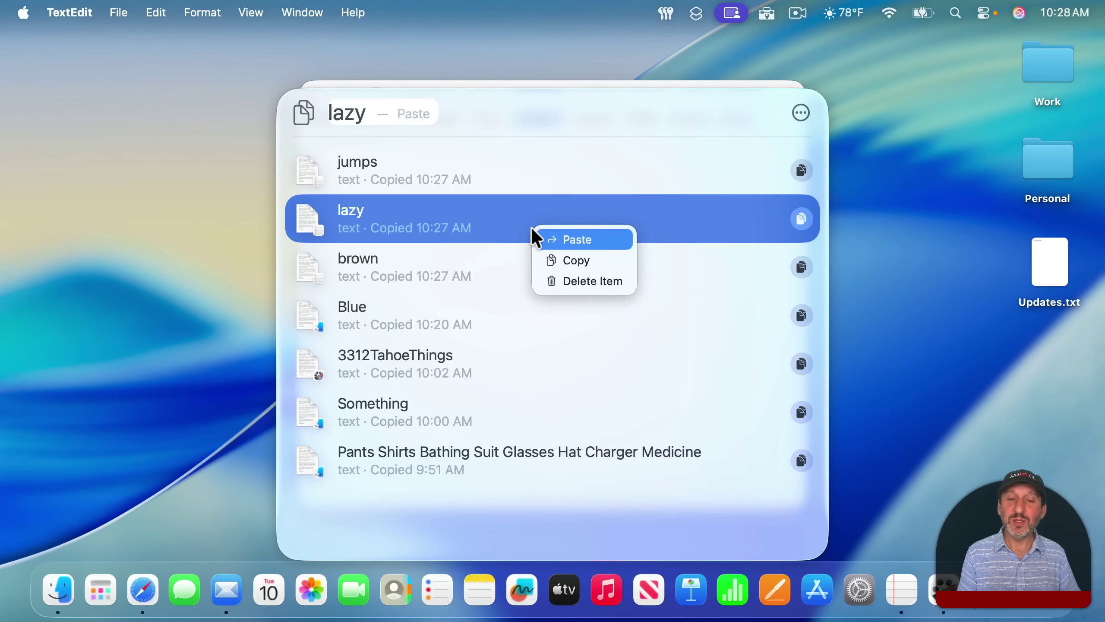
mouse_move(591, 289)
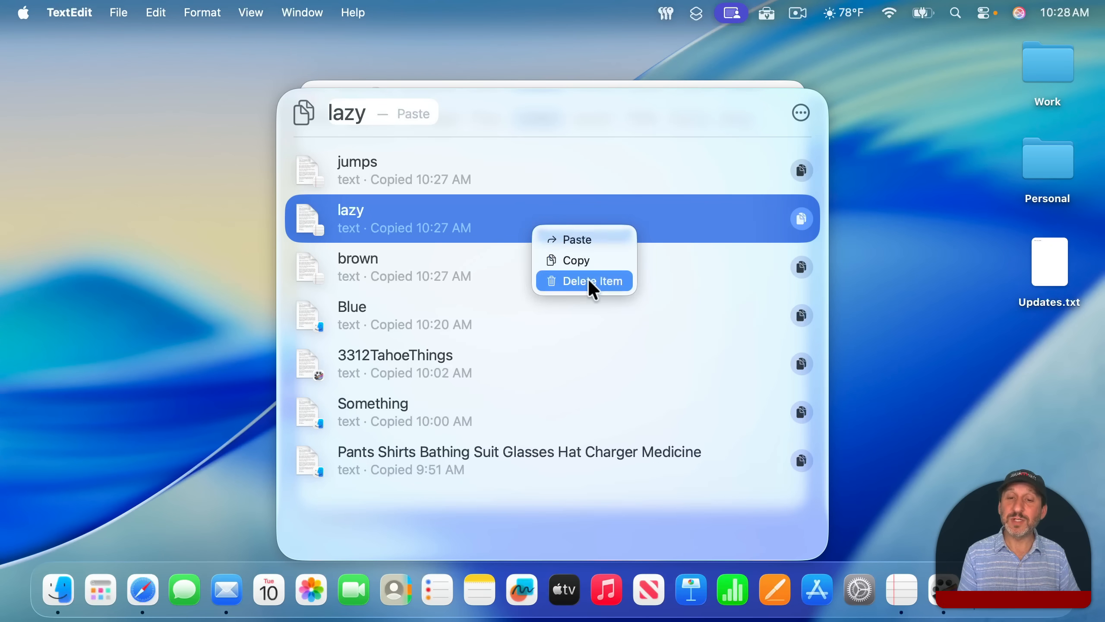
left_click(801, 113)
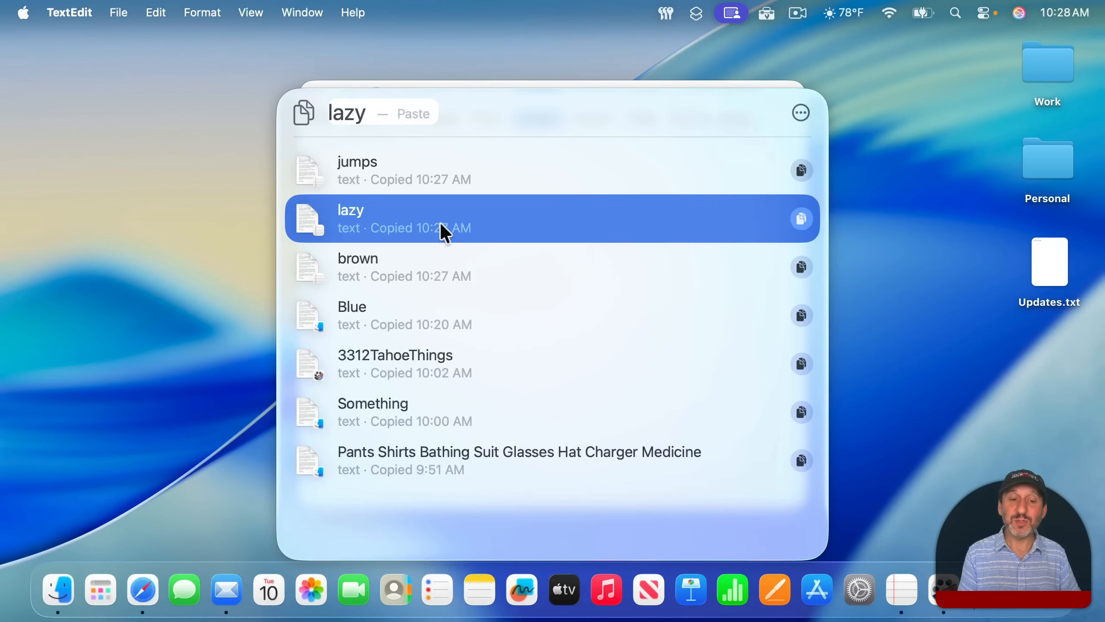
mouse_move(425, 257)
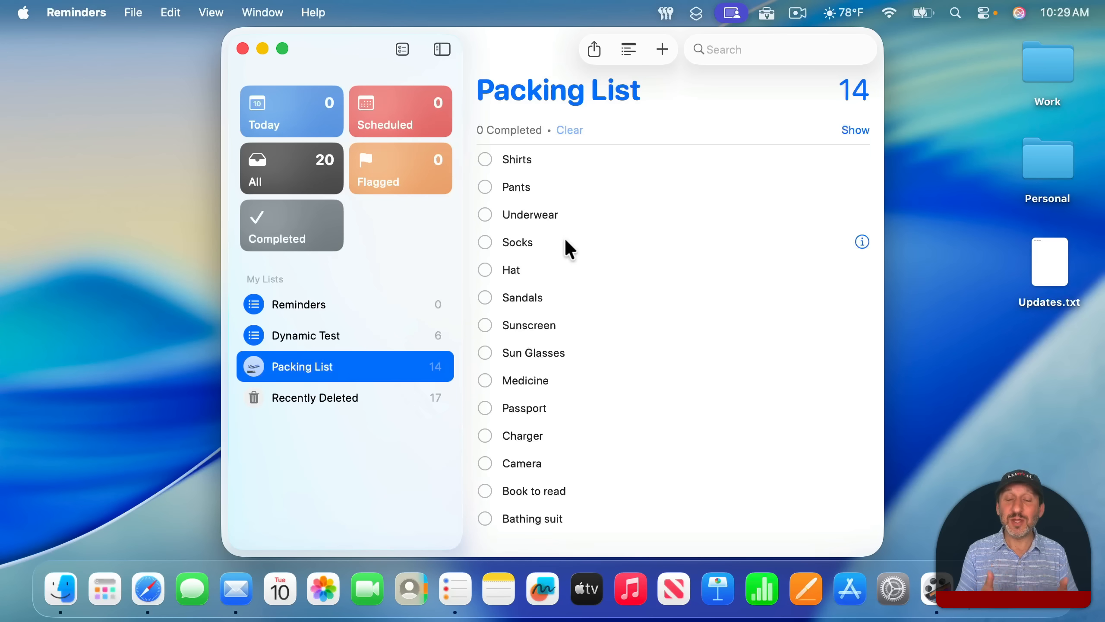
mouse_move(134, 13)
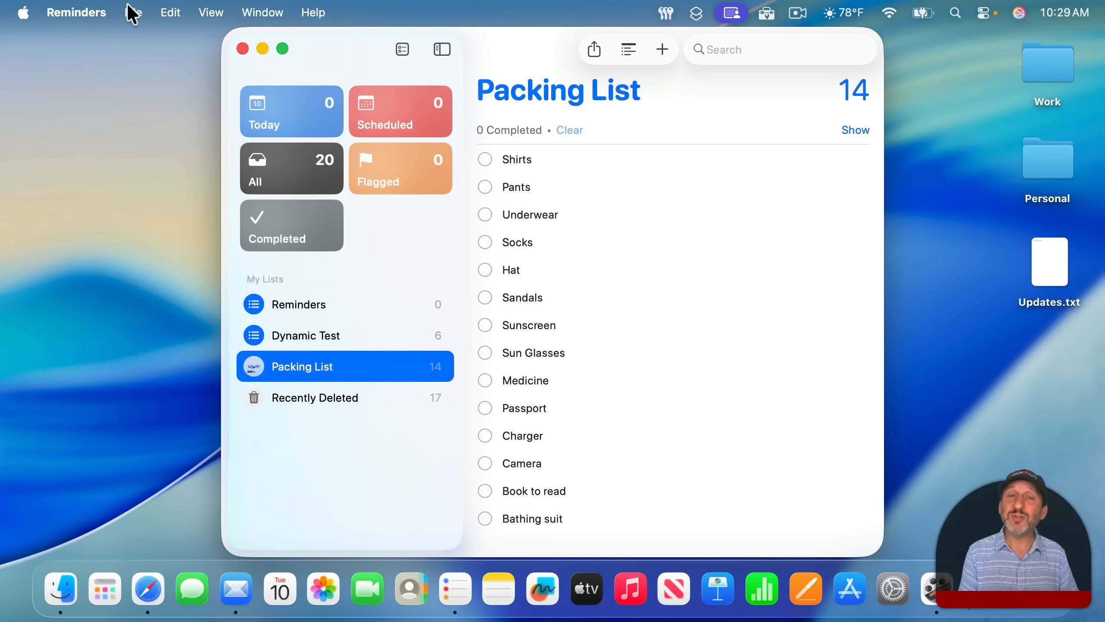
Auto-categorize the Packing List from the File menu into sections like Clothing and Electronics.
left_click(132, 12)
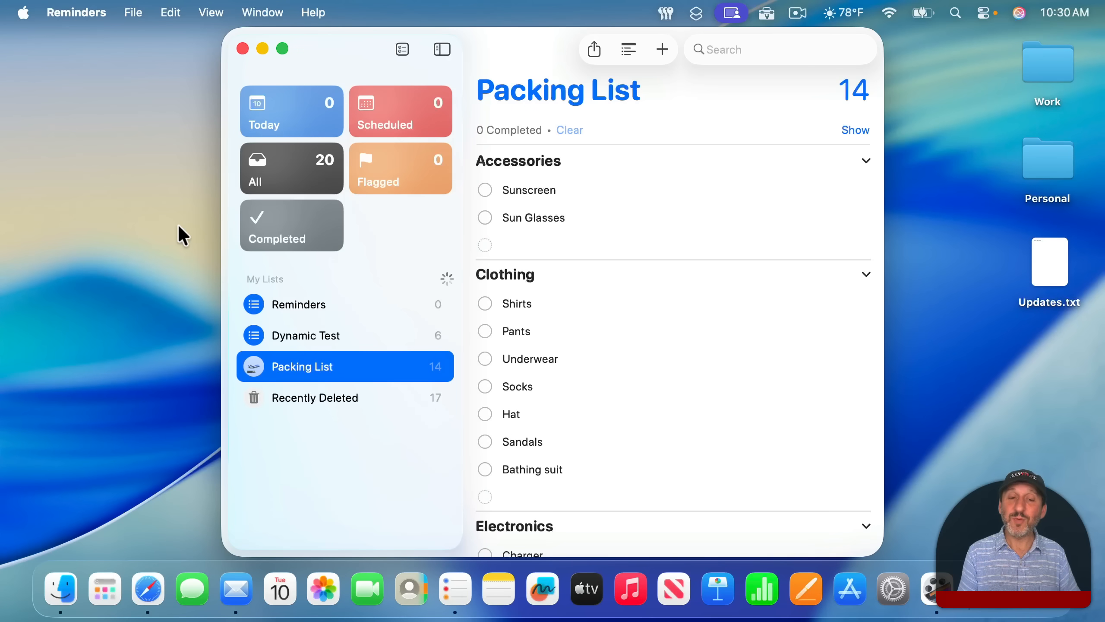
scroll("down", 3)
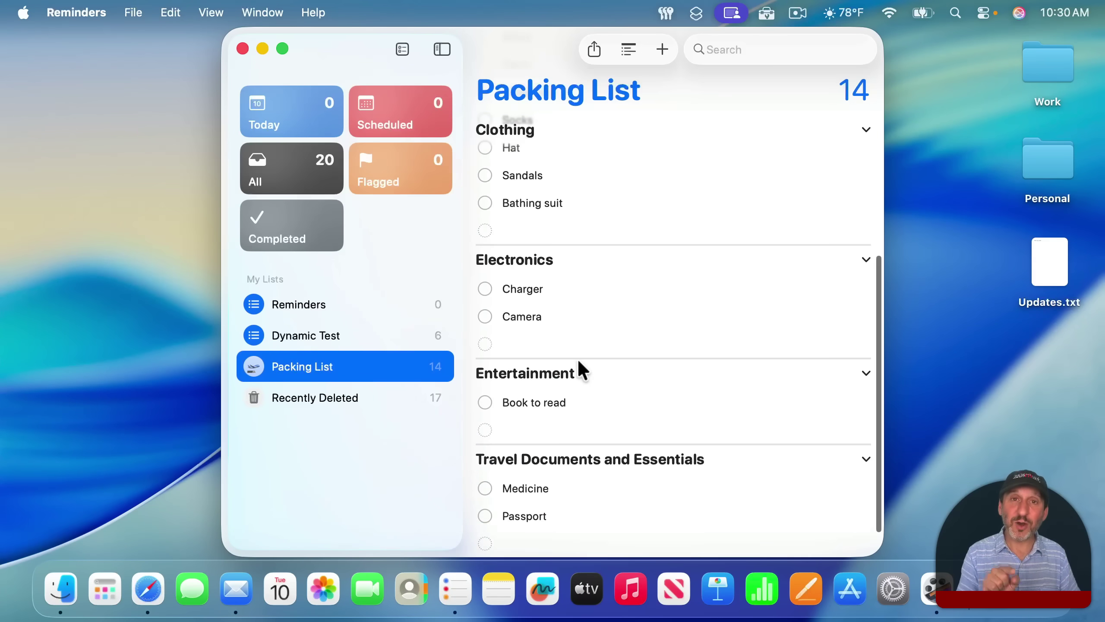
scroll("up", 3)
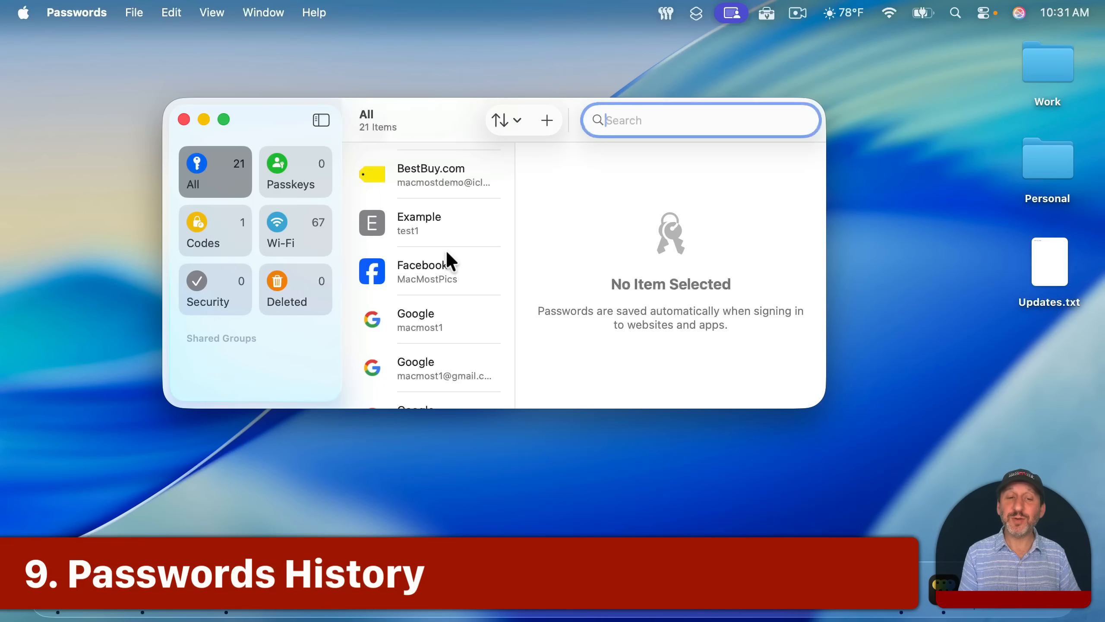
mouse_move(433, 225)
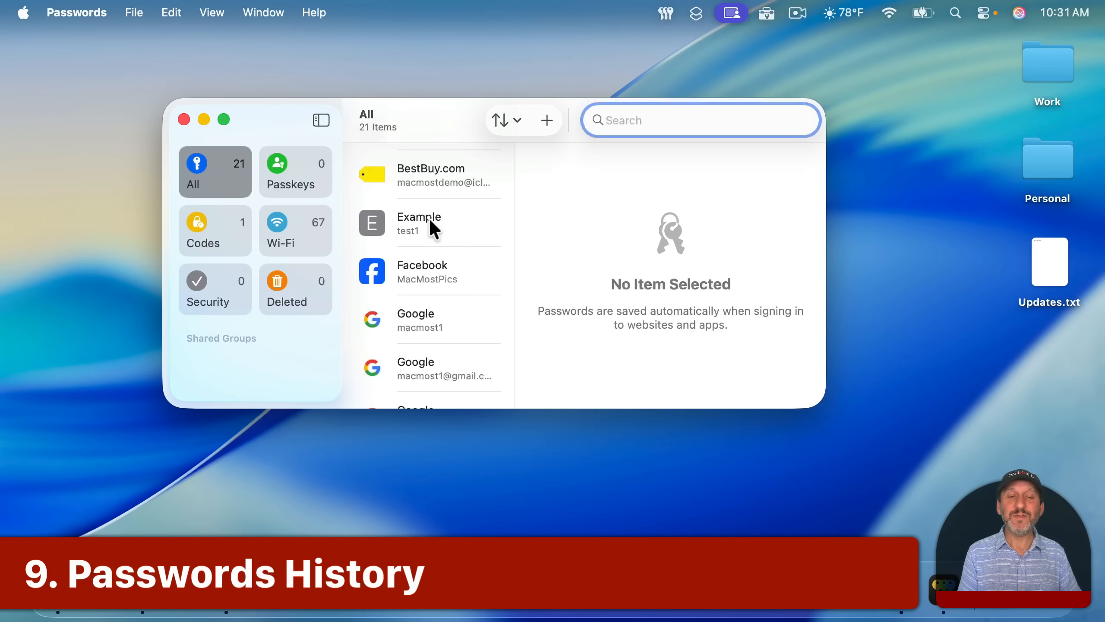
Select the Example login and View History listing its Password Changed and Saved events.
left_click(419, 223)
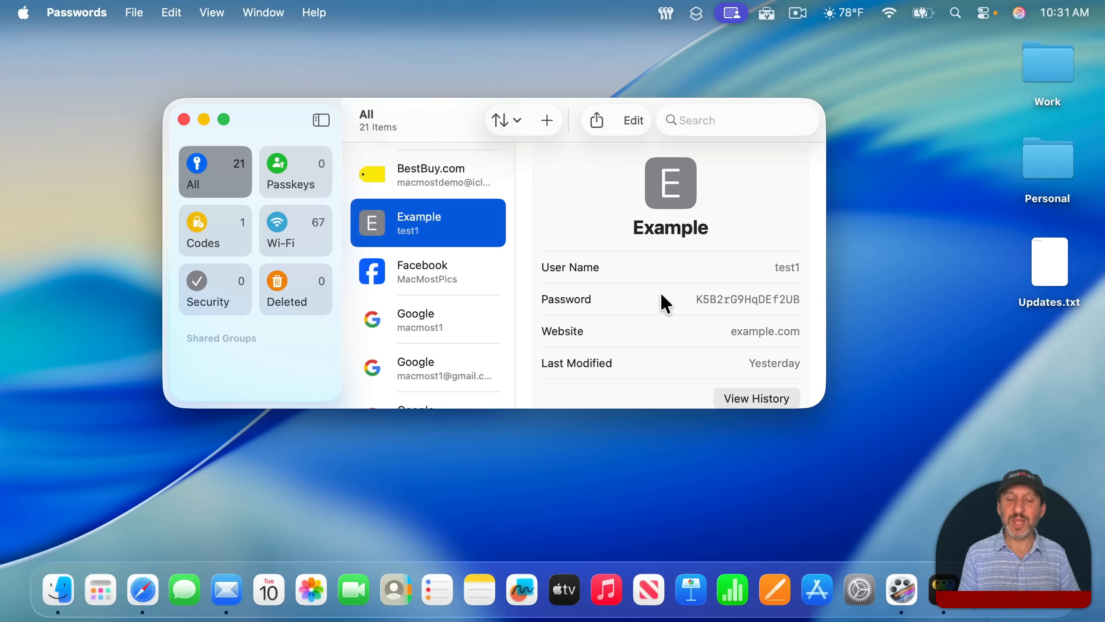
scroll("down", 3)
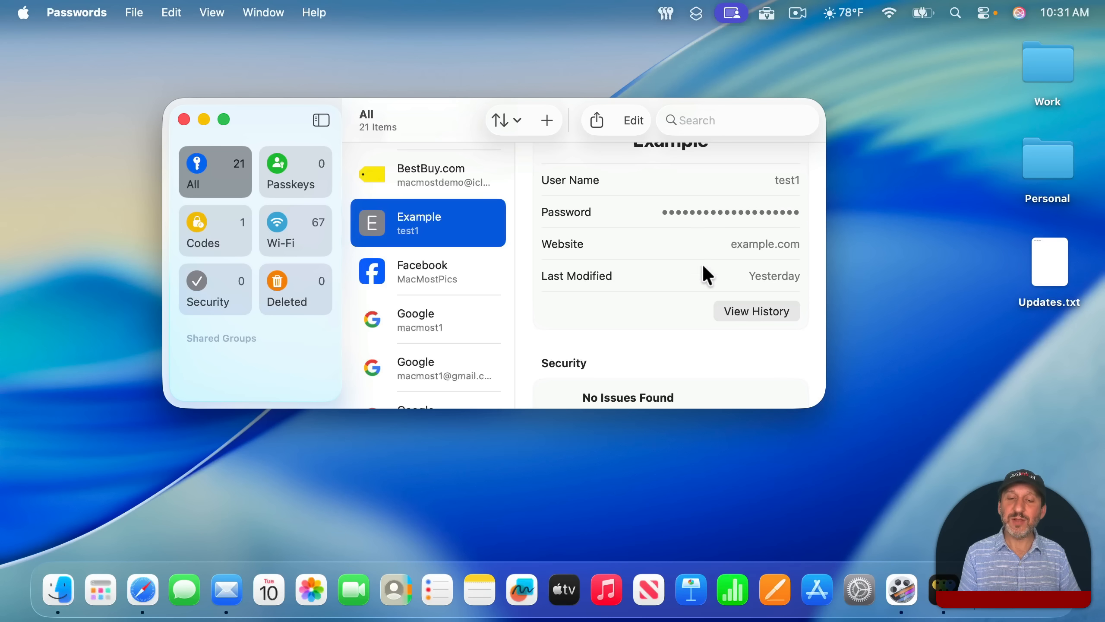
left_click(756, 311)
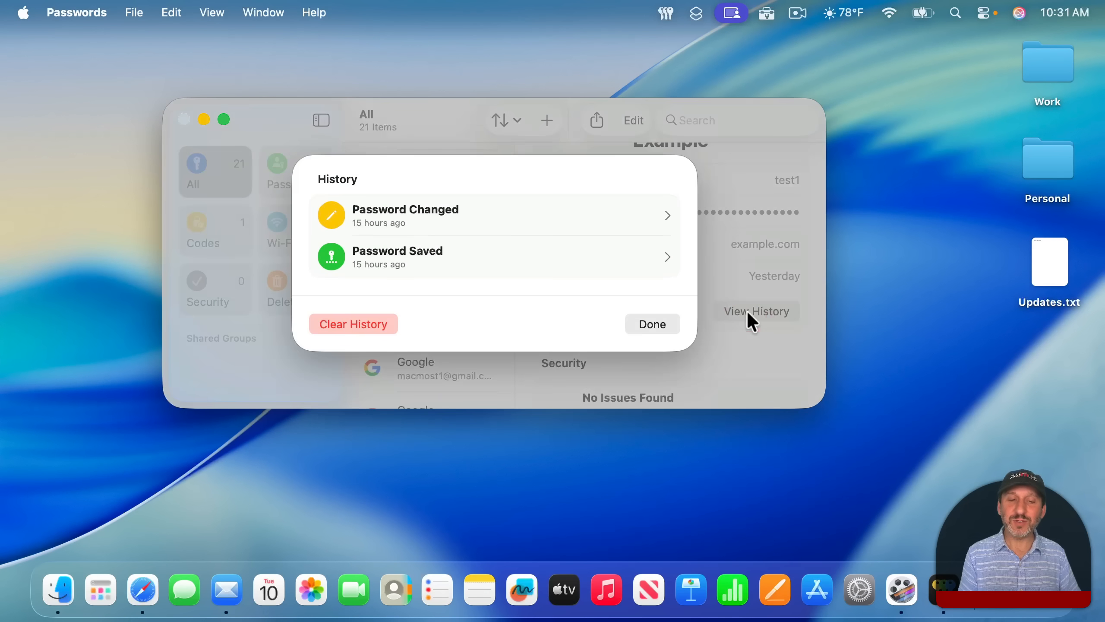
mouse_move(554, 225)
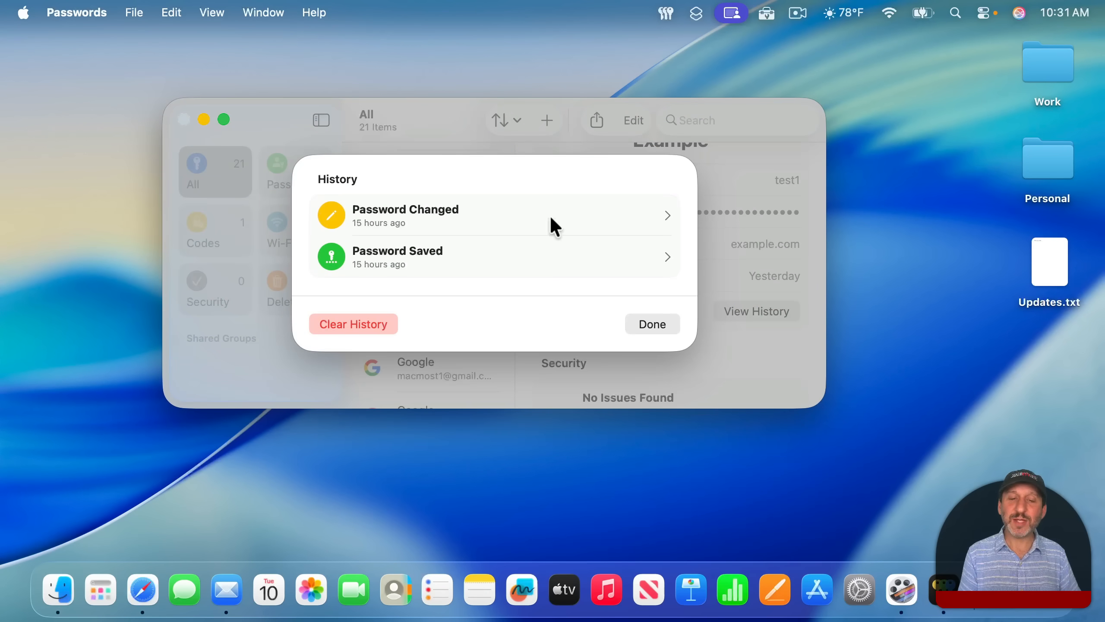
mouse_move(385, 232)
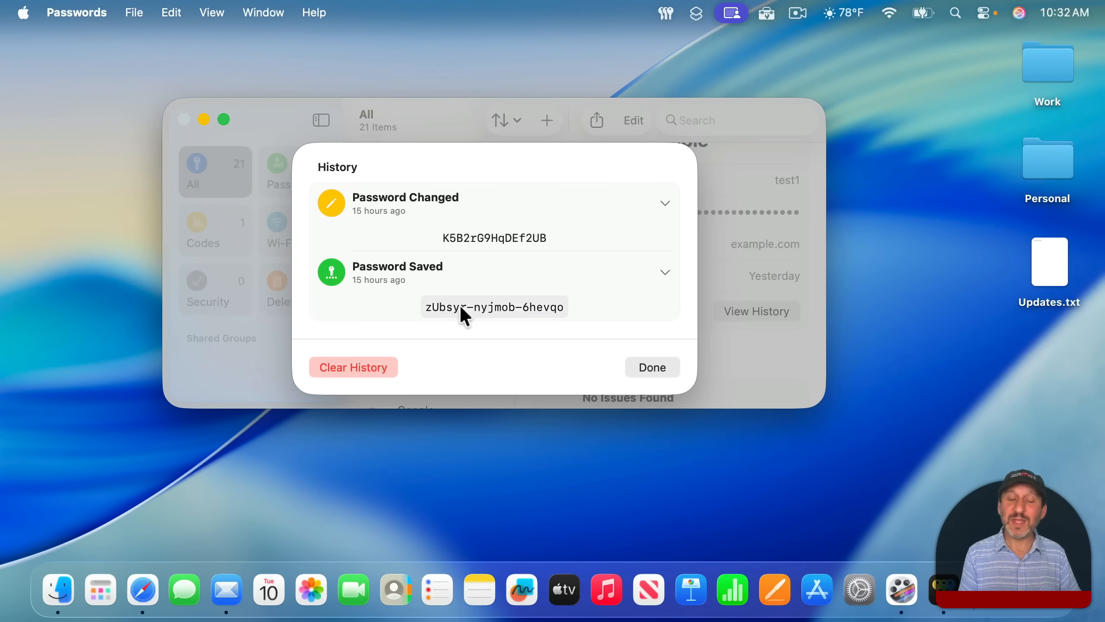
mouse_move(506, 313)
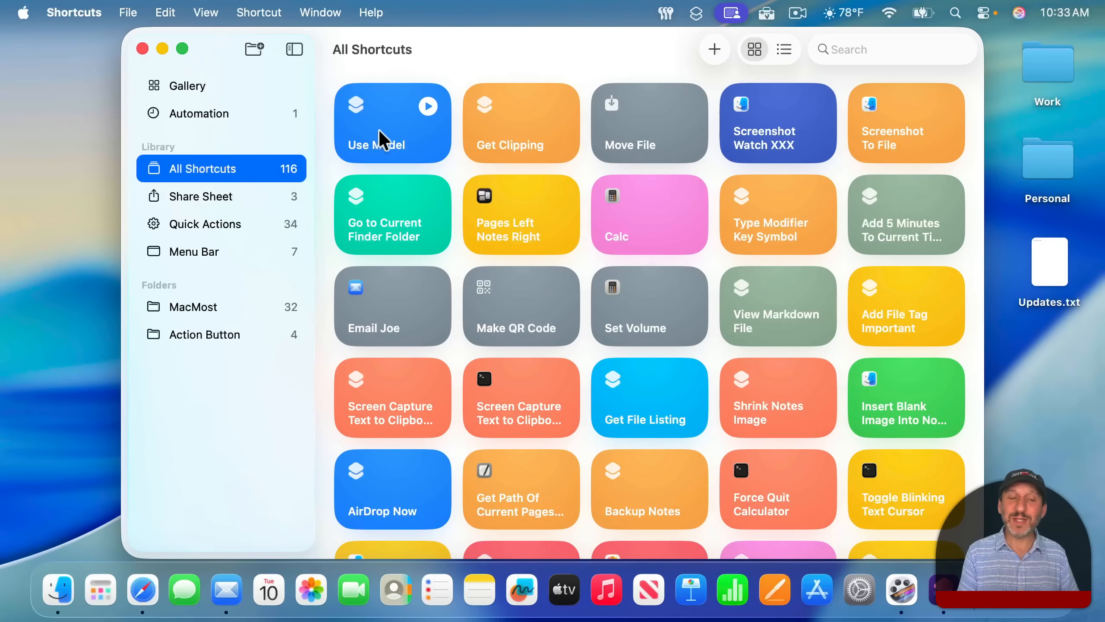
Start a new automation, scroll the triggers down to Folder, File and External Drive, then cancel.
left_click(199, 113)
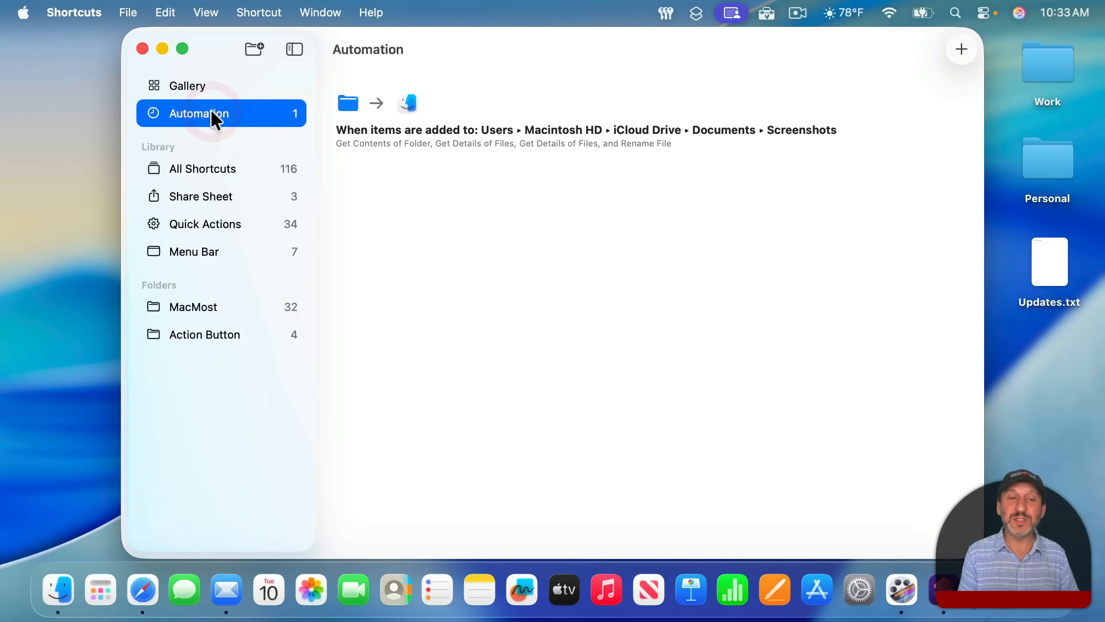
mouse_move(850, 90)
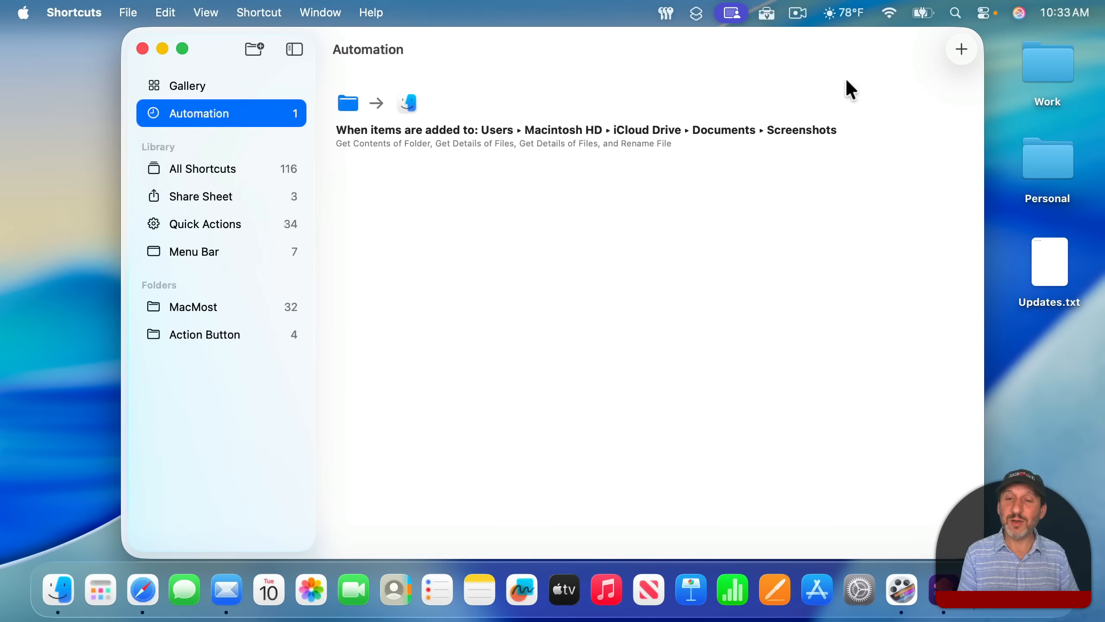
left_click(961, 49)
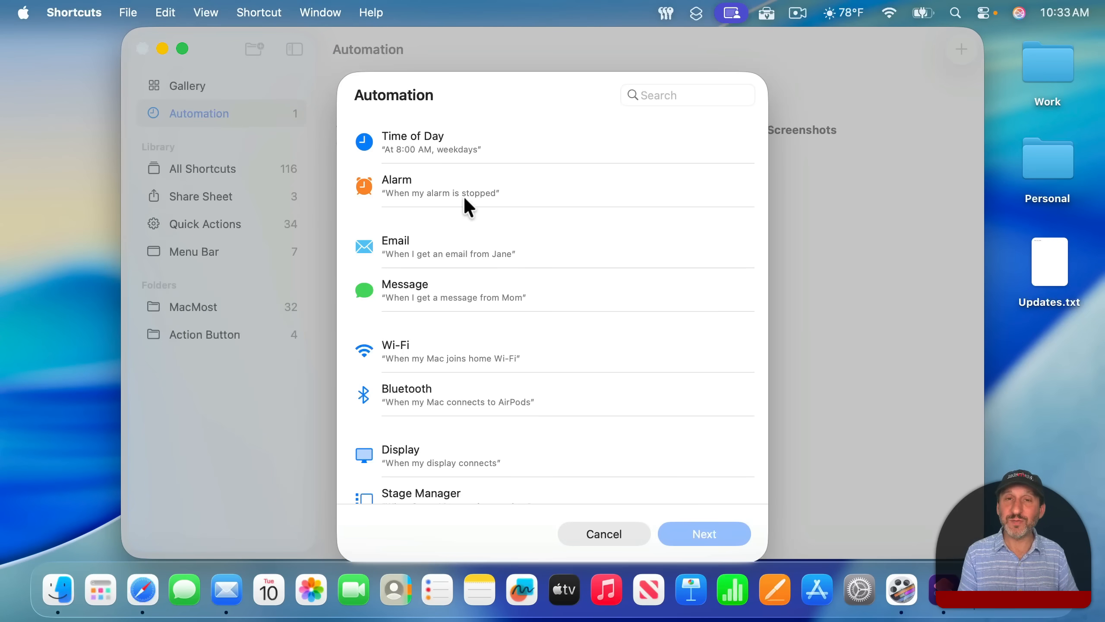
mouse_move(456, 144)
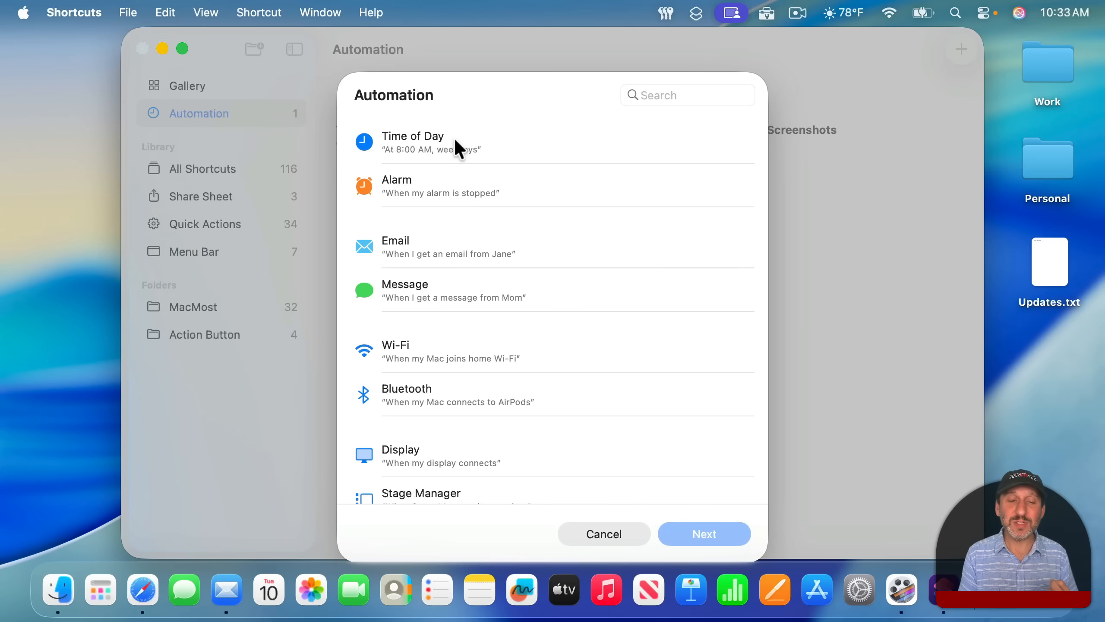
mouse_move(595, 247)
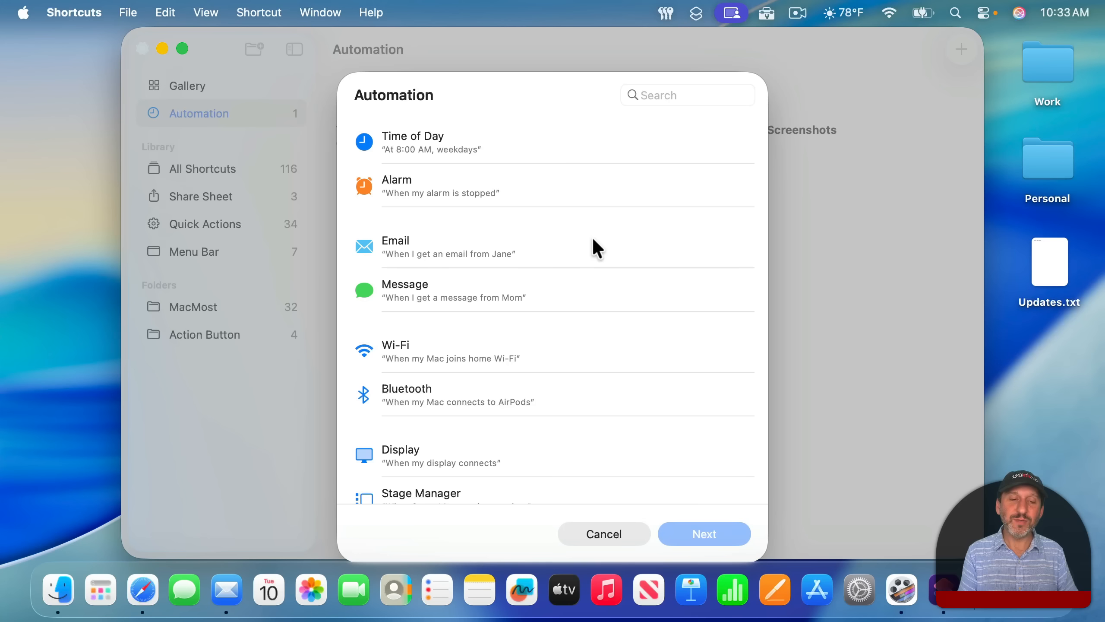
scroll("up", 3)
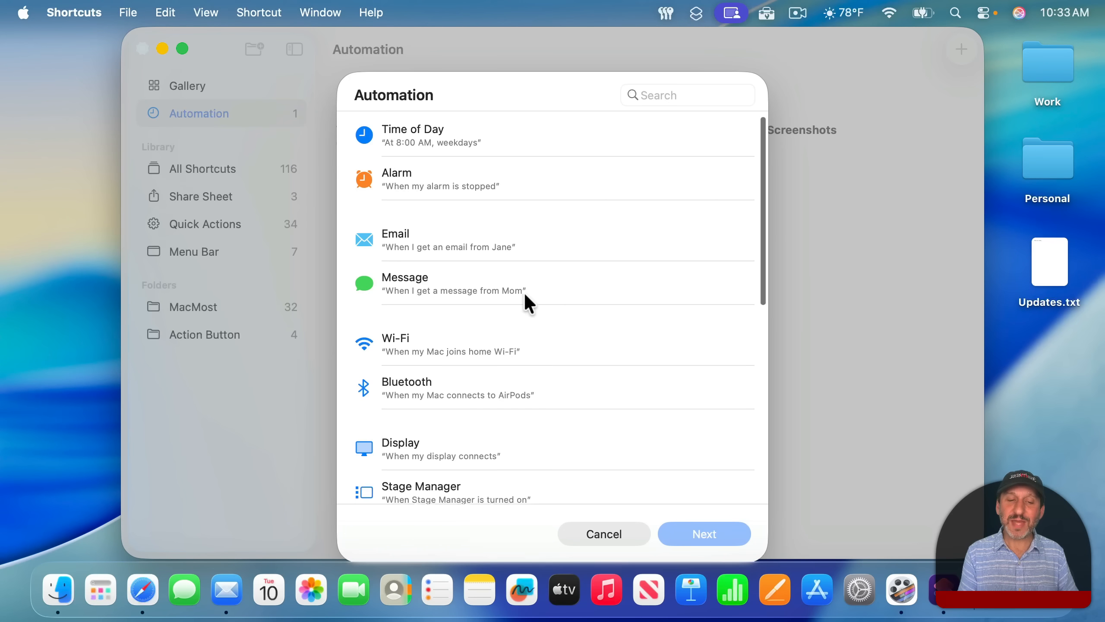
scroll("down", 3)
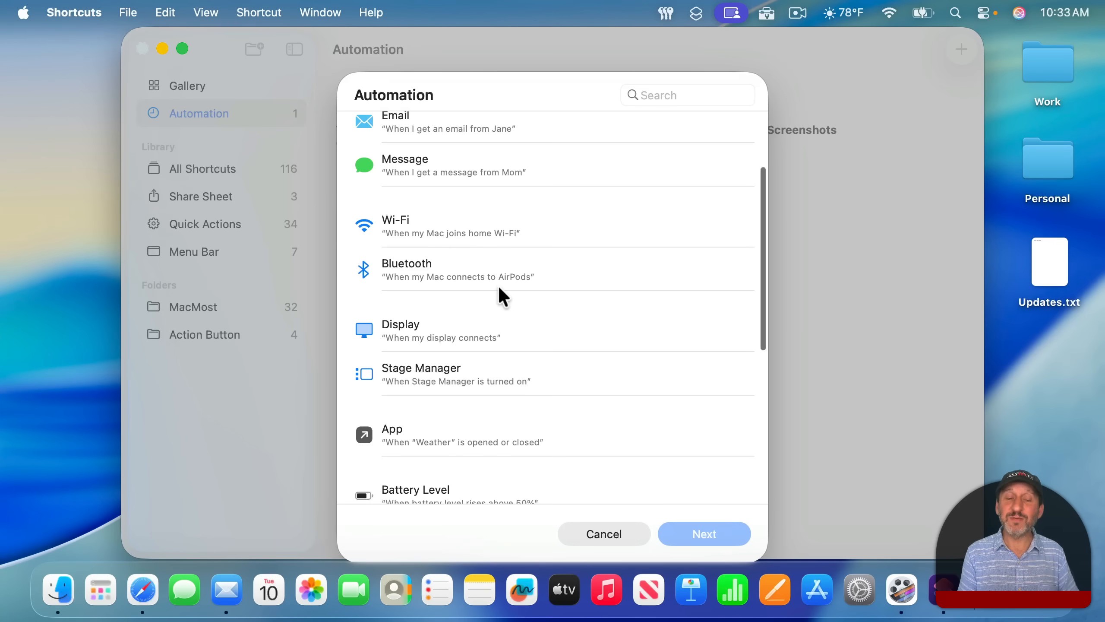
scroll("down", 3)
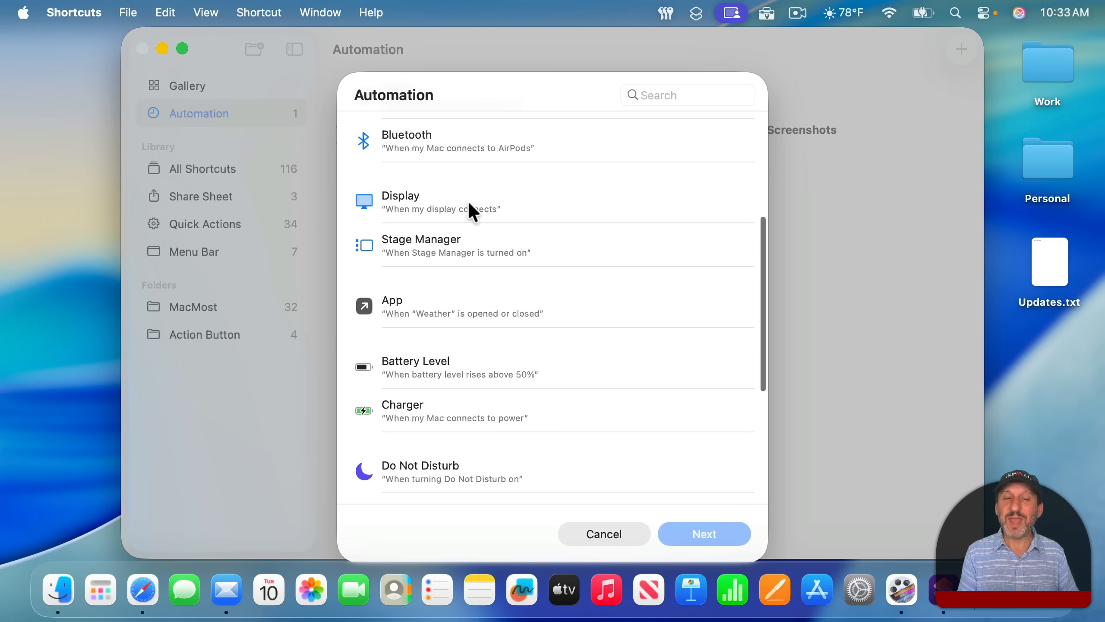
scroll("down", 3)
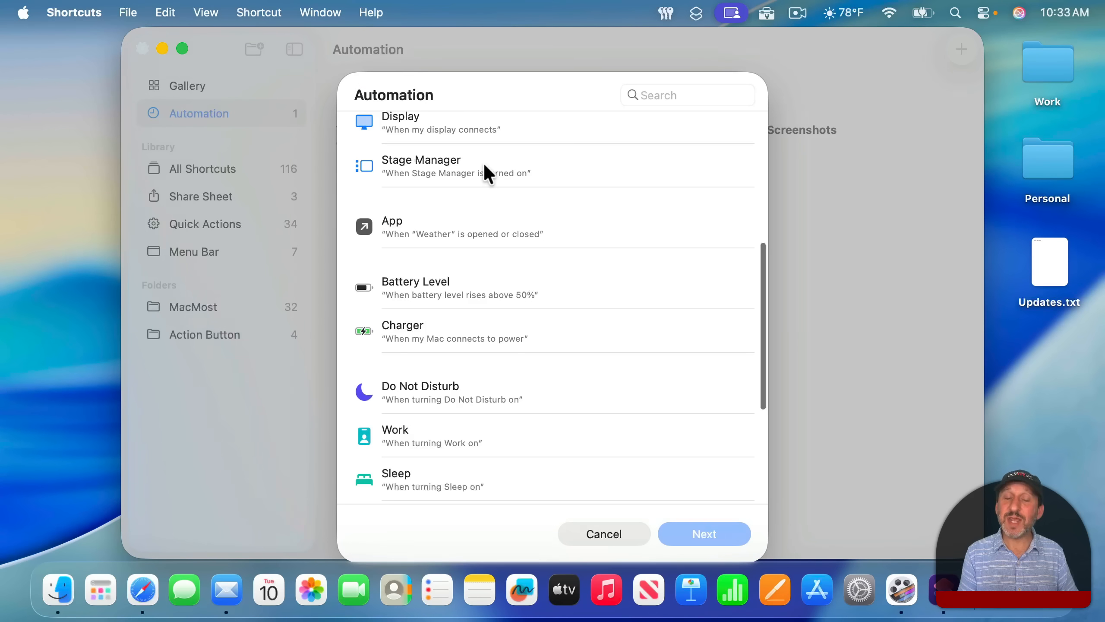
mouse_move(477, 244)
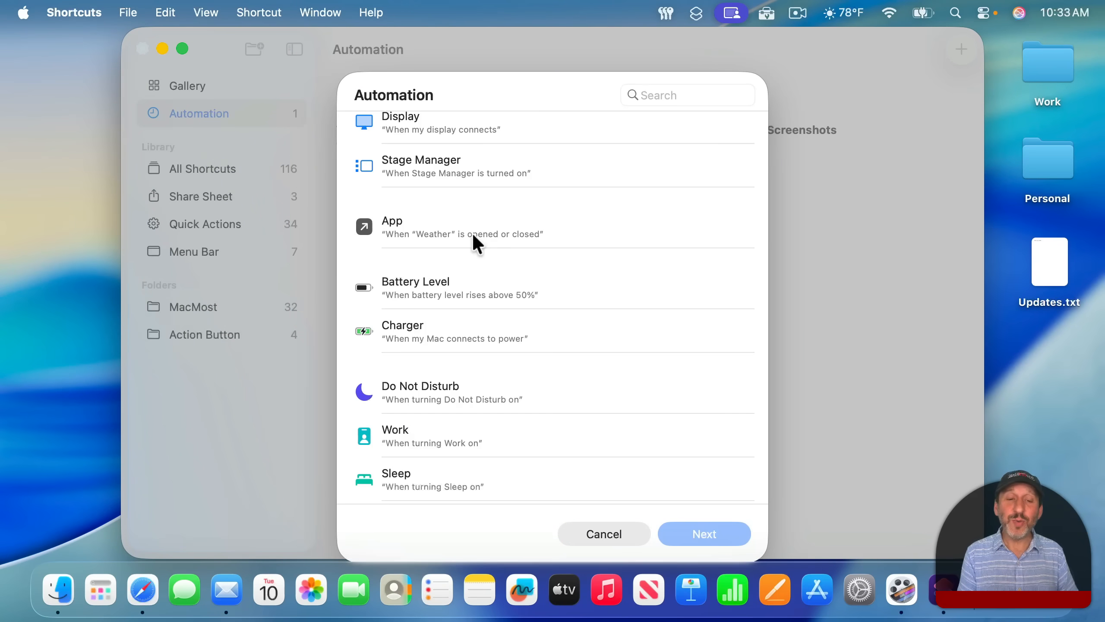
scroll("down", 3)
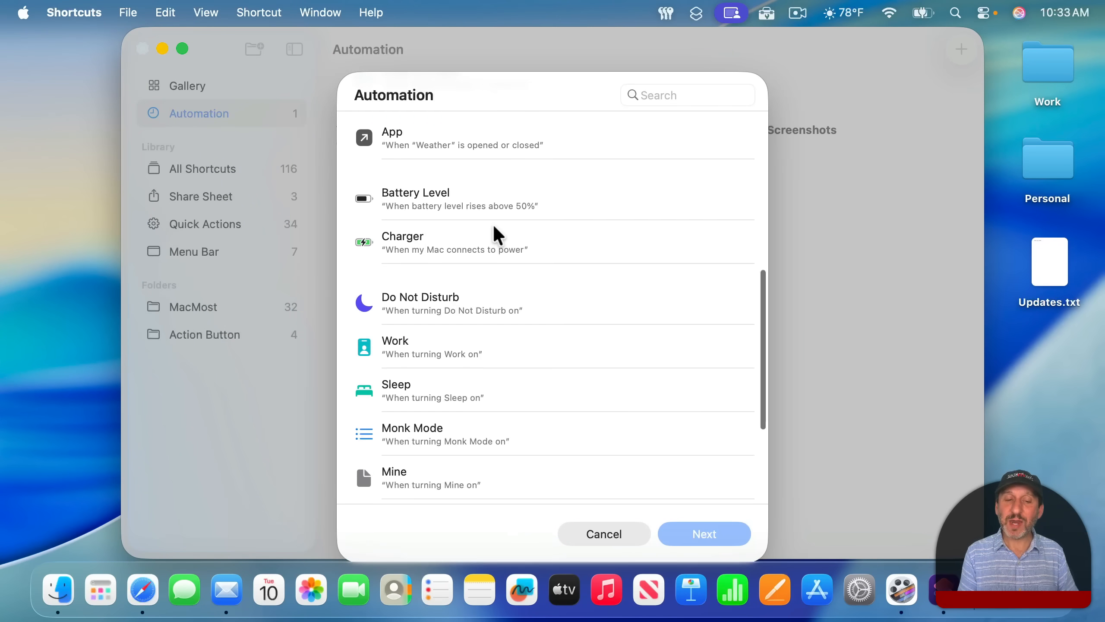
scroll("down", 3)
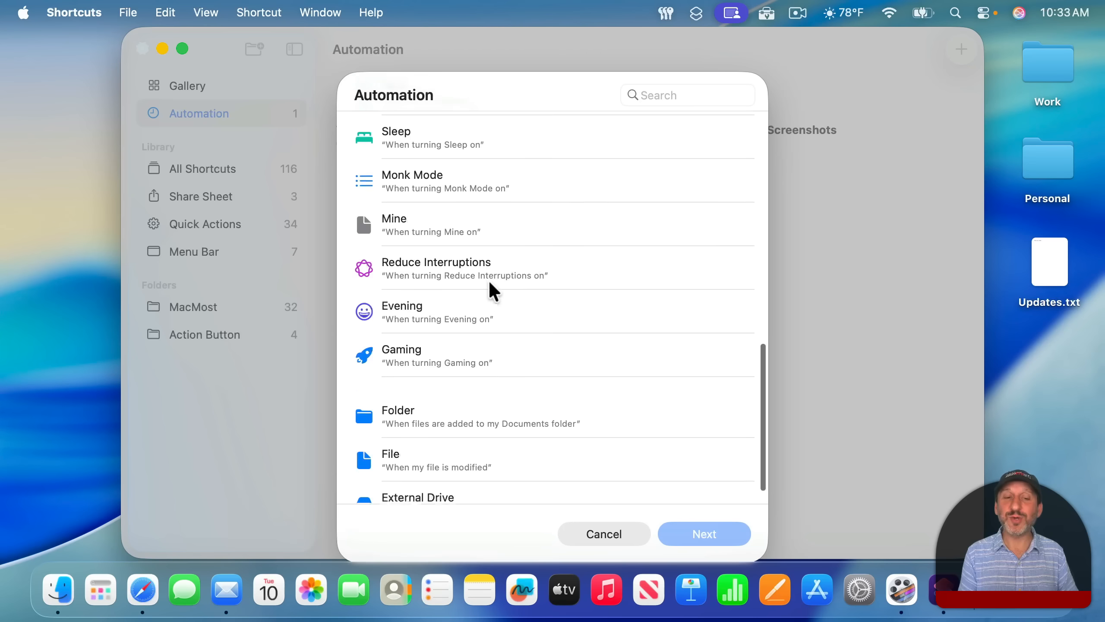
scroll("down", 3)
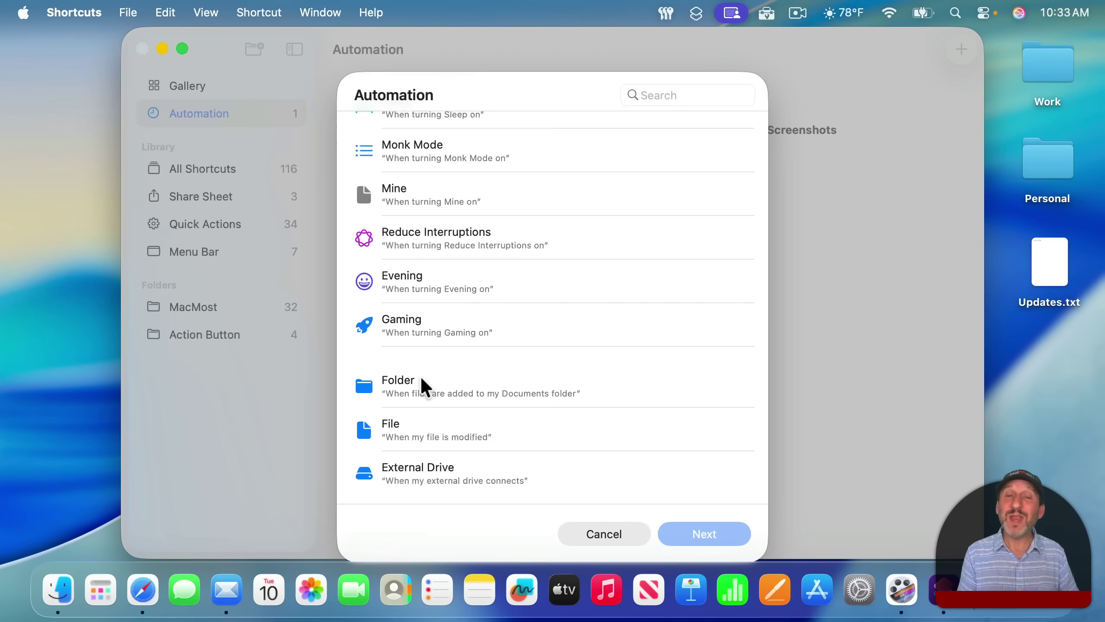
mouse_move(412, 390)
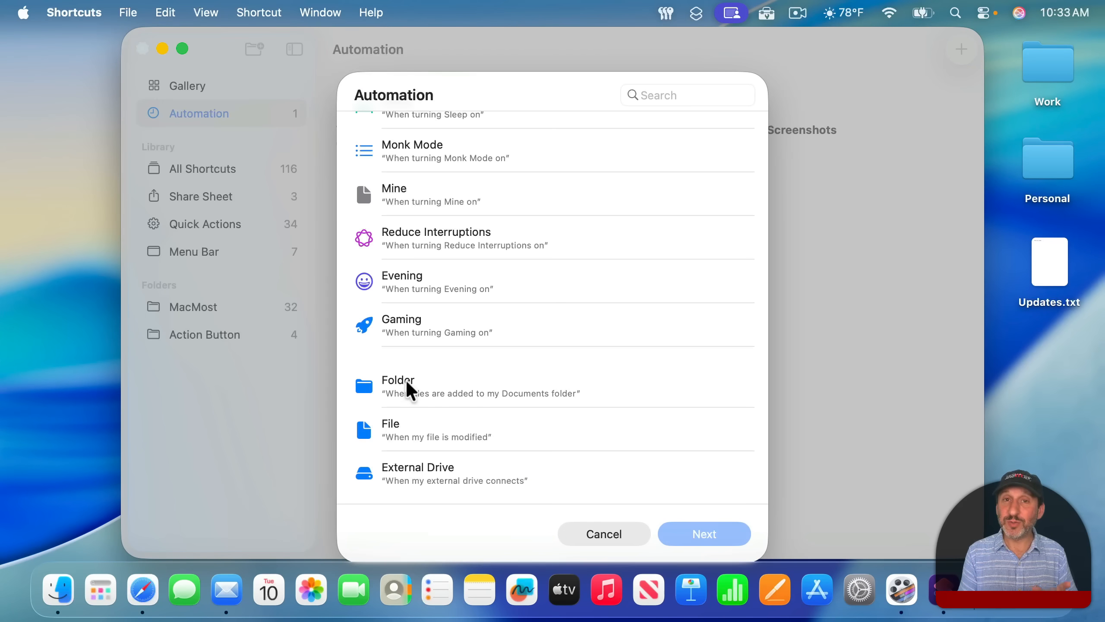
mouse_move(407, 446)
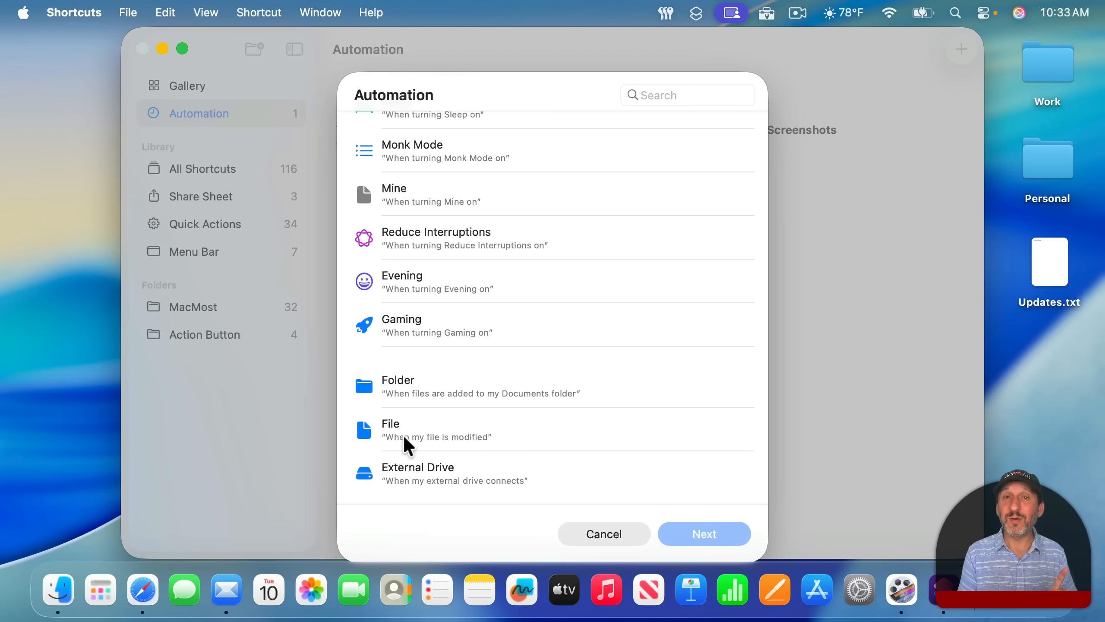
mouse_move(430, 482)
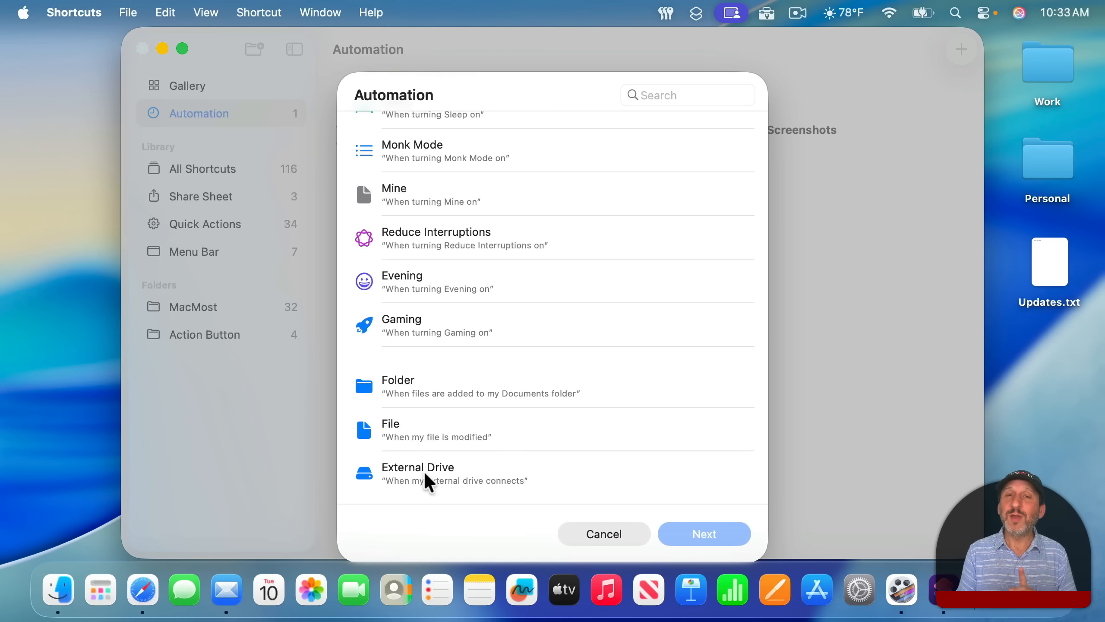
mouse_move(619, 469)
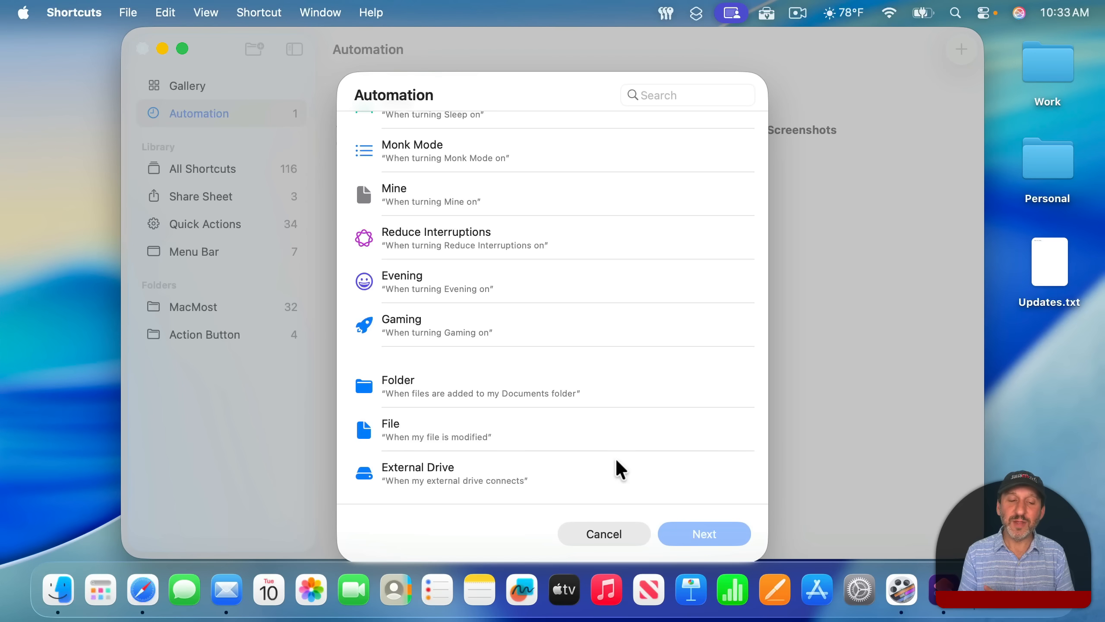
left_click(603, 533)
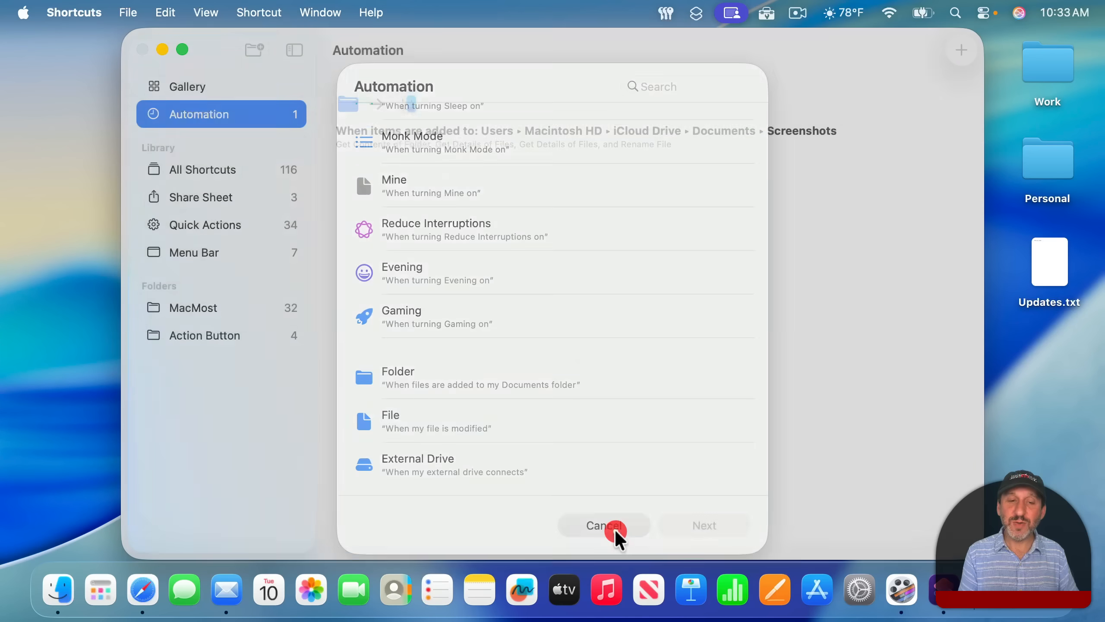
Open the Rename Screenshots automation, switch to the Screenshots folder and capture a test screenshot with Shift-Cmd-3.
left_click(598, 525)
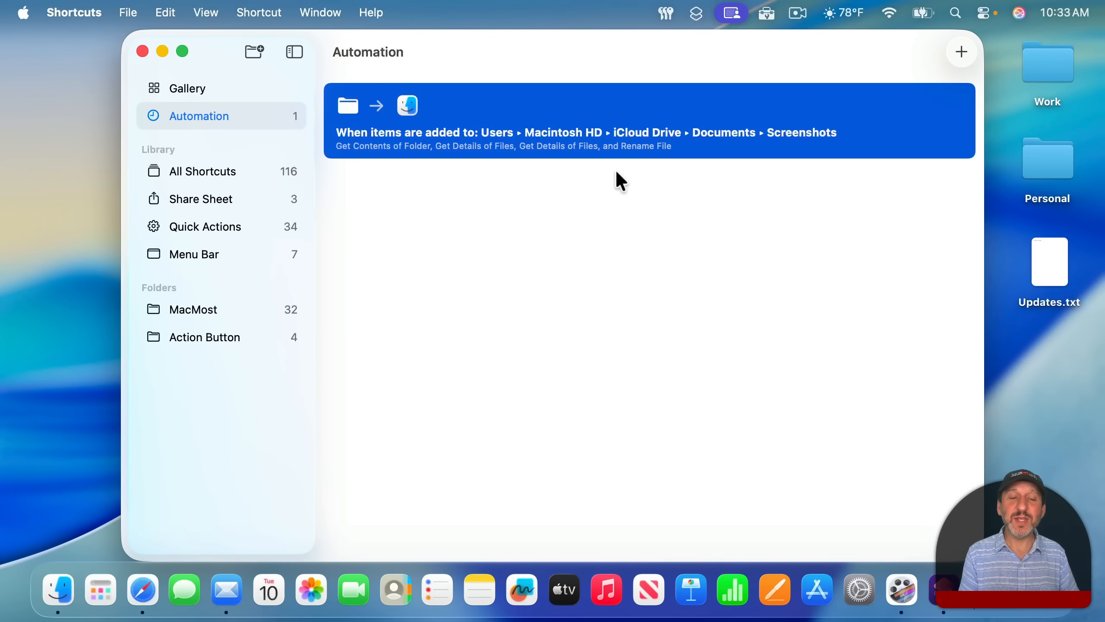
mouse_move(620, 132)
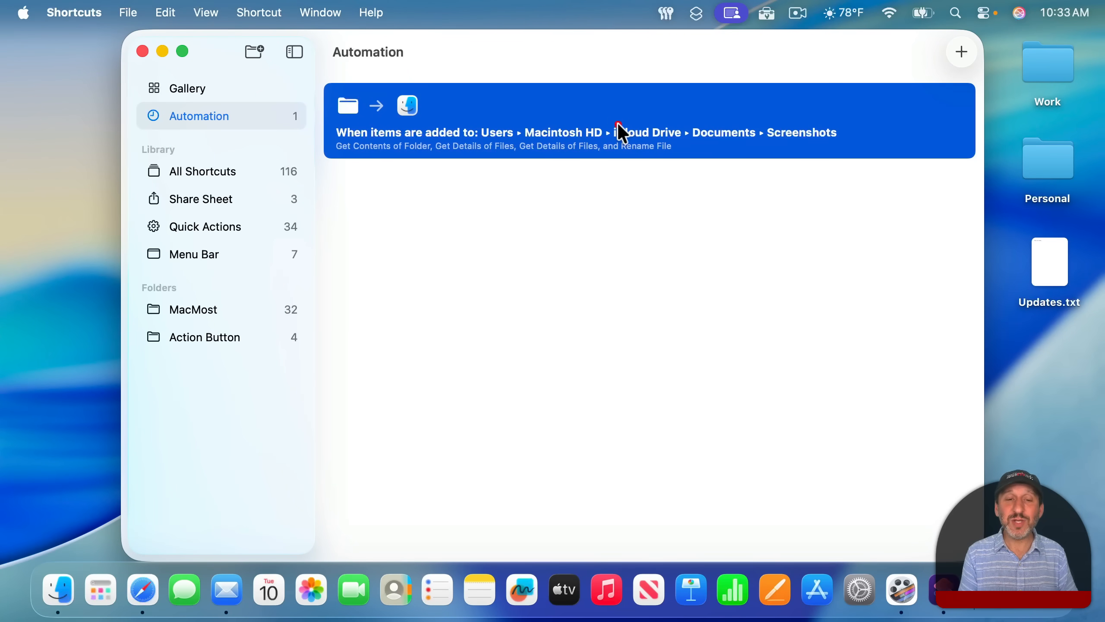
double_click(620, 132)
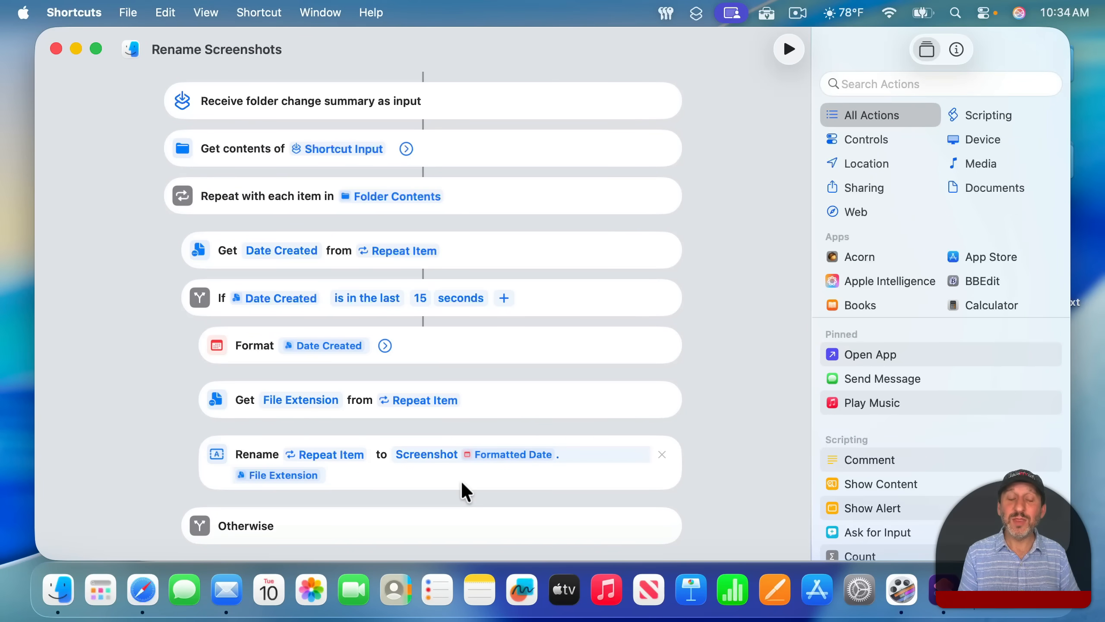
mouse_move(405, 479)
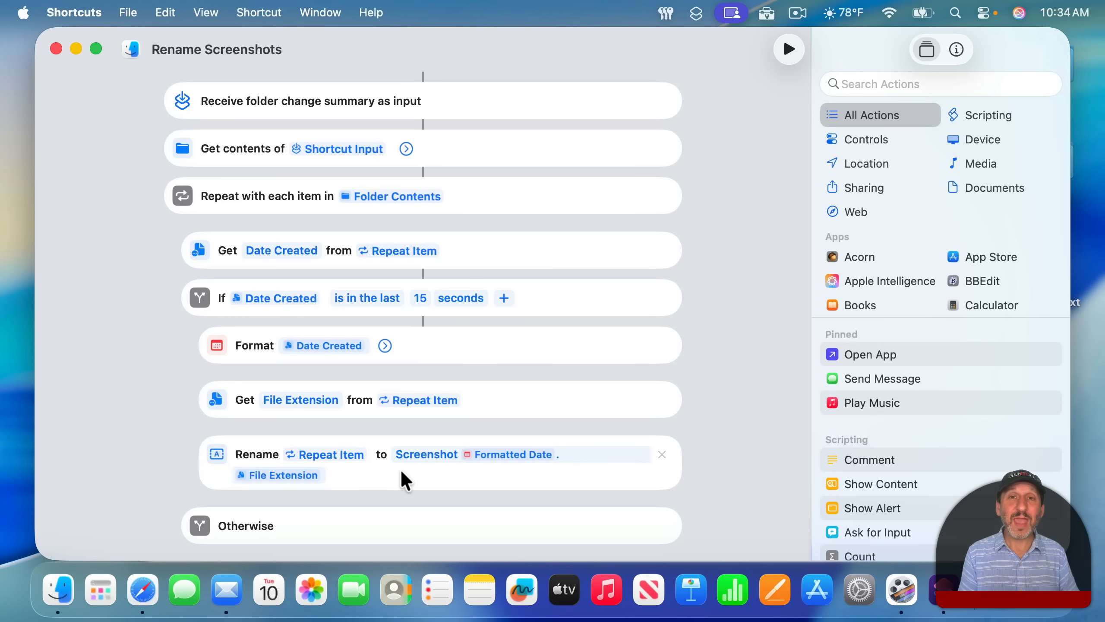
left_click(60, 589)
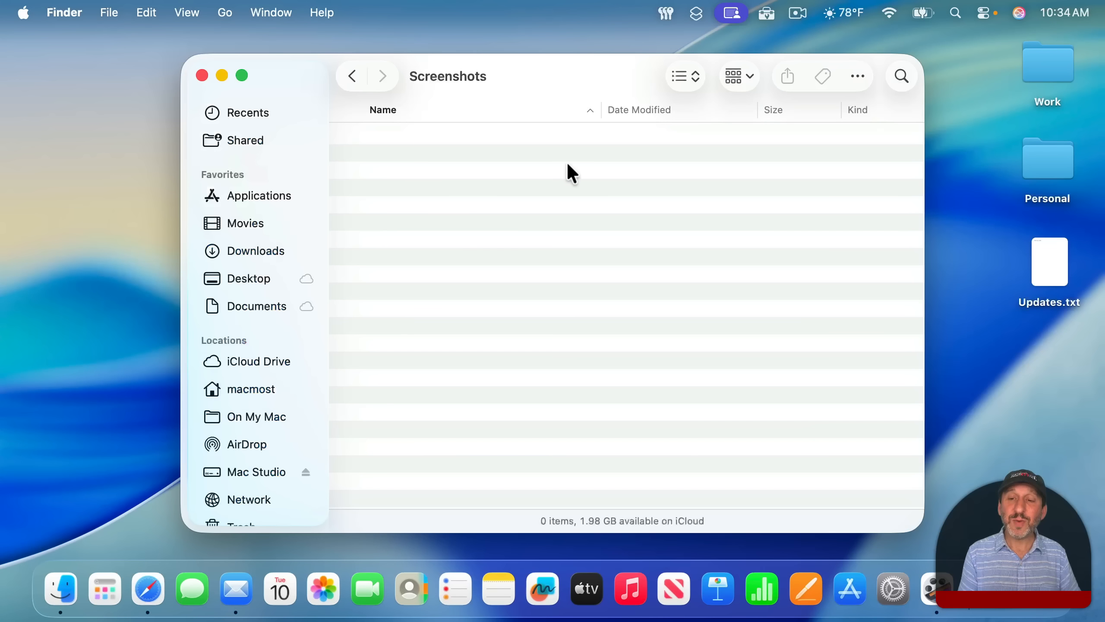
key("shift+cmd+3")
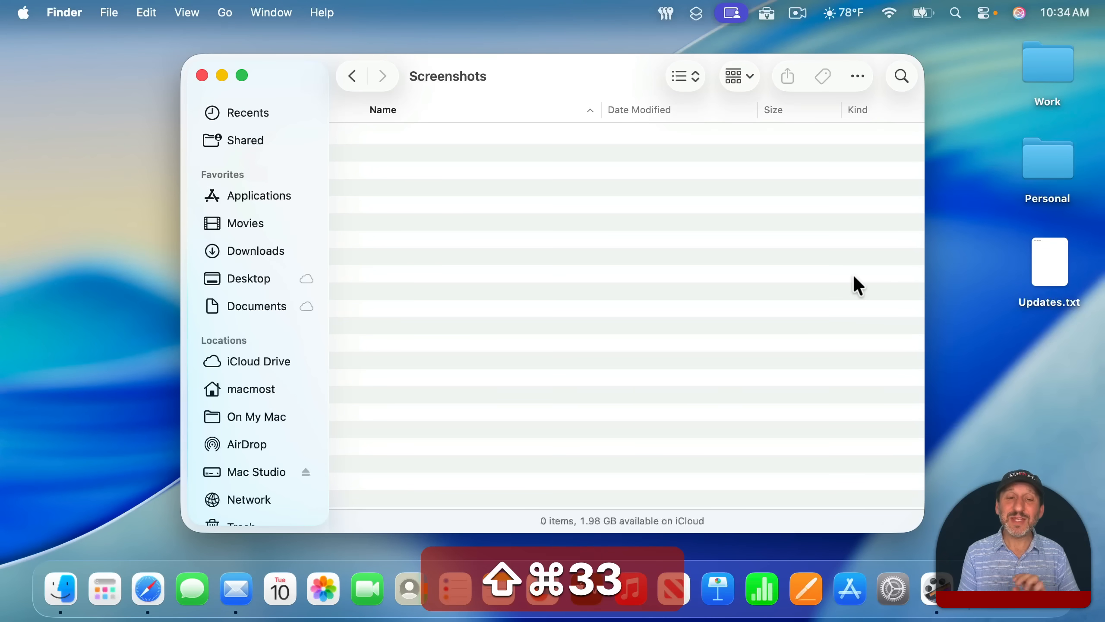